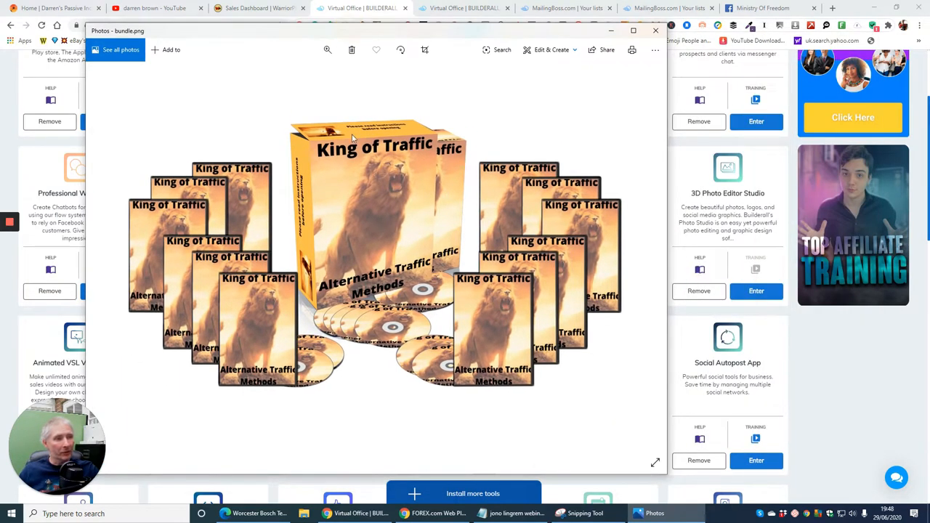
mouse_move(235, 390)
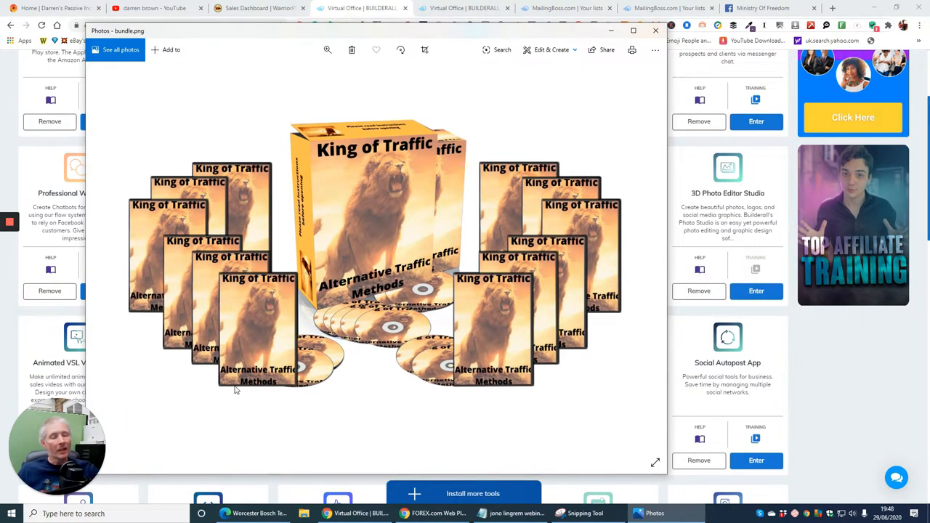
mouse_move(230, 351)
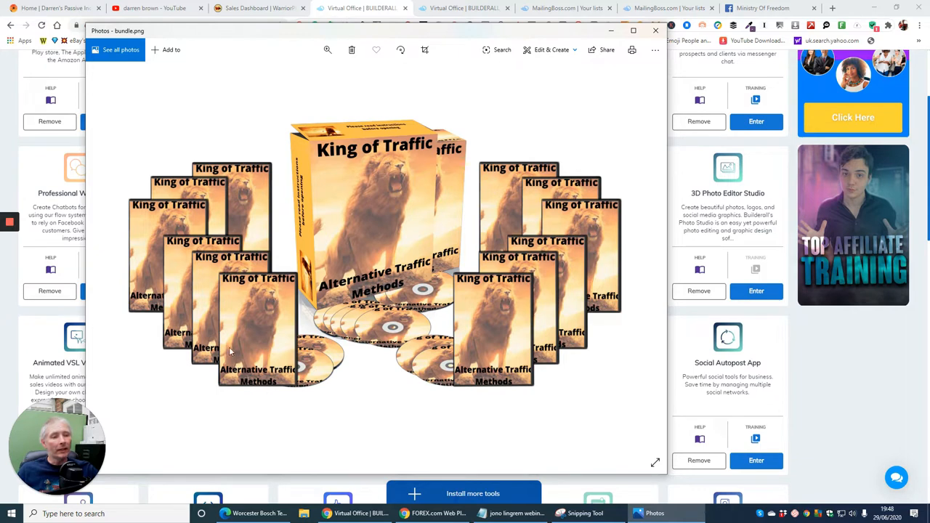
mouse_move(298, 259)
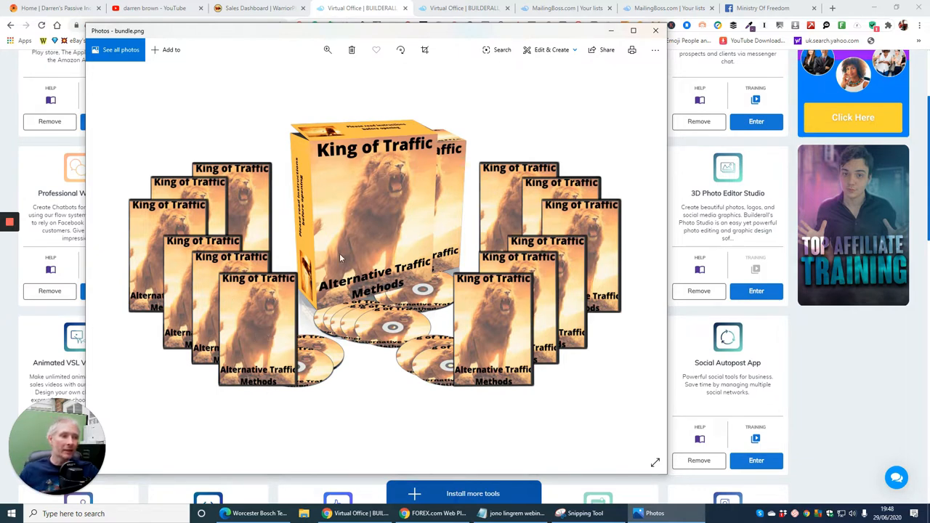
mouse_move(377, 206)
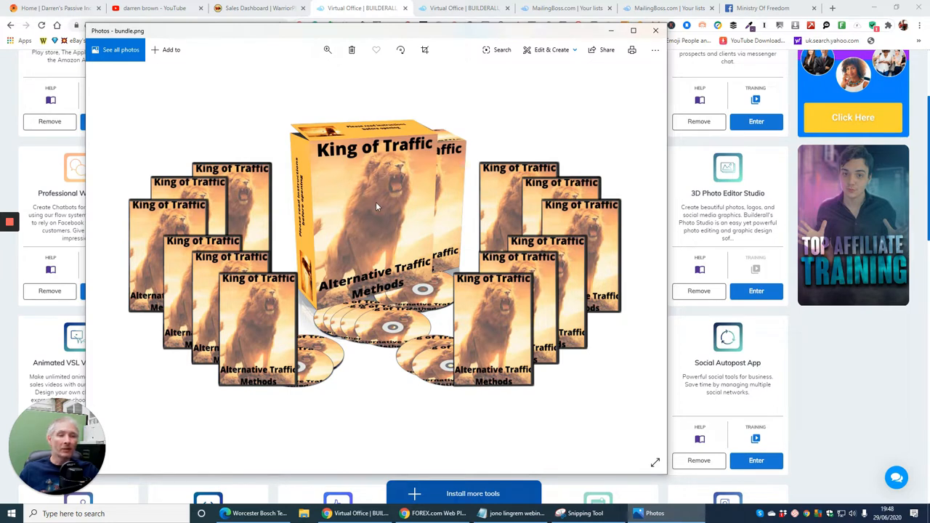
mouse_move(494, 122)
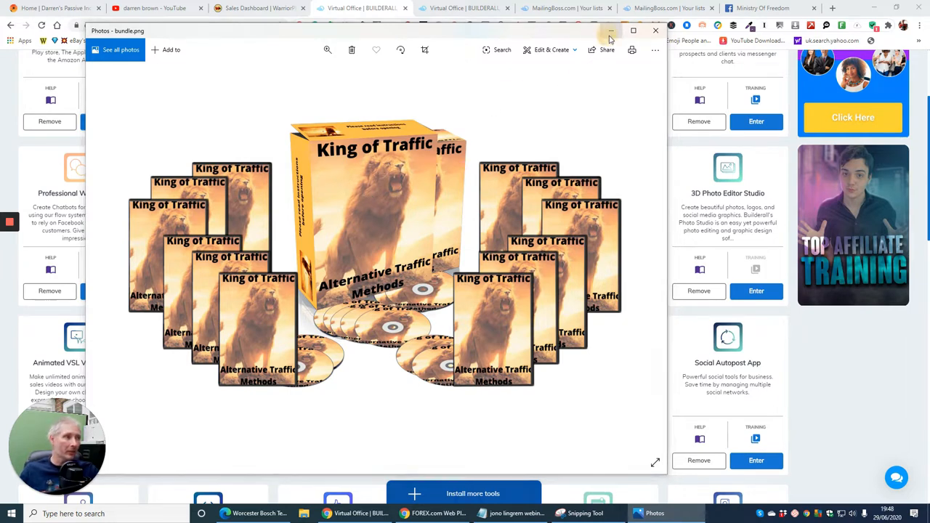
- Close the bundle image viewer and enter Mockup Studio from the Builderall tools dashboard
click(654, 31)
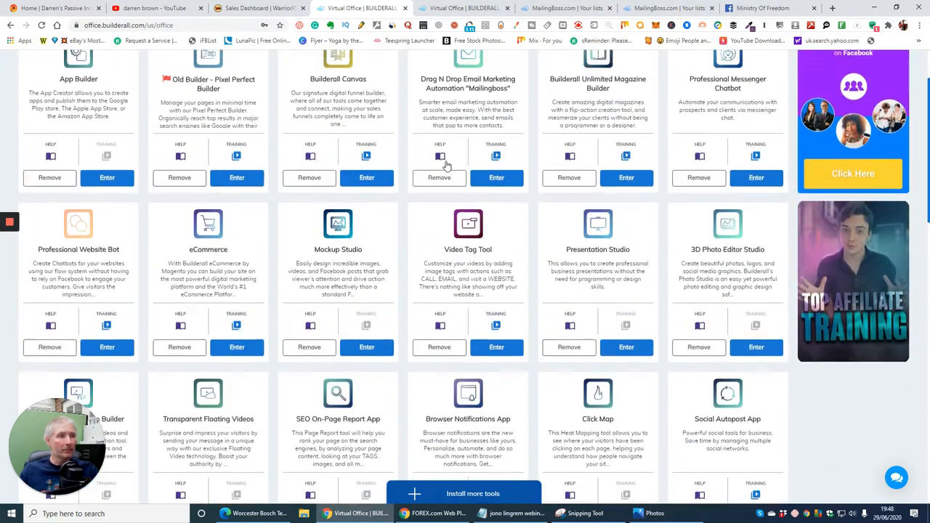
scroll(down, 3)
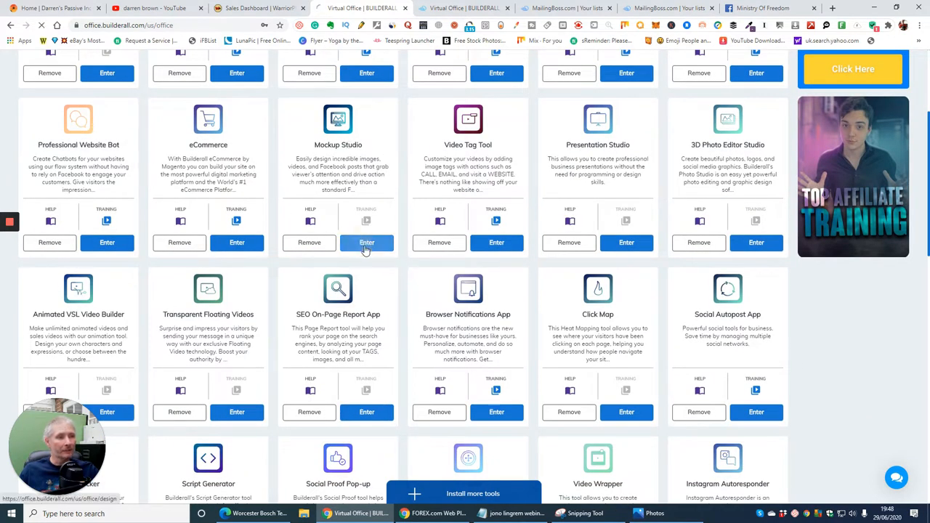
click(366, 241)
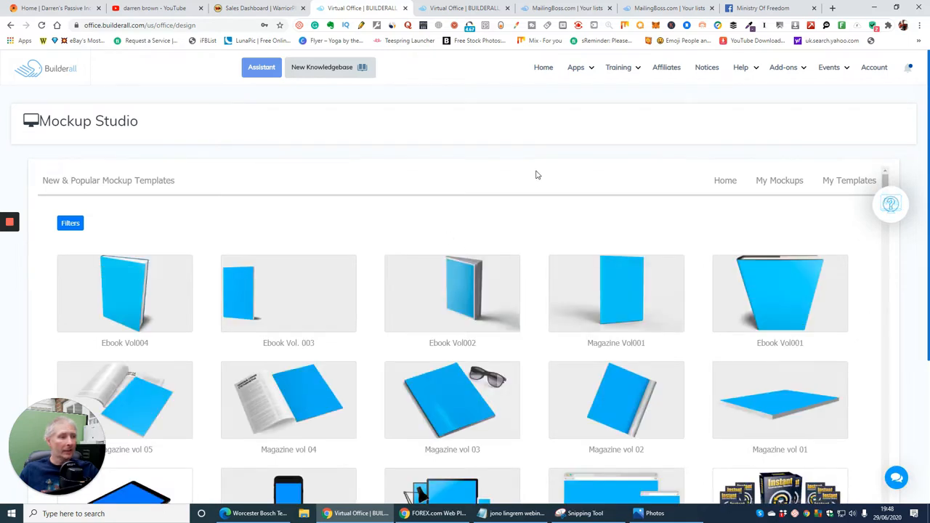
scroll(down, 3)
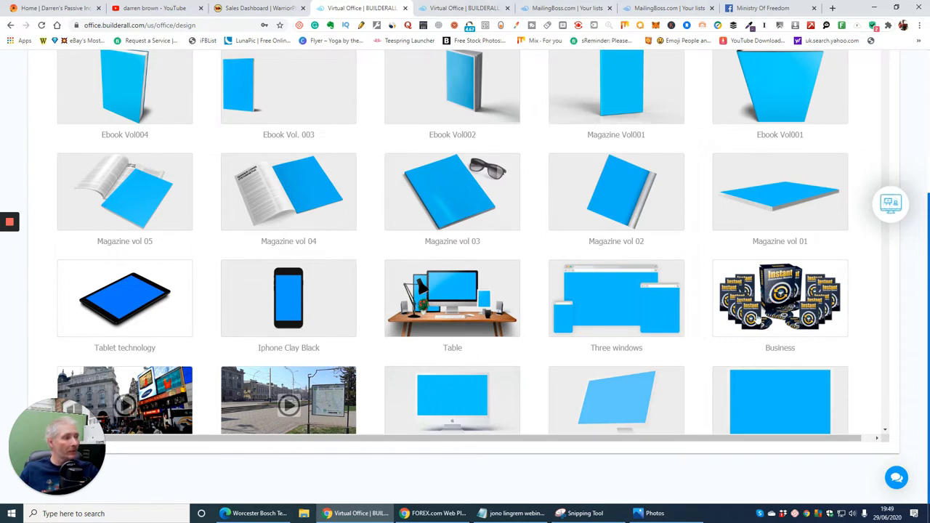
scroll(down, 3)
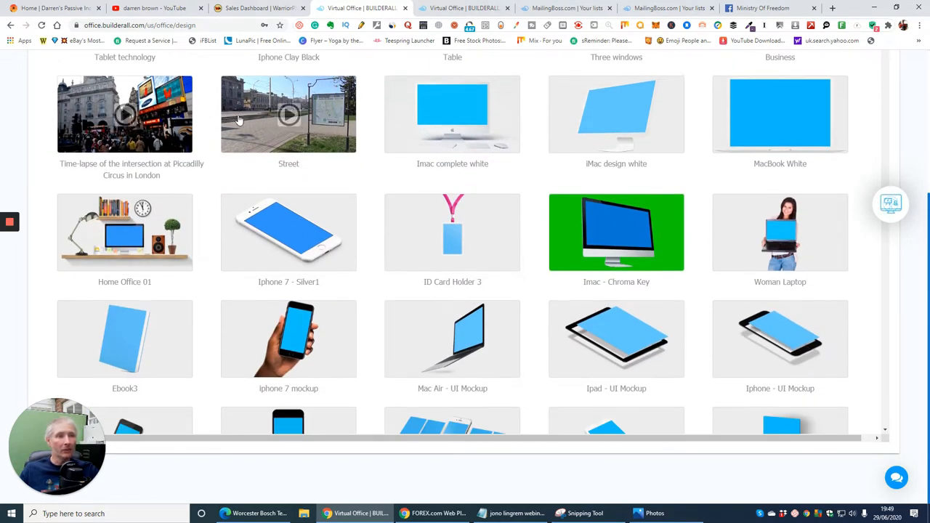
scroll(down, 3)
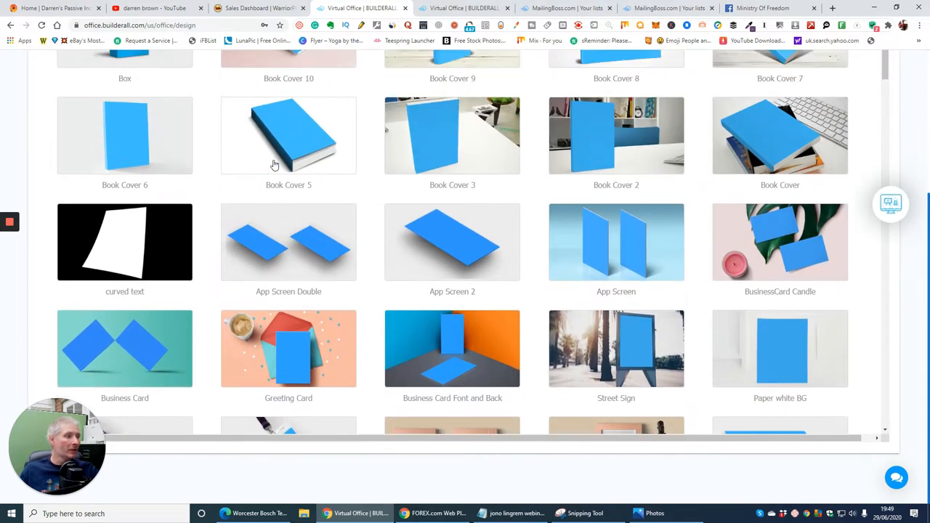
scroll(down, 3)
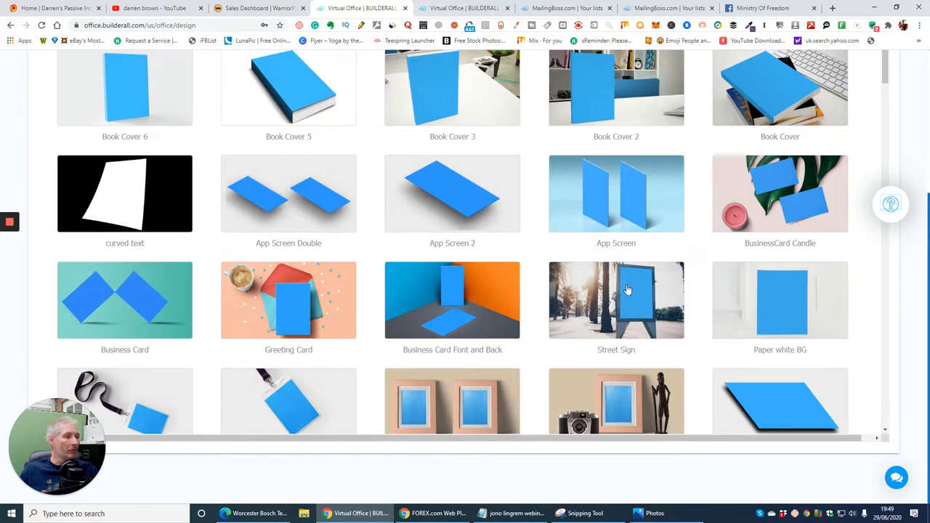
mouse_move(529, 279)
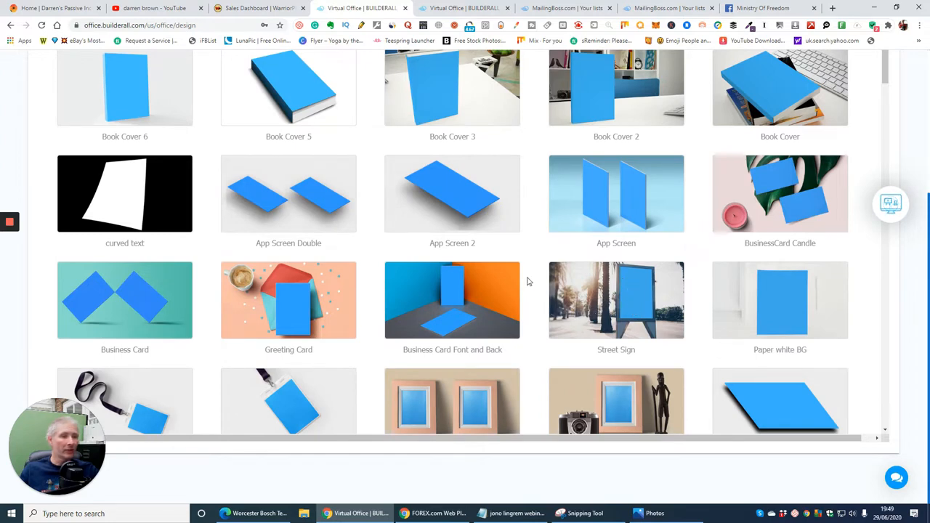
scroll(down, 3)
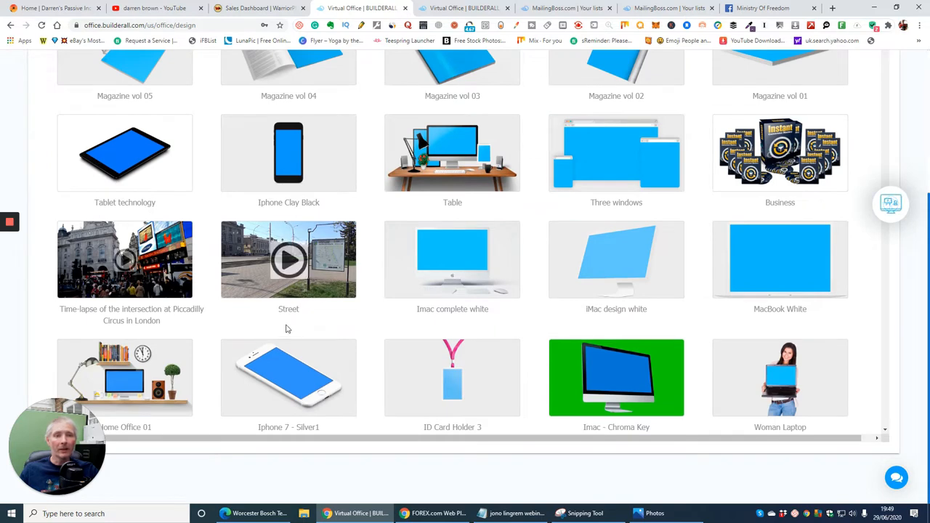
scroll(down, 3)
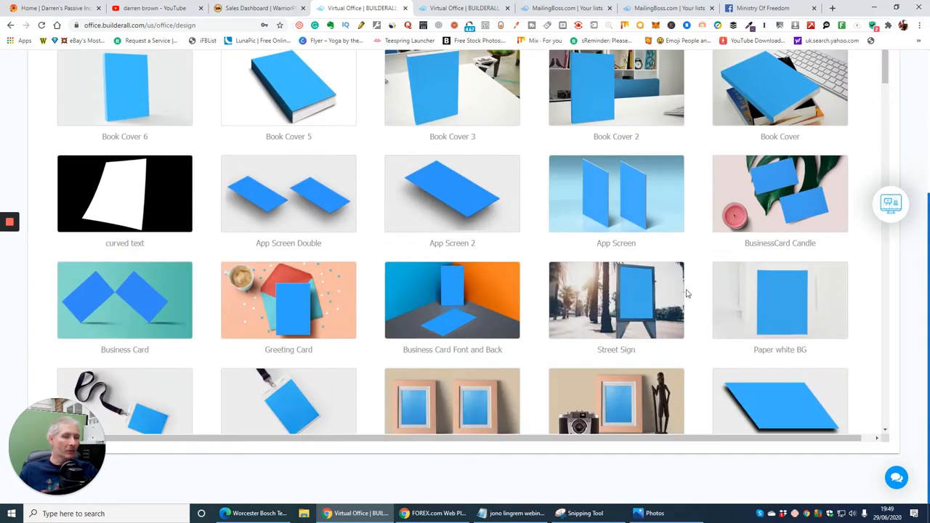
scroll(down, 3)
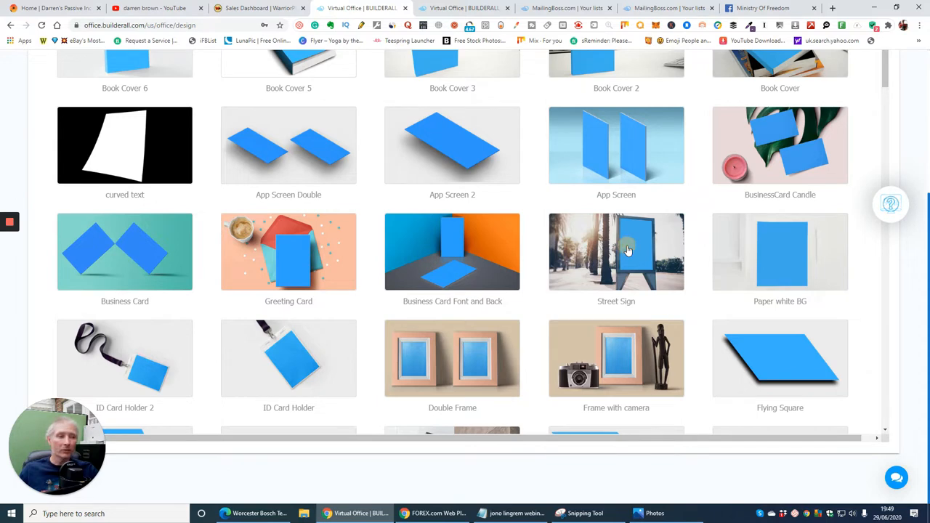
- Open the Street Sign billboard mockup template in the Mockup Studio editor
click(616, 252)
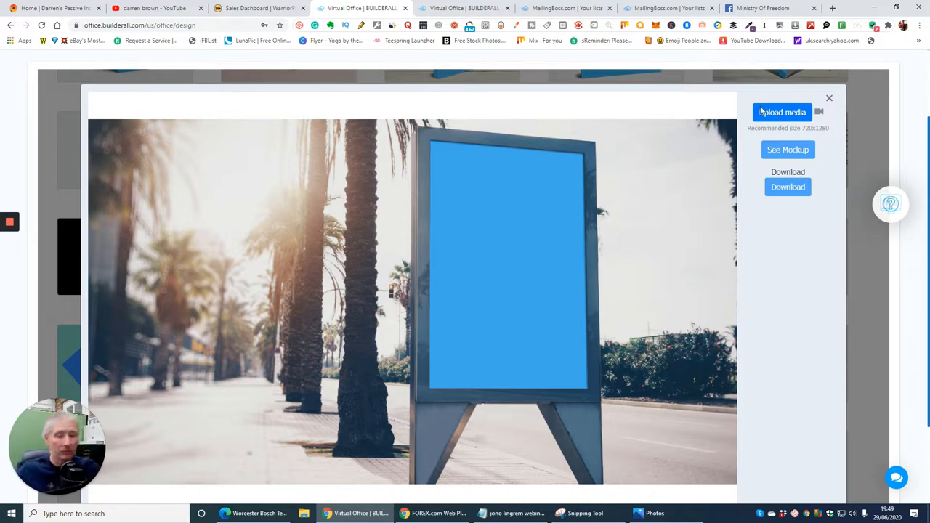
mouse_move(800, 229)
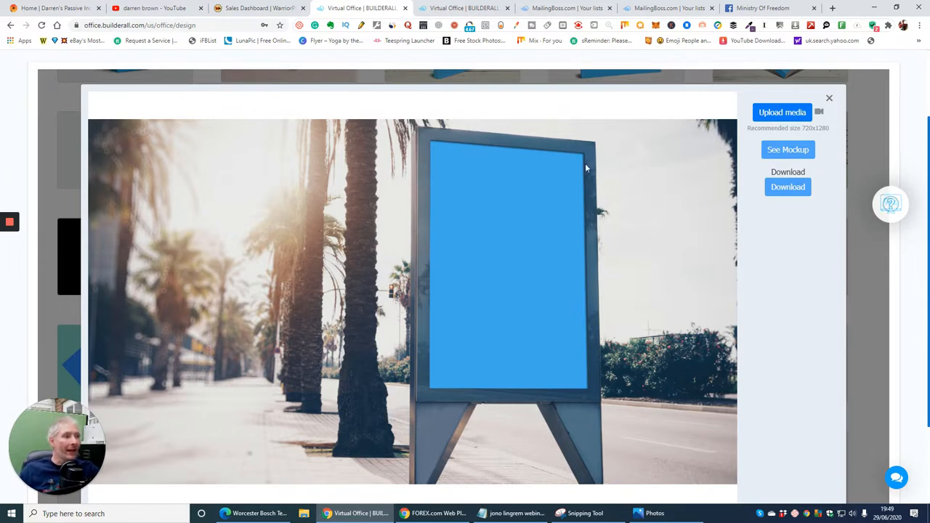
mouse_move(535, 308)
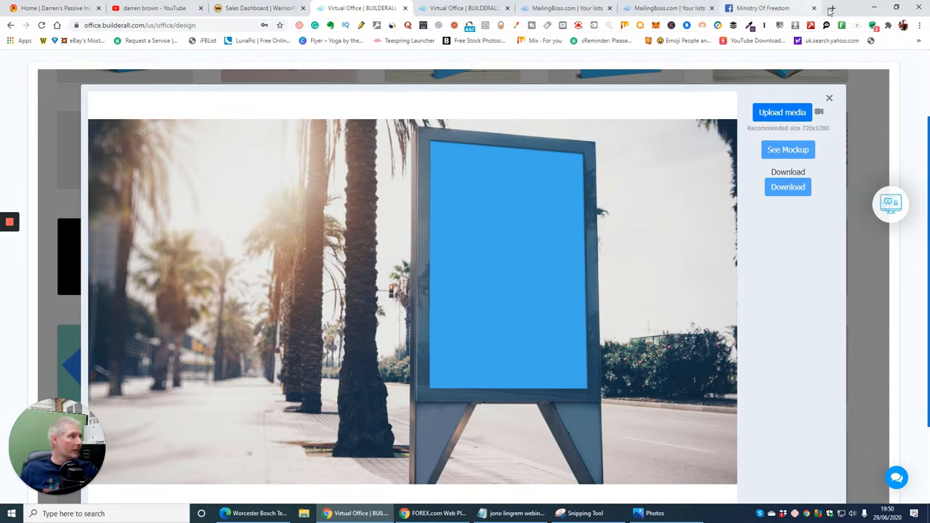
- Go to canva.com in a new tab and start a design with custom dimensions
click(837, 8)
text(c)
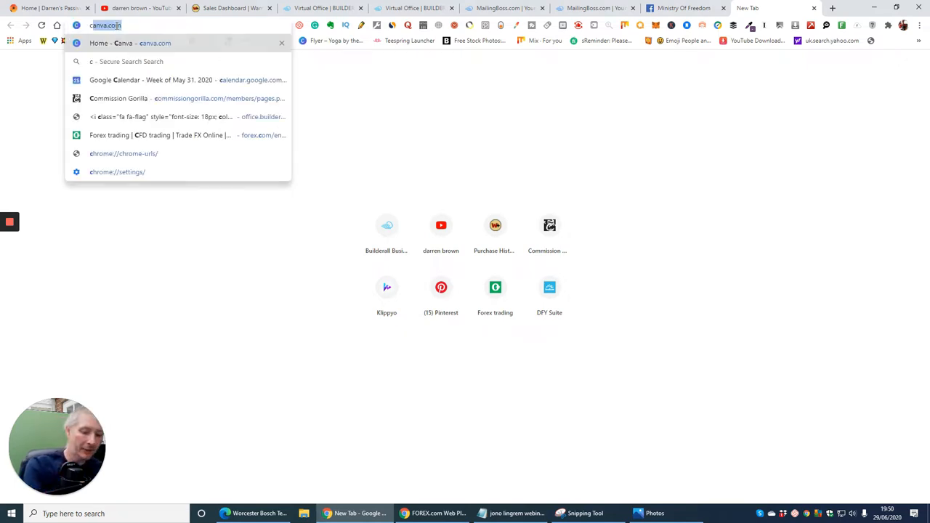
key(Enter)
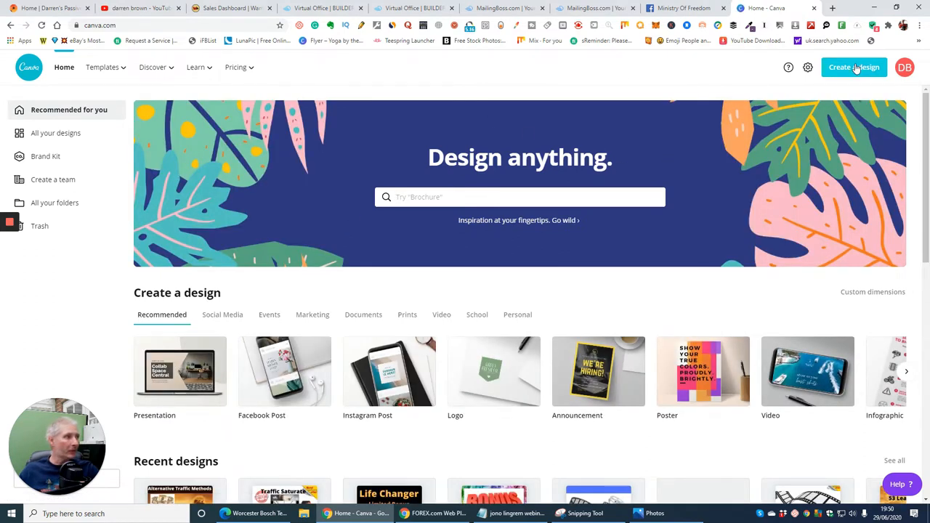
click(855, 67)
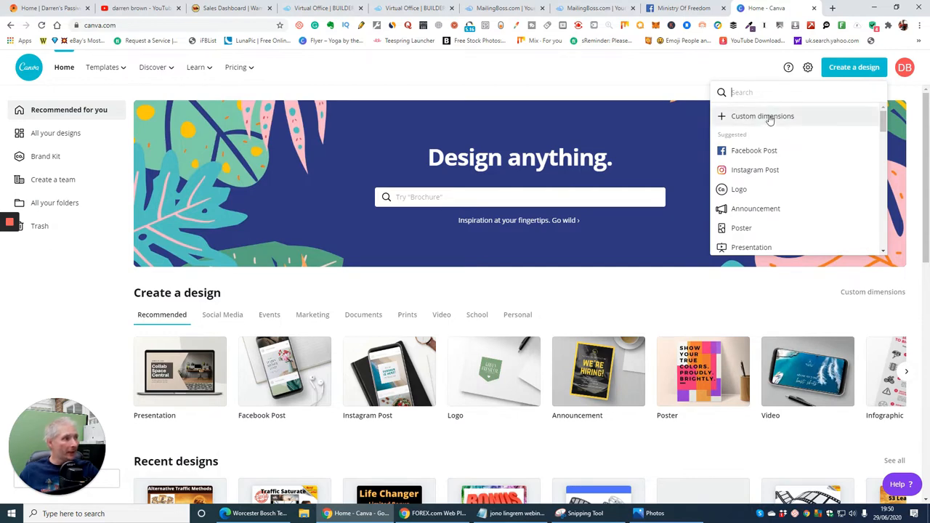
click(761, 116)
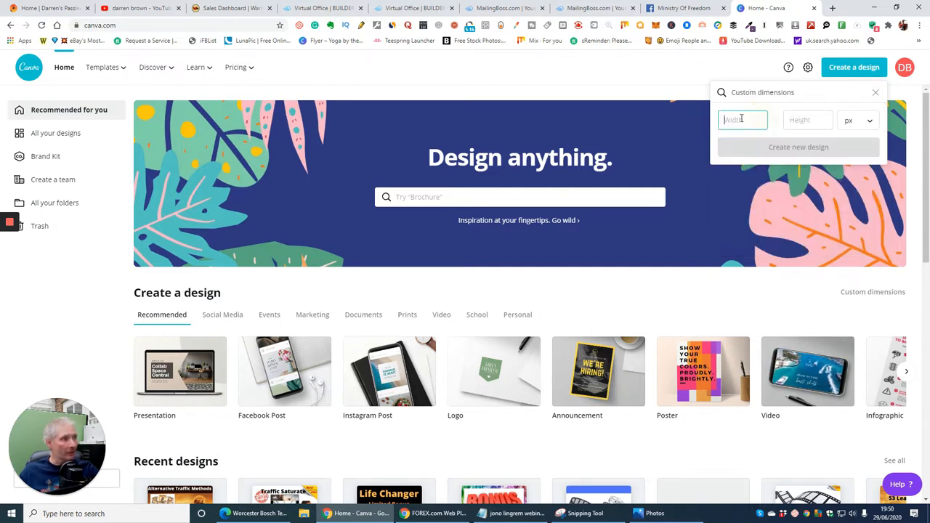
mouse_move(670, 89)
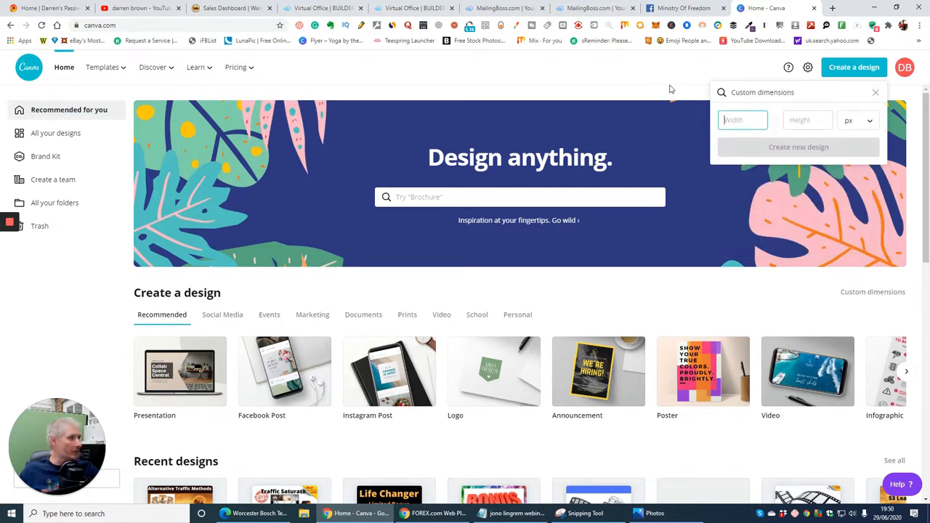
- Create the new design at 720 by 1280 px
text(720)
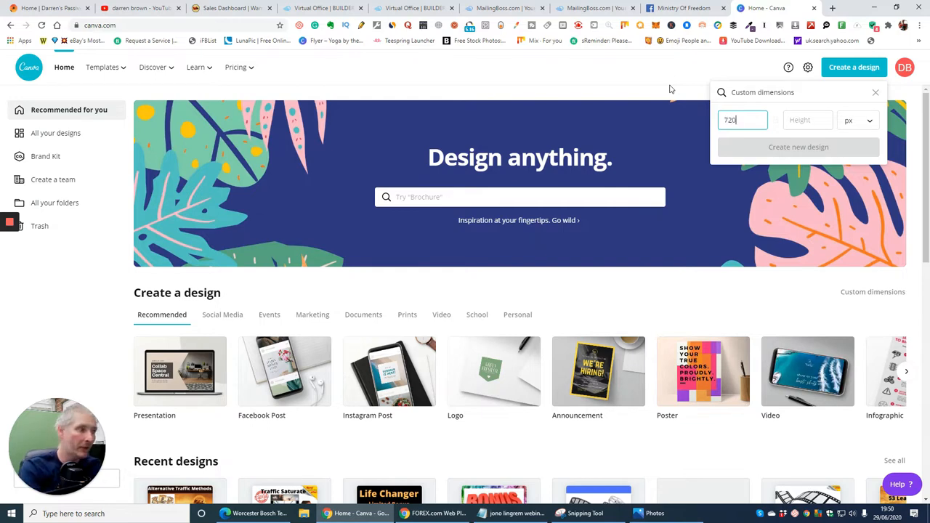
click(806, 119)
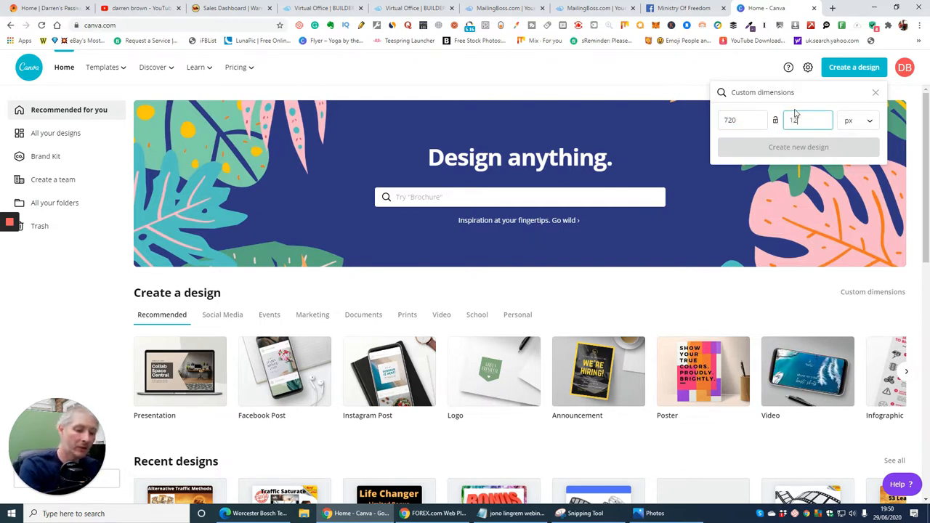
text(1280)
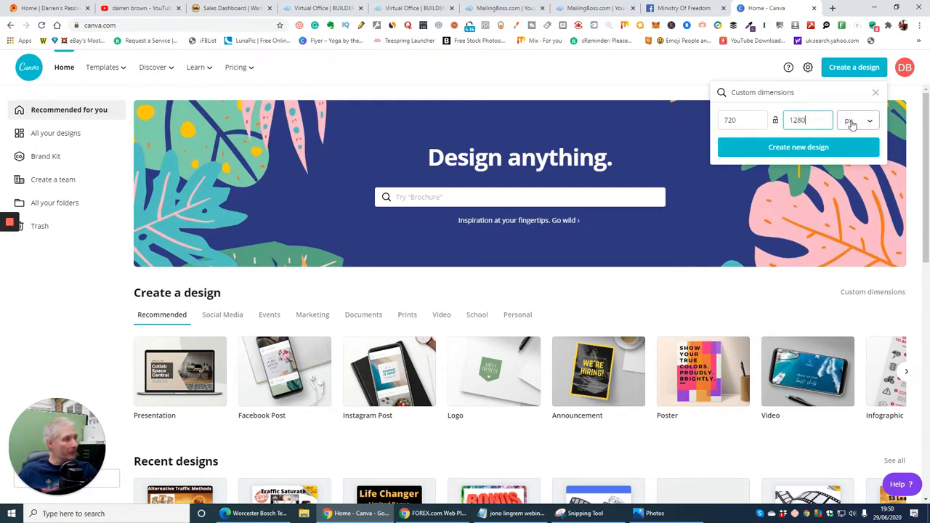
click(798, 147)
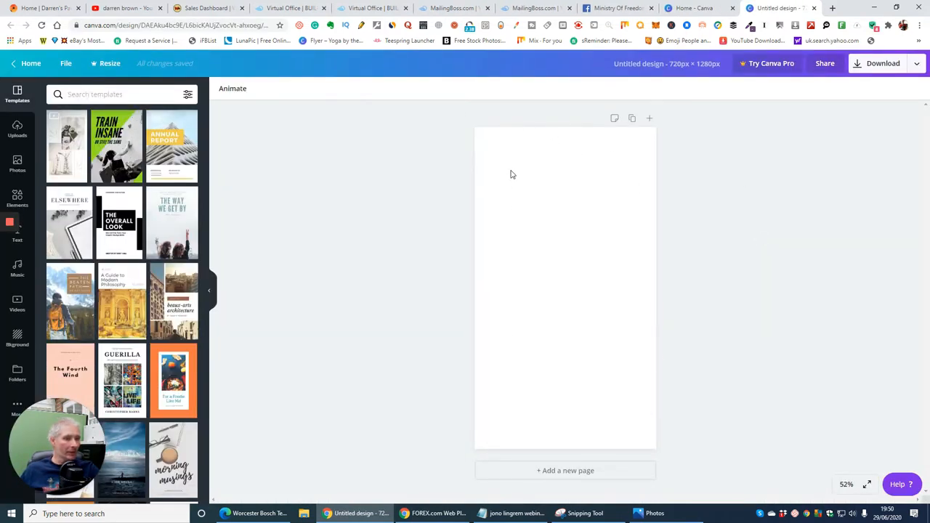
mouse_move(302, 273)
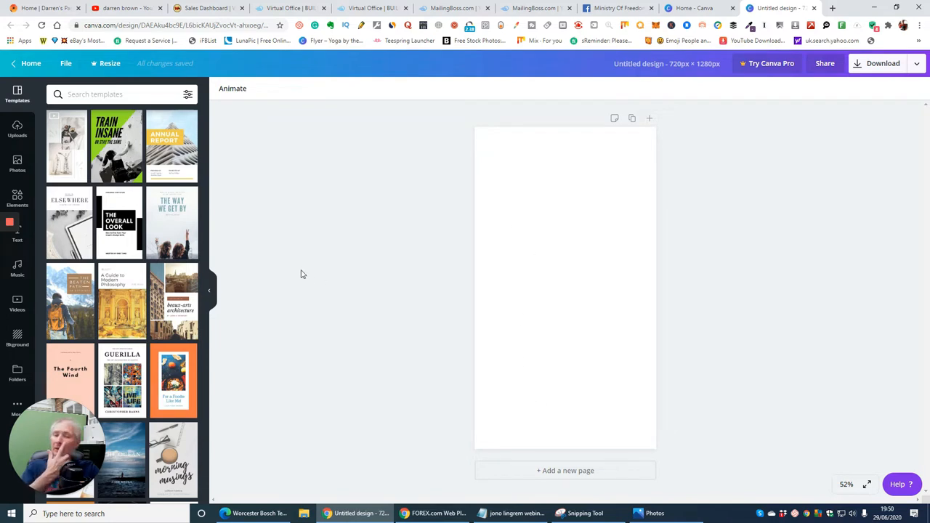
mouse_move(263, 253)
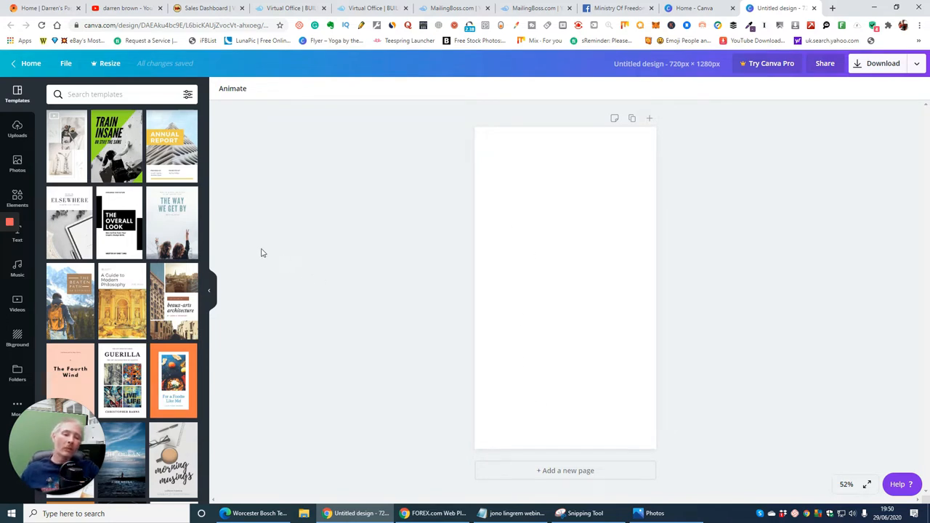
mouse_move(317, 231)
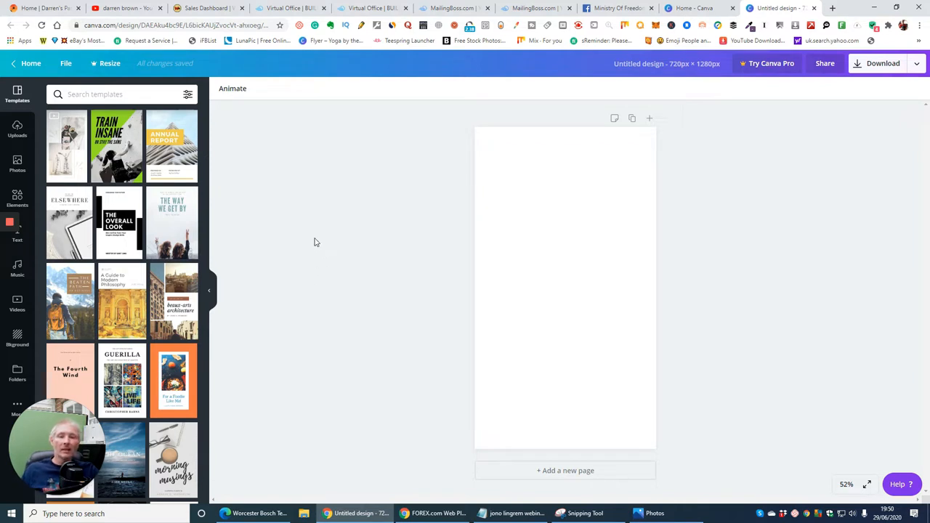
mouse_move(308, 241)
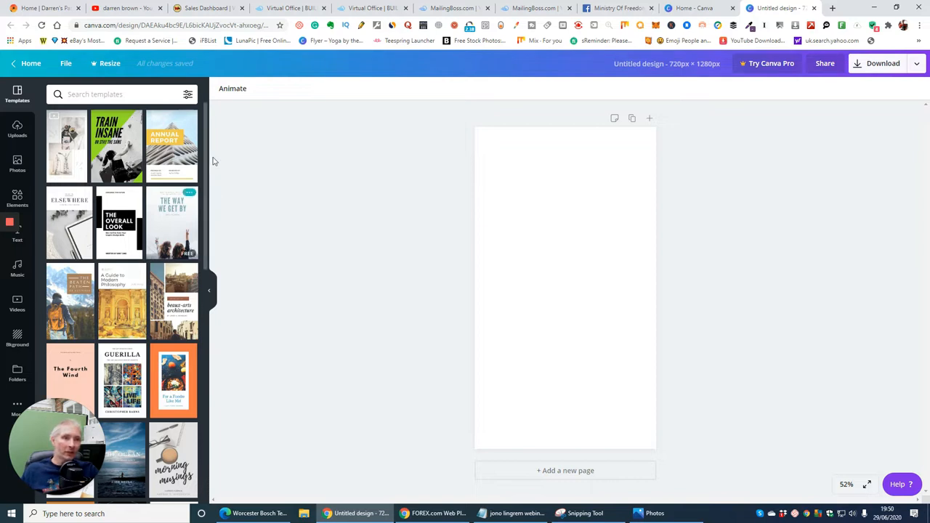
mouse_move(285, 169)
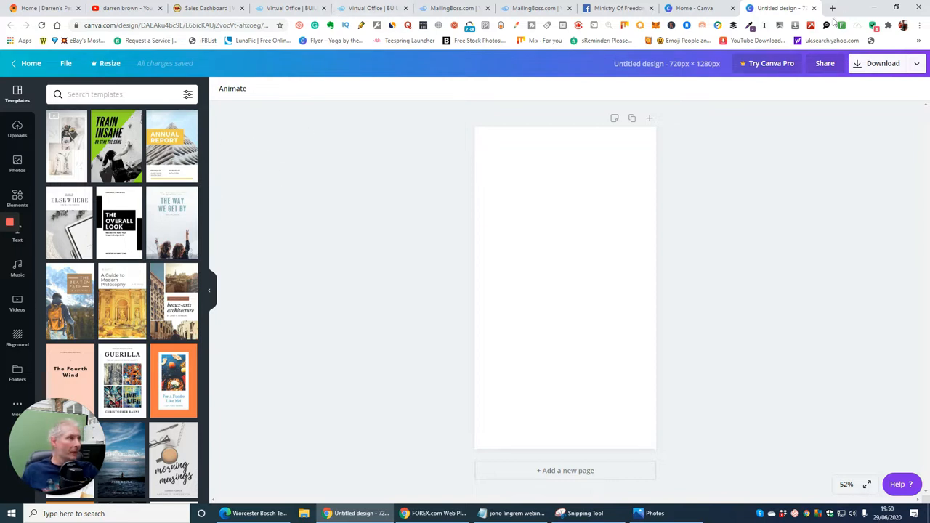
- Switch from the blank Canva design to the Yahoo search results for 'fitness'
click(837, 8)
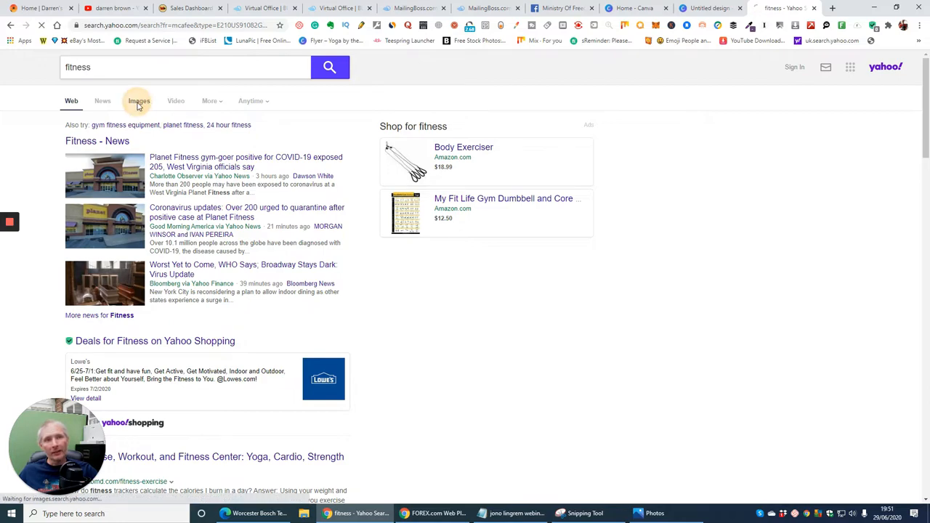
- Browse the Yahoo image results for fitness down to the fitness model photo
click(137, 102)
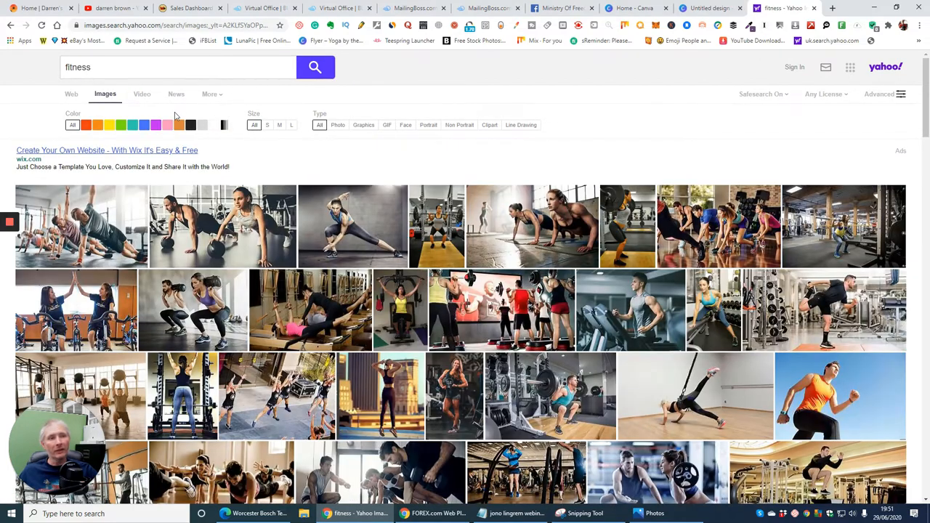
scroll(down, 3)
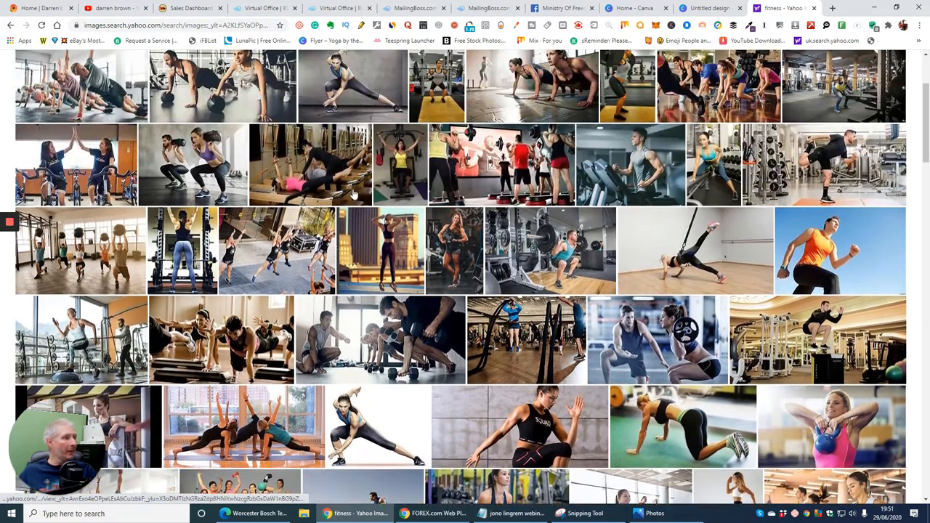
scroll(down, 3)
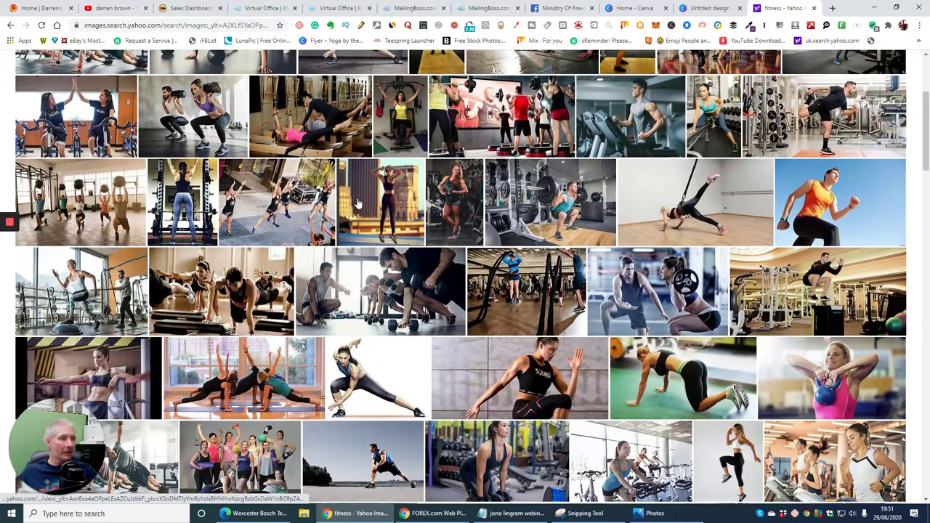
scroll(down, 3)
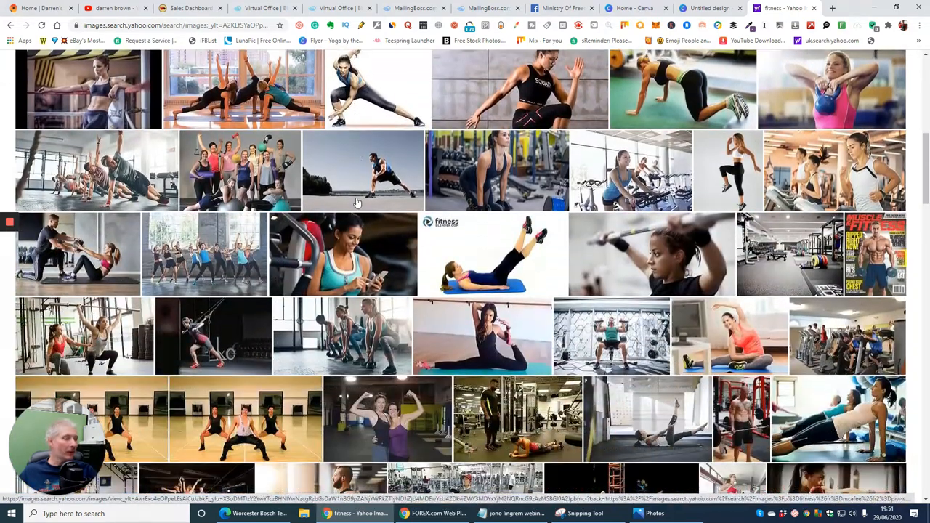
scroll(down, 3)
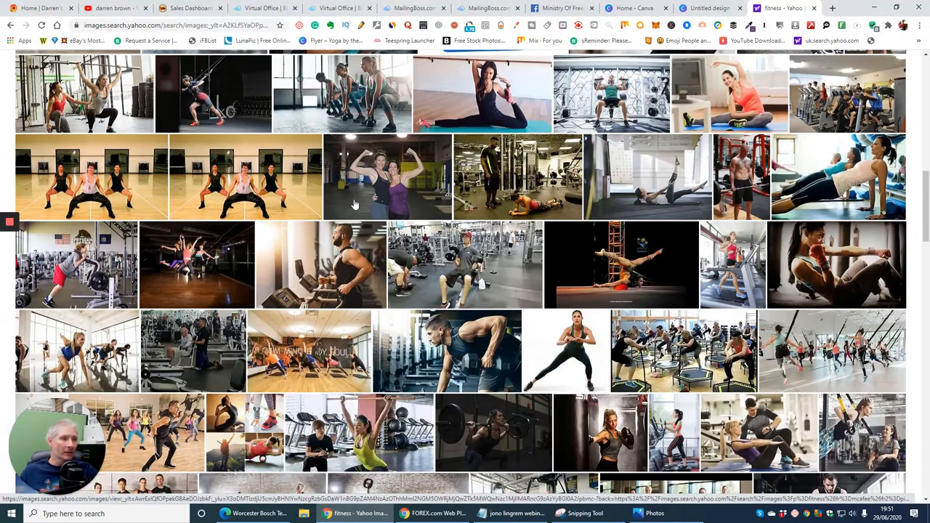
scroll(down, 3)
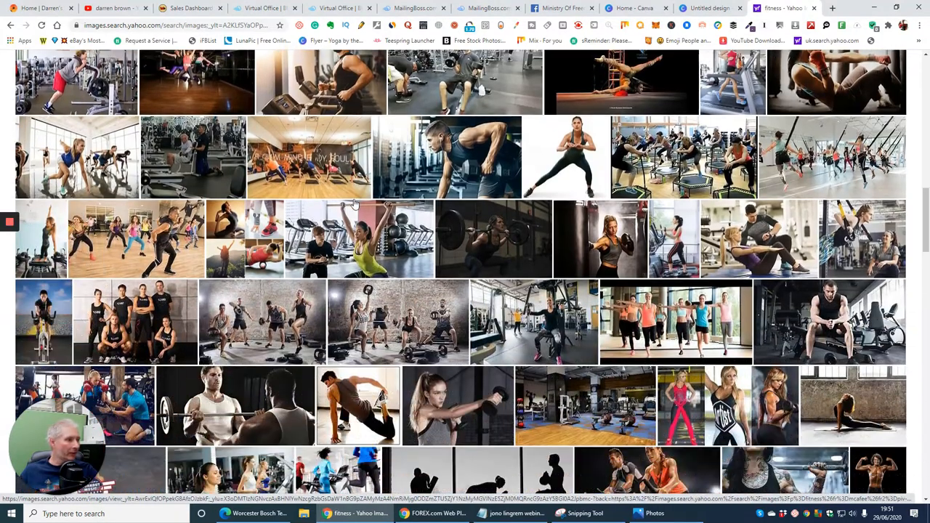
scroll(down, 3)
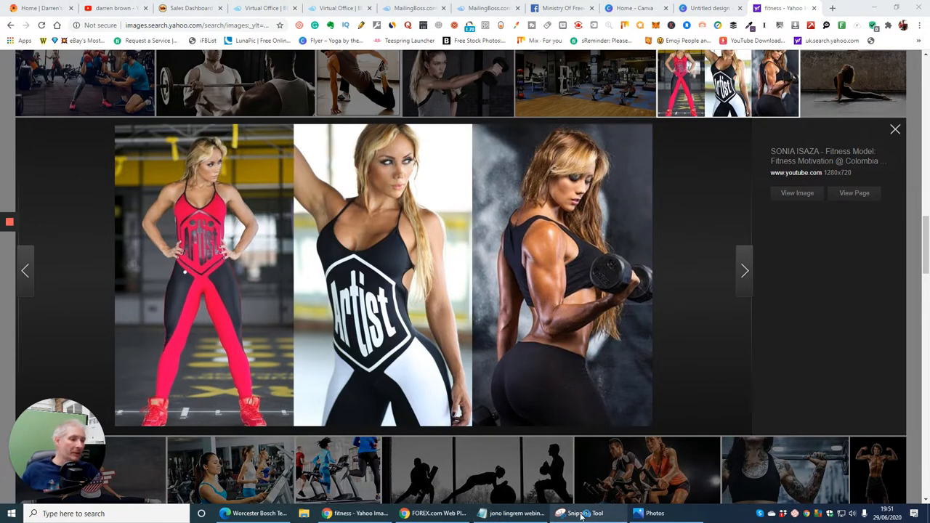
- Snip the middle model photo and save it as 'fitness' PNG in Pictures
click(579, 513)
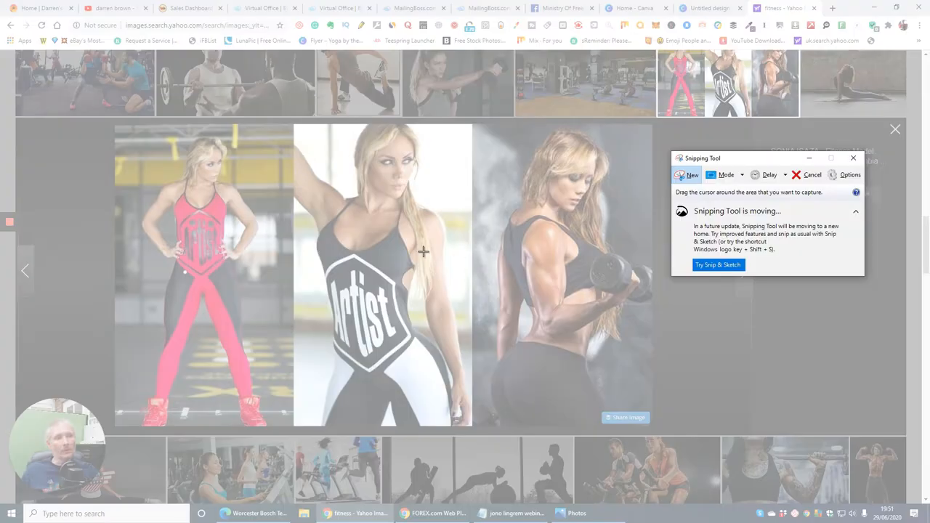
mouse_move(294, 125)
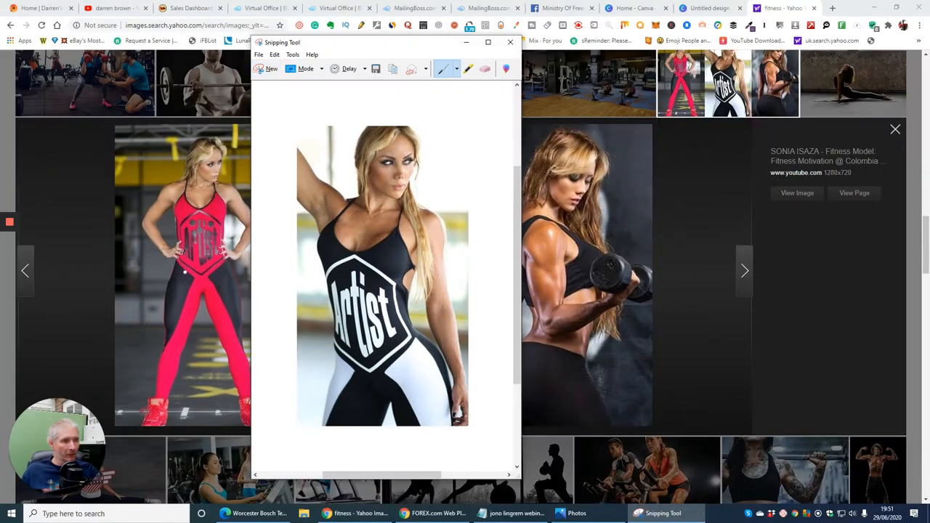
click(259, 55)
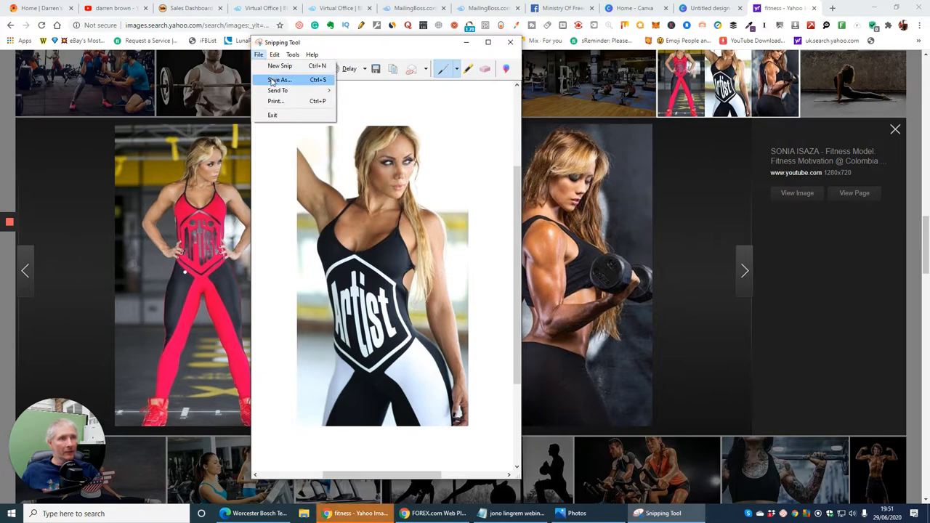
click(279, 78)
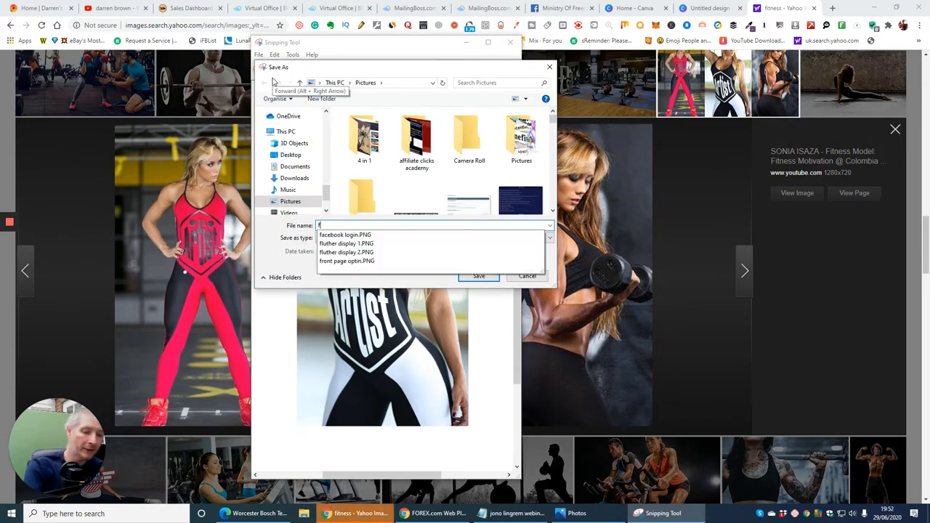
text(fitness 121)
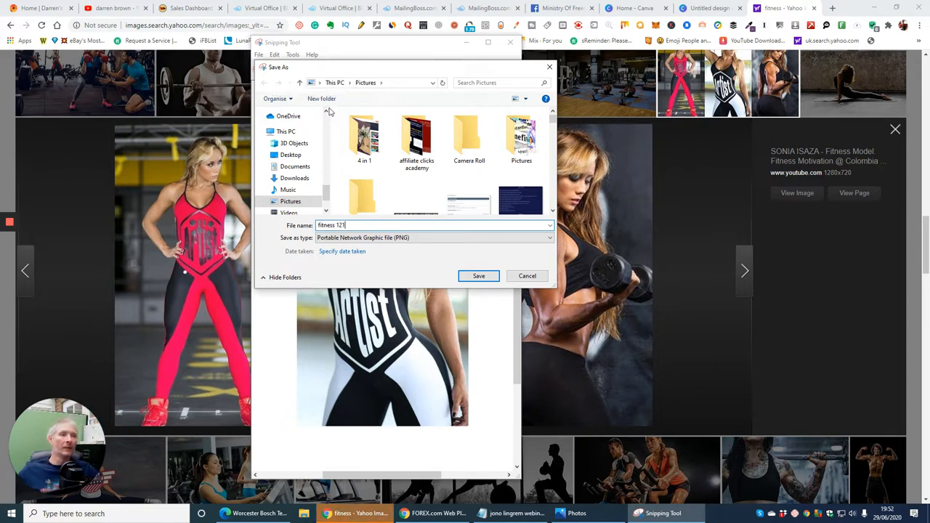
click(478, 276)
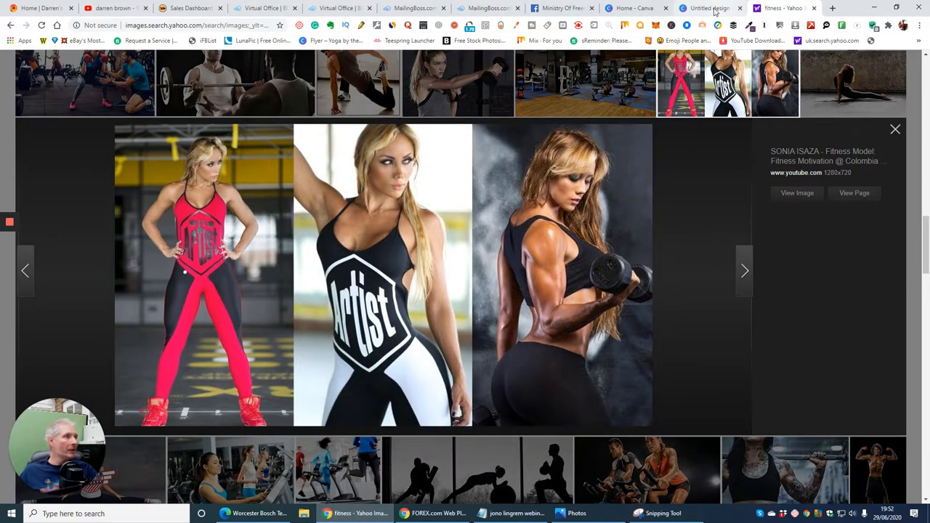
- Upload the saved fitness snip from Pictures into the Canva poster's Uploads
click(712, 8)
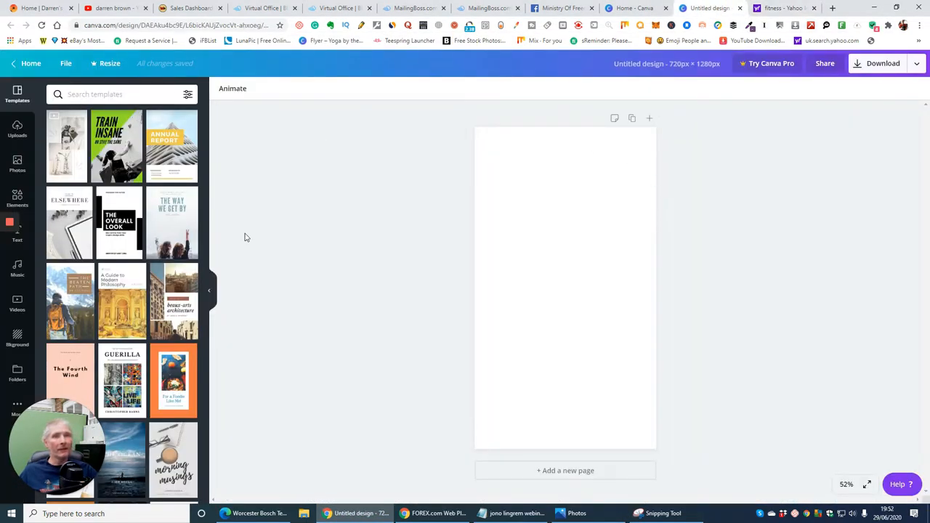
mouse_move(18, 131)
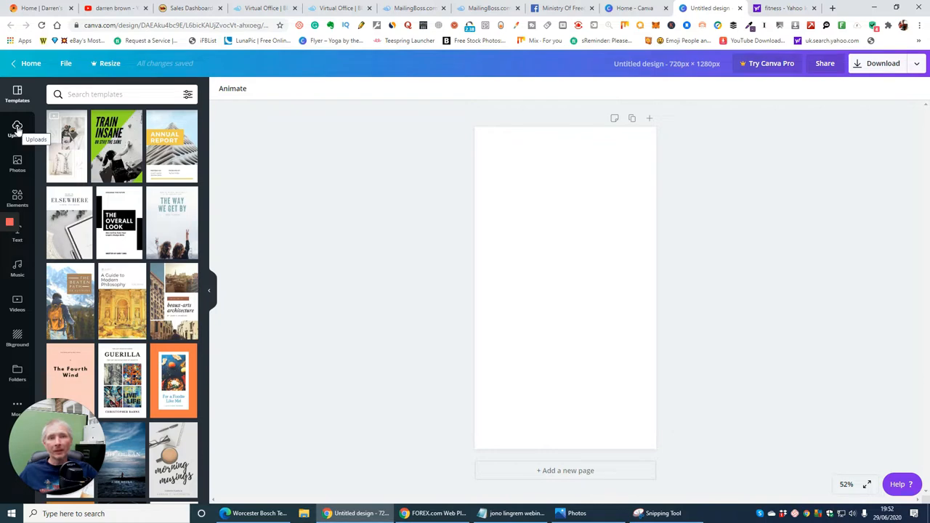
click(17, 130)
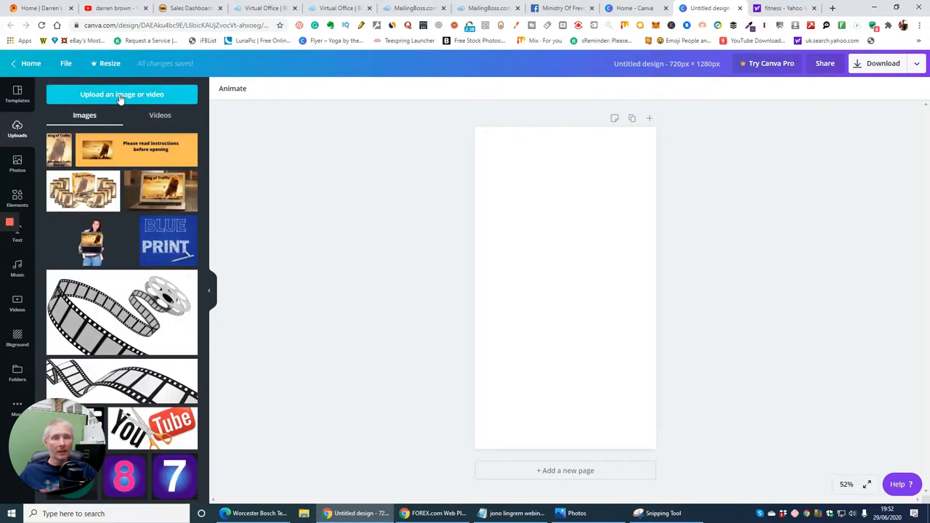
click(122, 95)
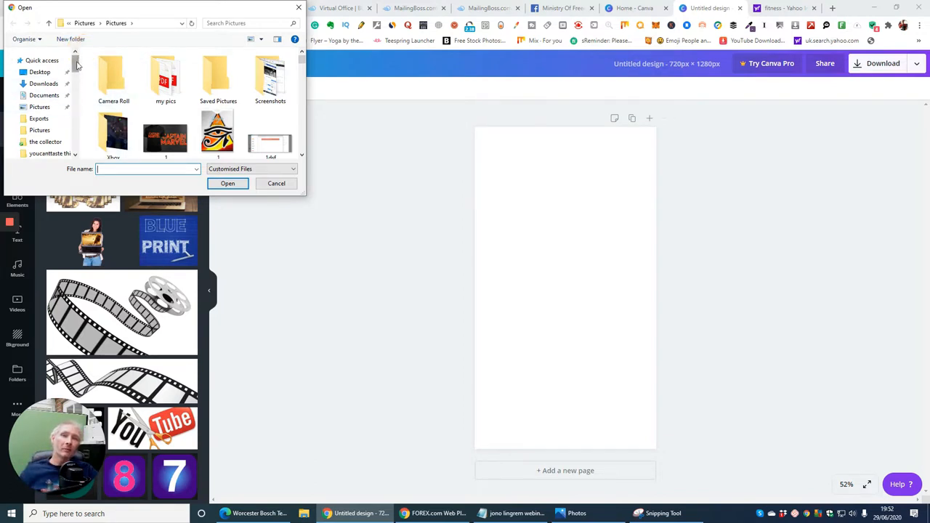
click(37, 61)
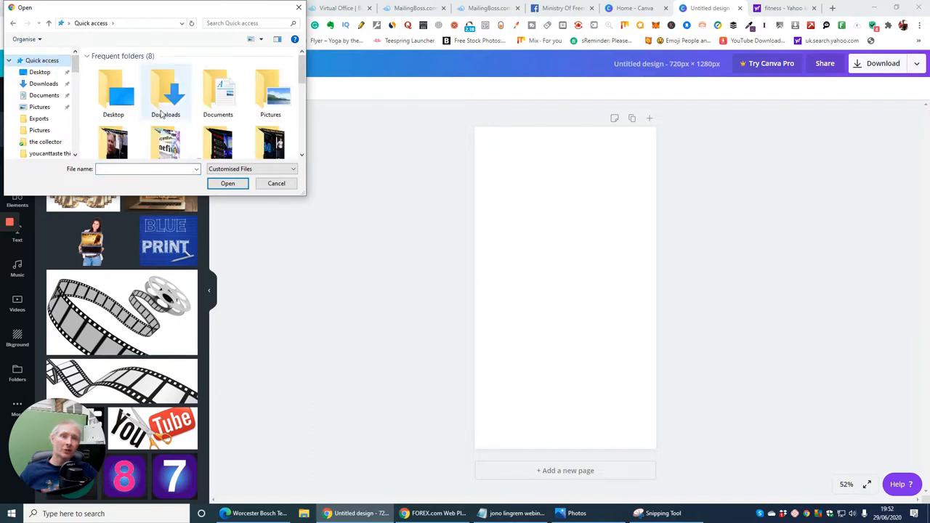
click(113, 131)
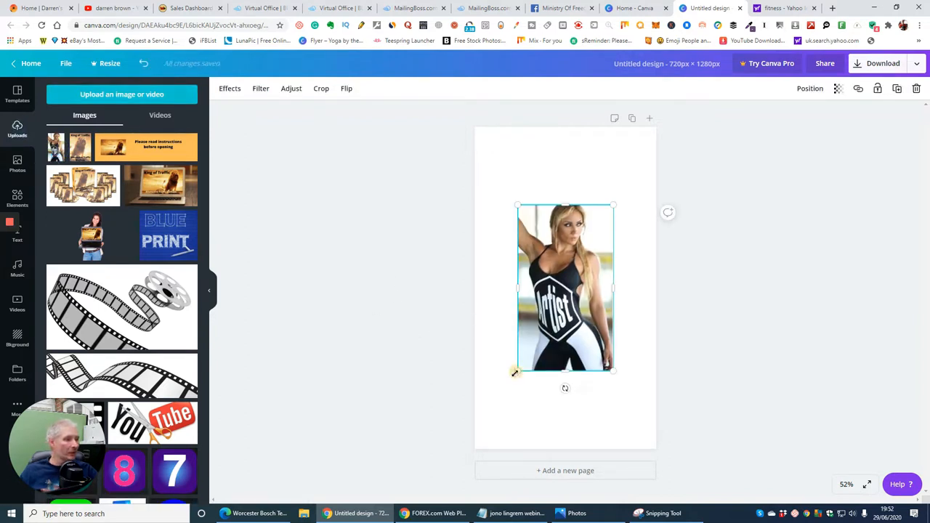
- Enlarge the model photo to span the full page width from the top
drag(514, 372, 450, 430)
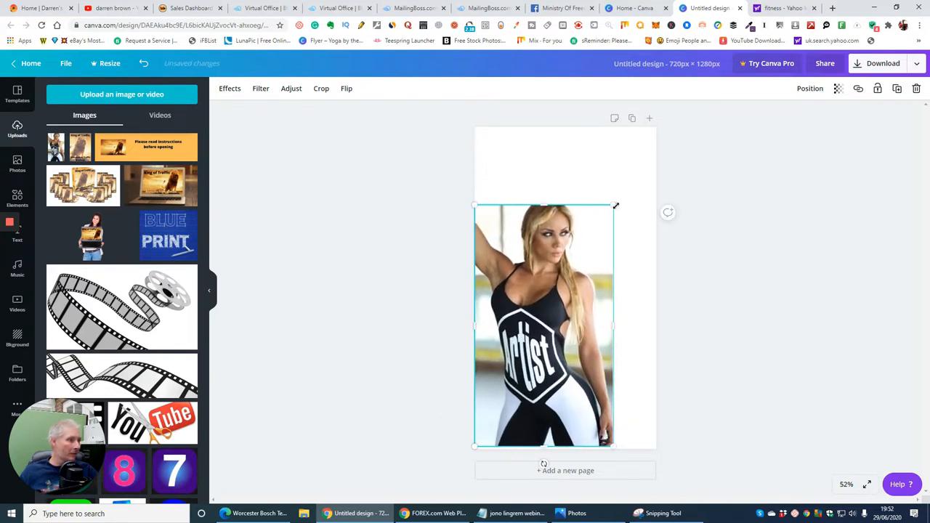
drag(616, 206, 668, 157)
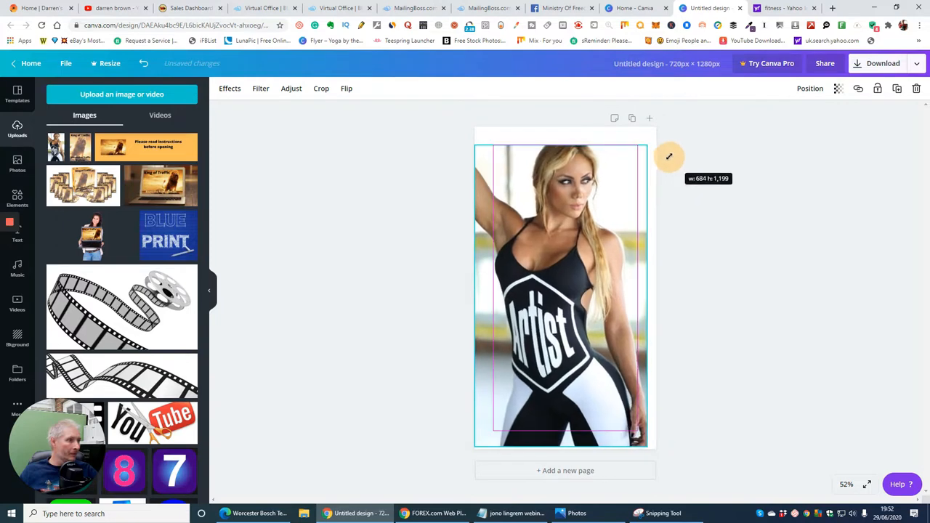
drag(669, 157, 679, 146)
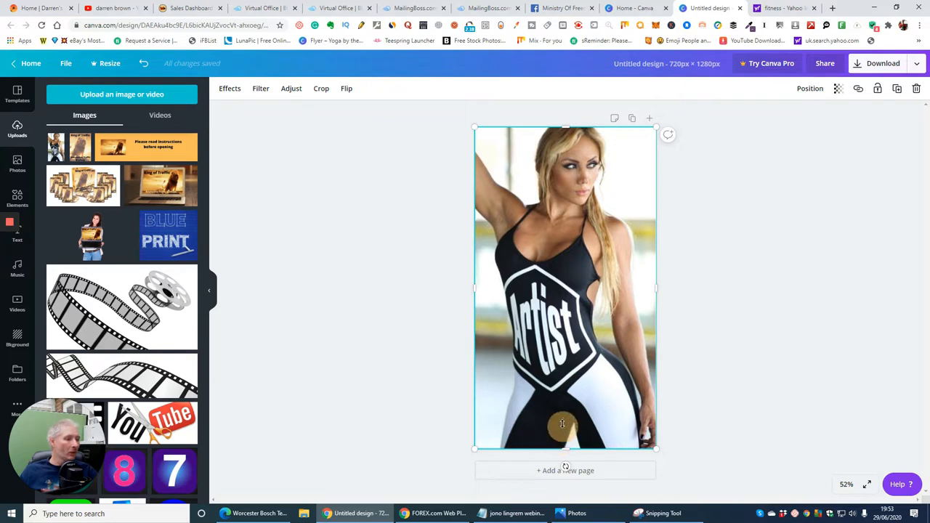
drag(565, 448, 570, 389)
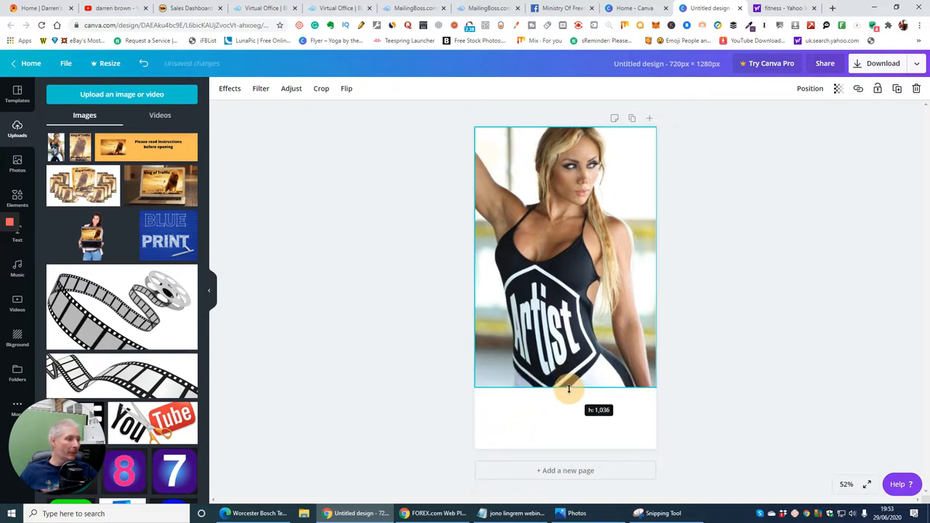
- Readjust the photo to full width, leaving a white strip along the bottom
drag(570, 389, 559, 442)
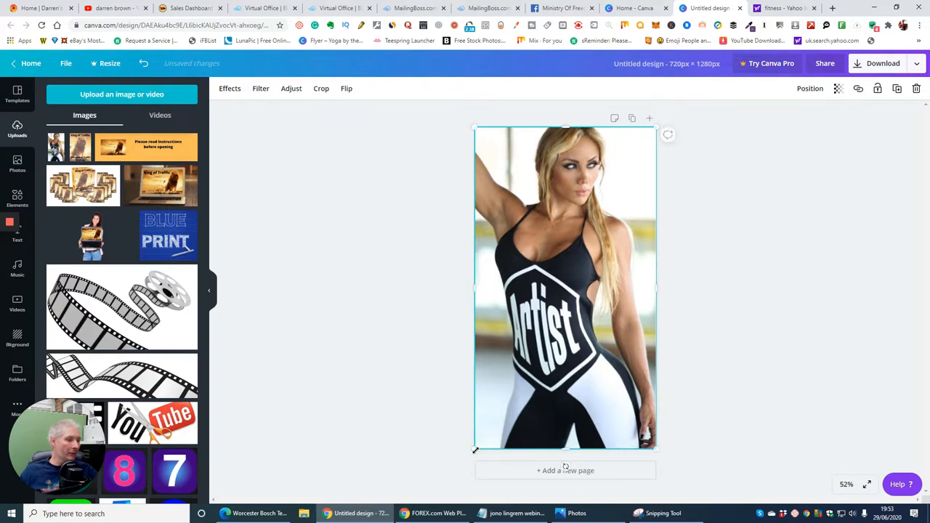
drag(476, 451, 535, 337)
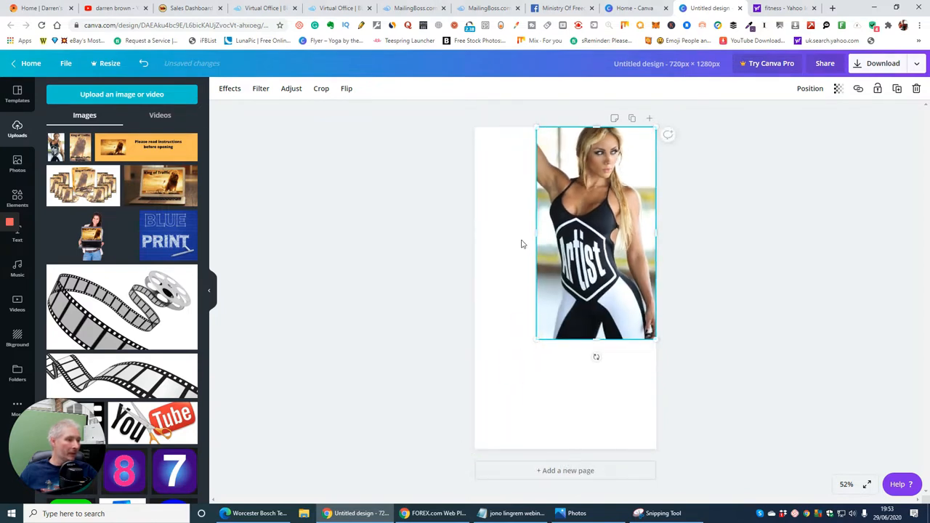
drag(534, 240, 476, 241)
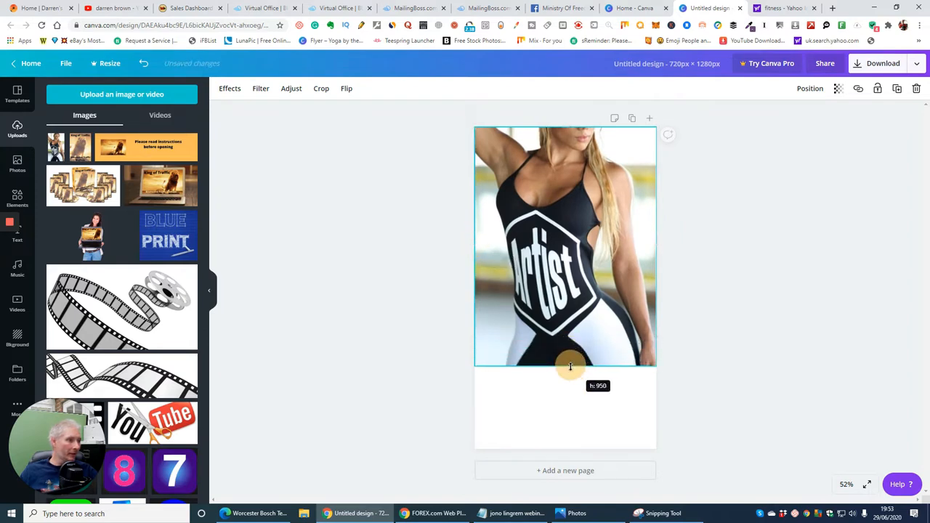
drag(570, 366, 569, 393)
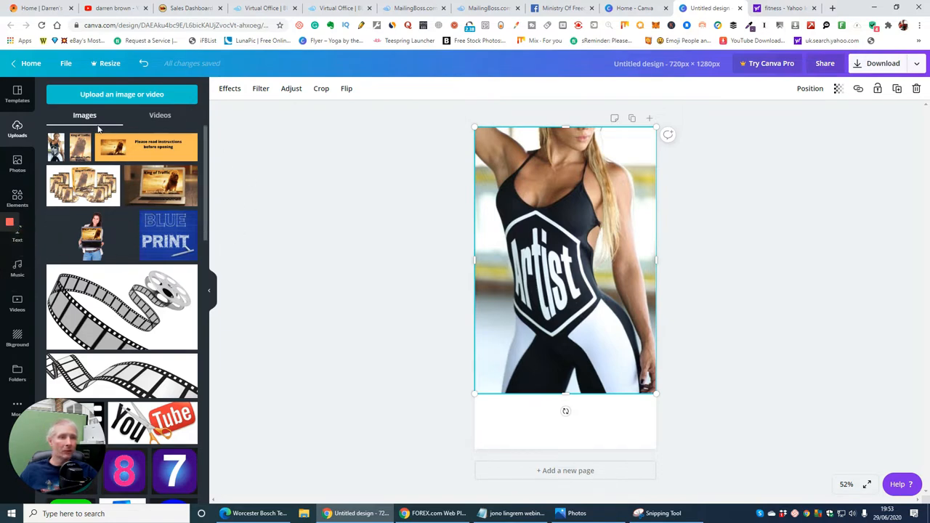
mouse_move(22, 247)
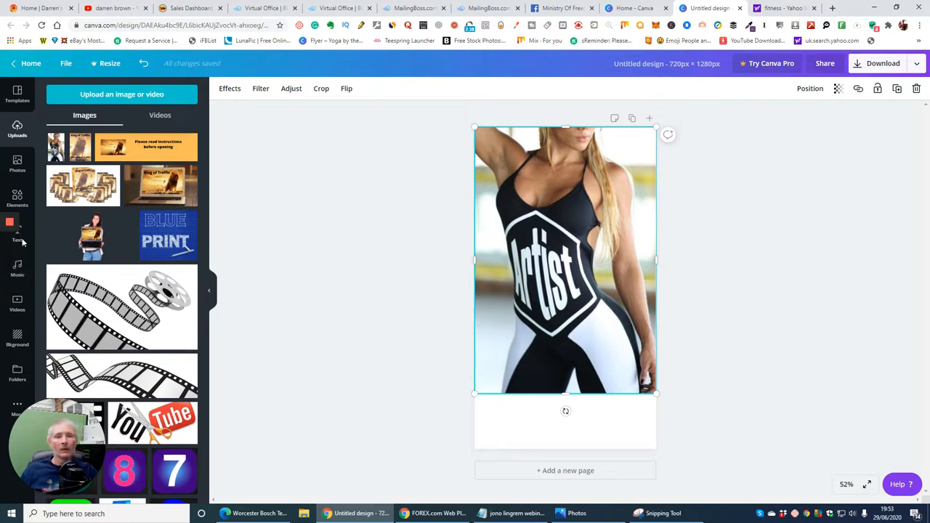
mouse_move(337, 174)
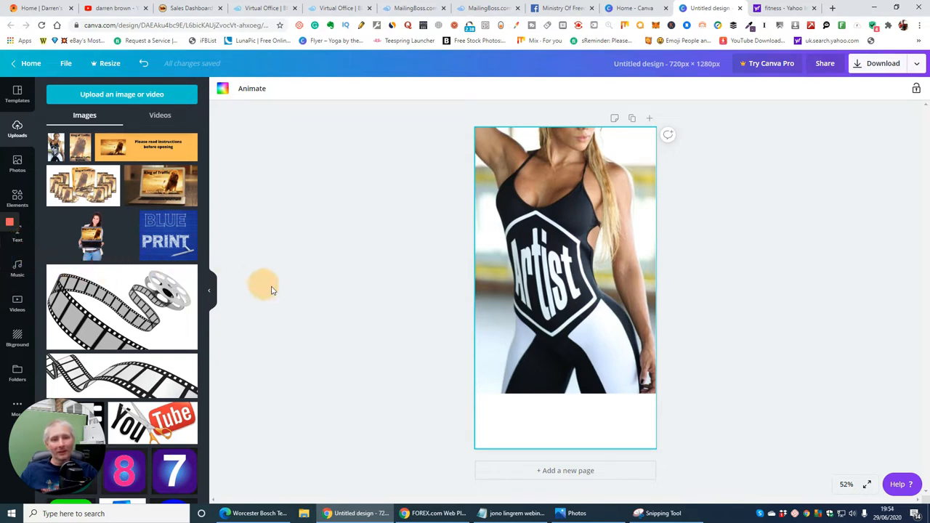
mouse_move(31, 96)
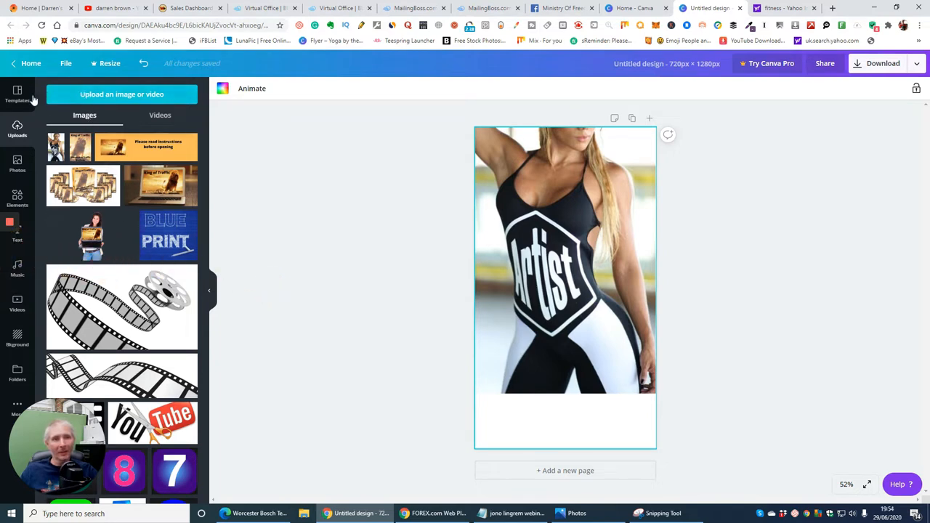
- Switch the left sidebar from Uploads to the Templates gallery
click(17, 93)
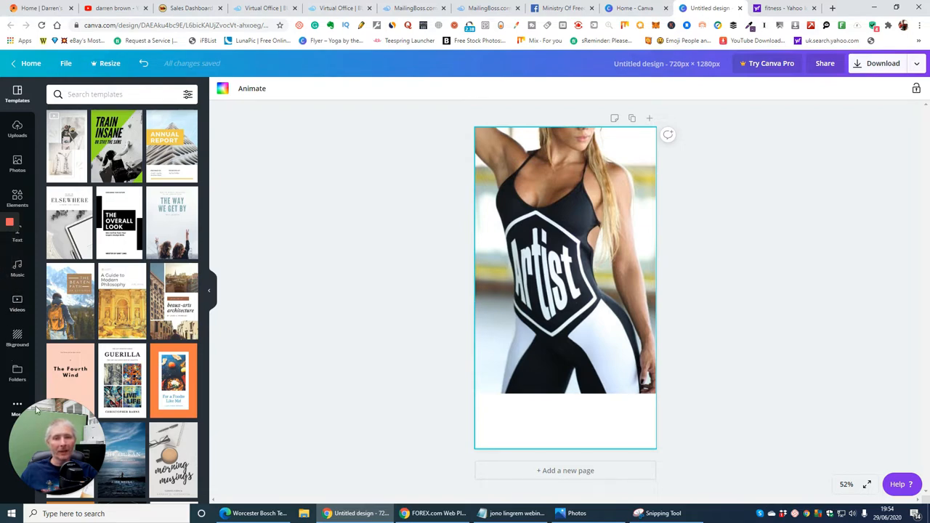
mouse_move(230, 430)
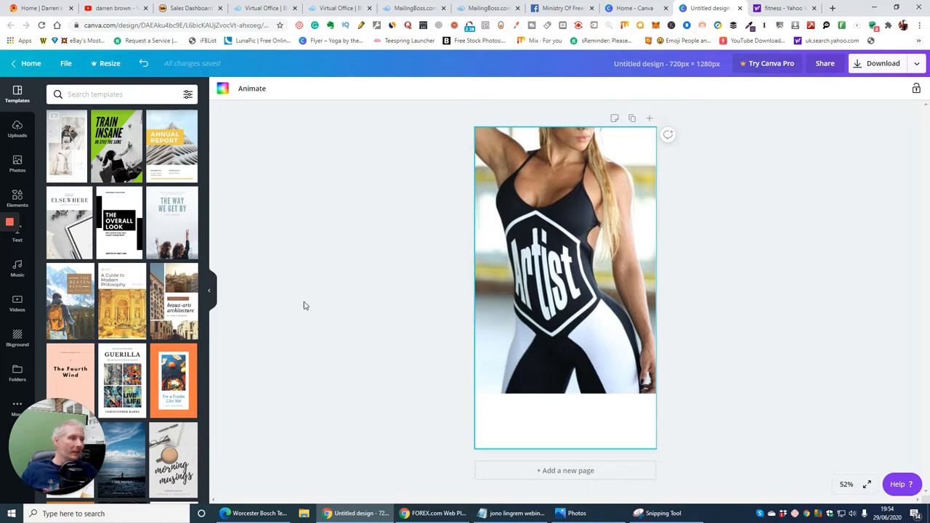
mouse_move(383, 125)
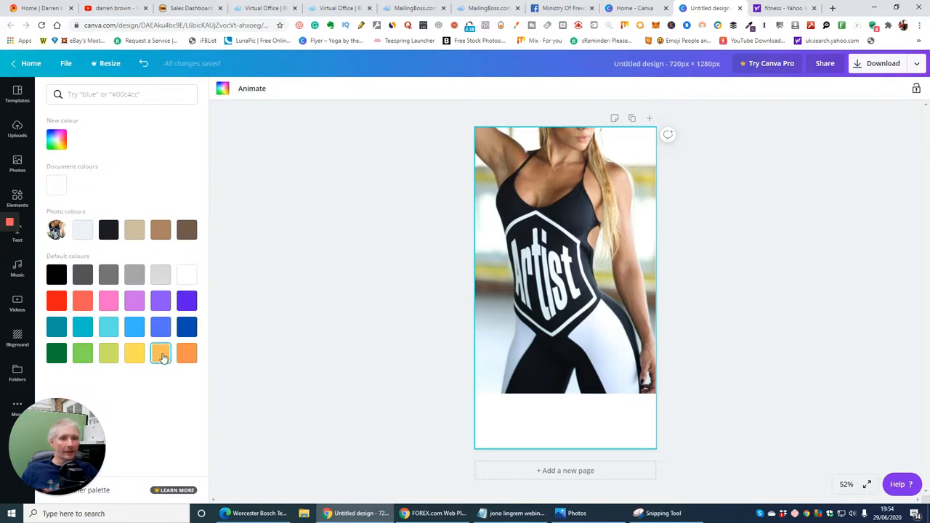
- Fill the blank bottom strip with the orange swatch and dismiss the colour panel
click(159, 353)
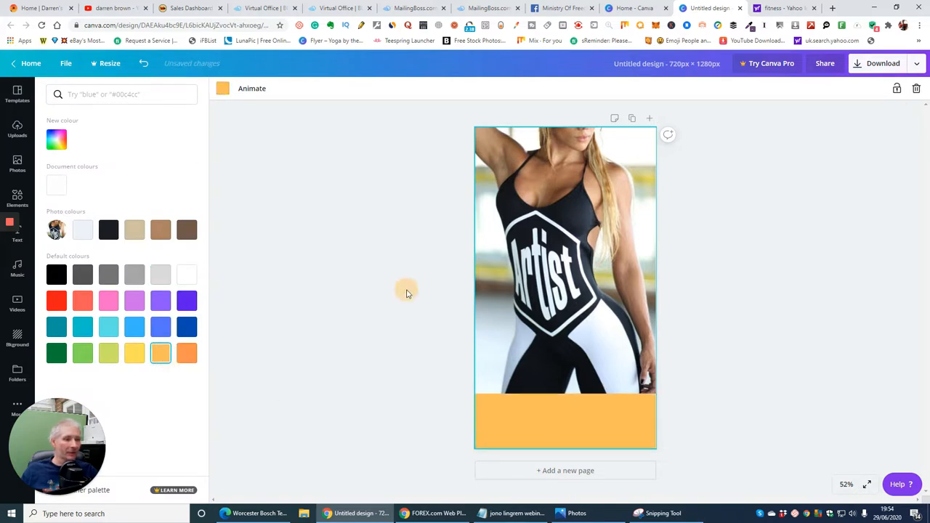
click(18, 96)
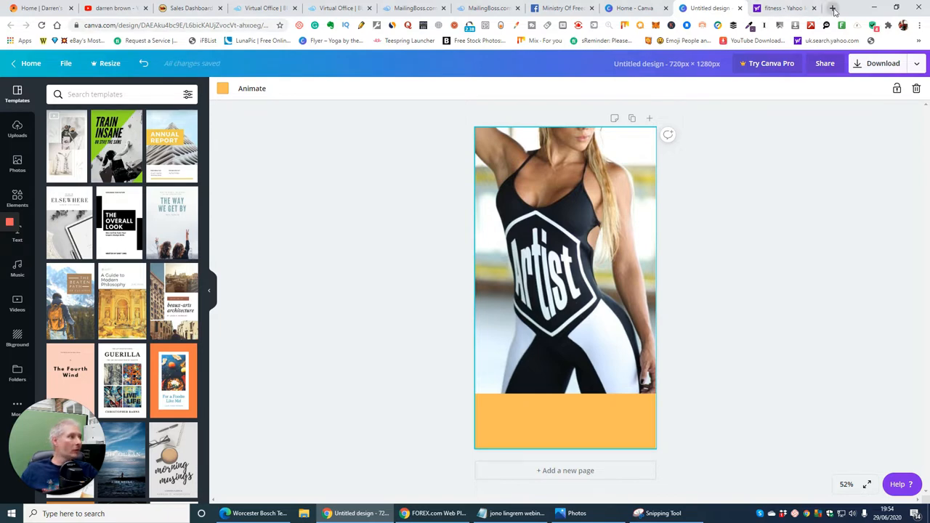
- Search Yahoo for 'keto logo' in a new tab and show the image results
click(831, 9)
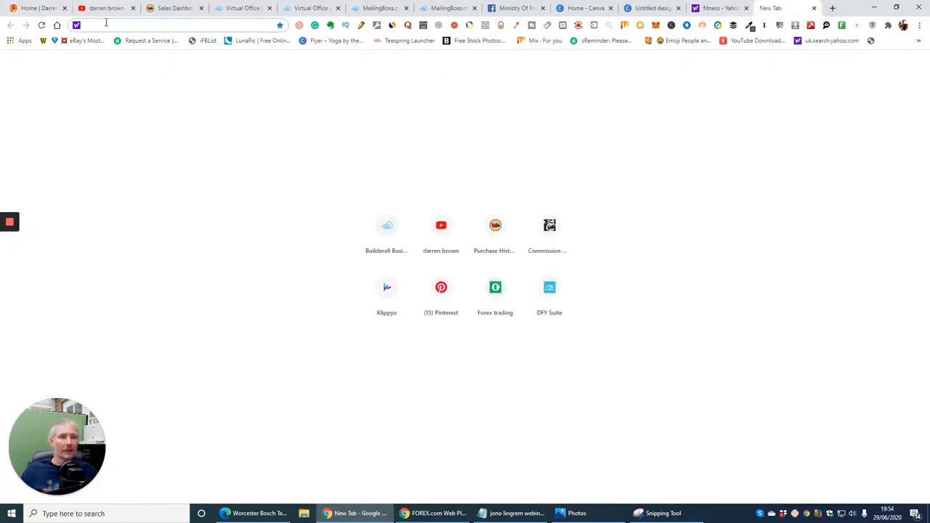
text(keto logo)
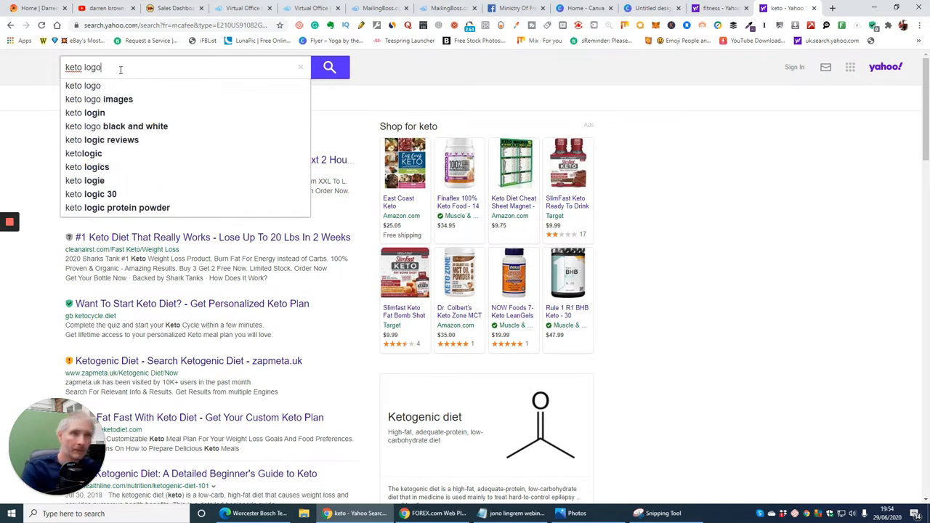
click(81, 85)
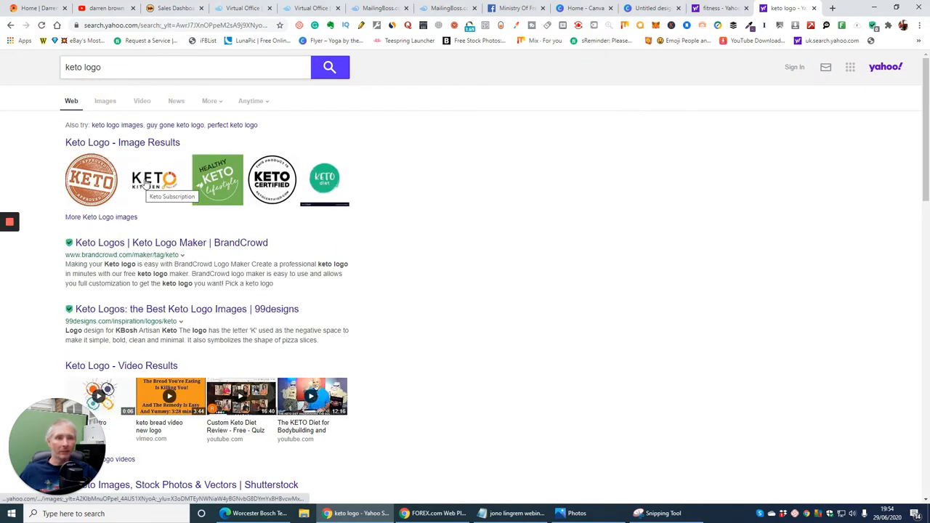
click(104, 100)
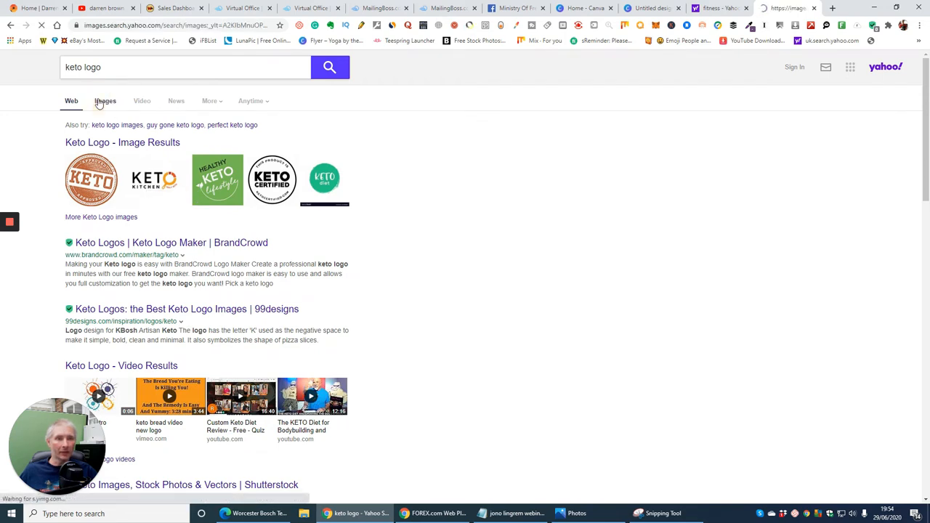
click(103, 100)
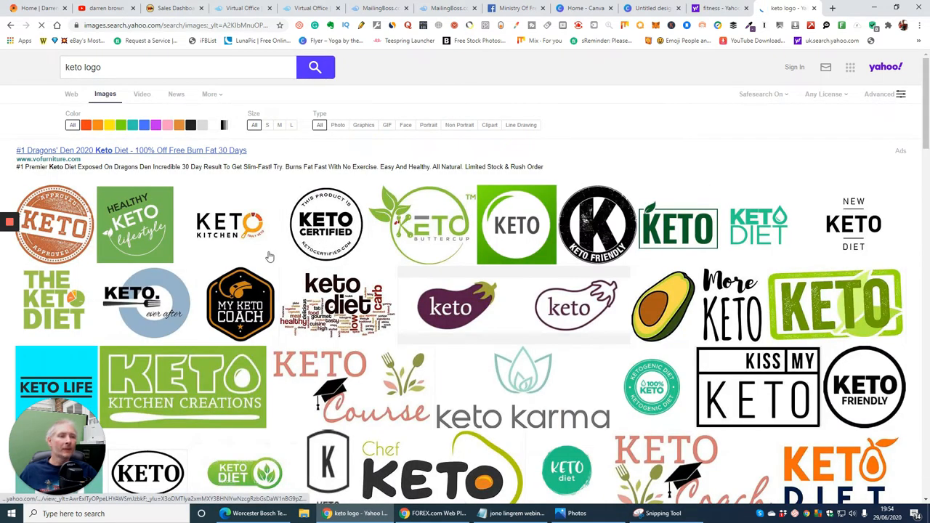
mouse_move(326, 231)
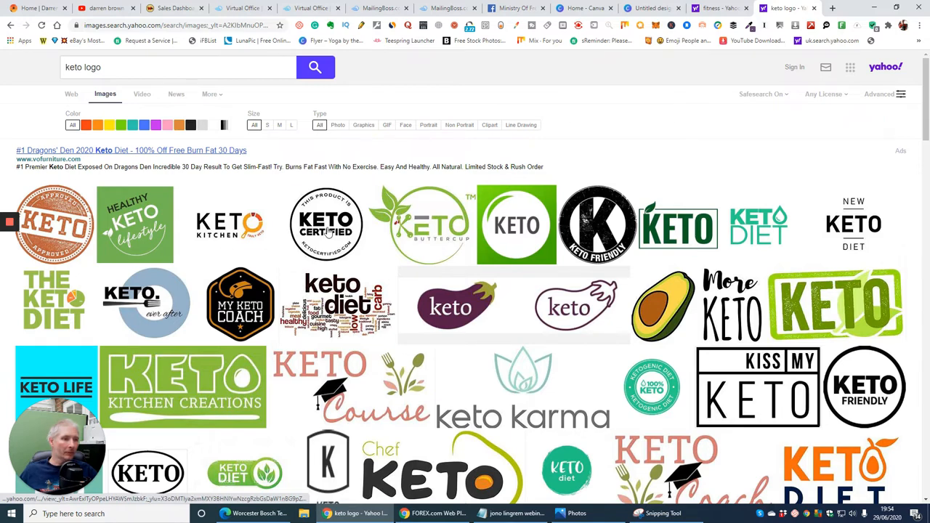
- Preview the KETO CERTIFIED logo, then the green circular KETO logo in the large viewer
click(325, 223)
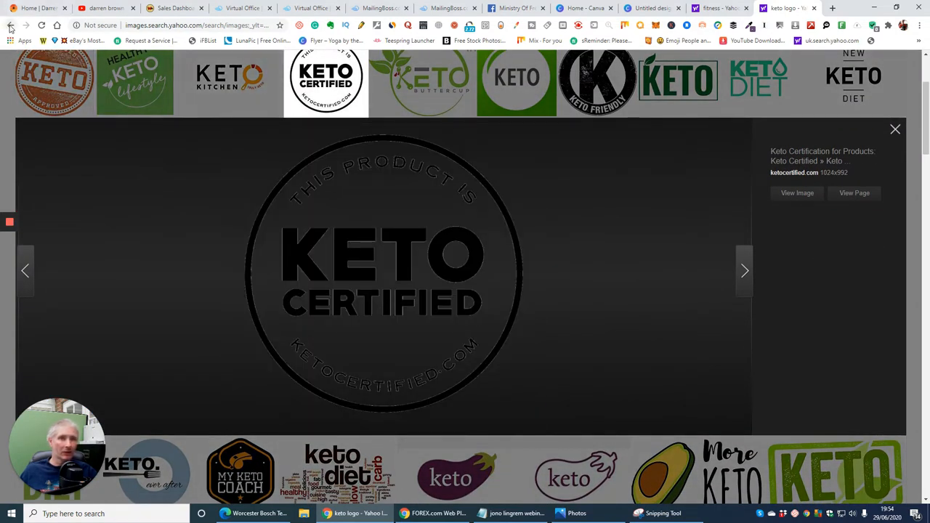
click(895, 129)
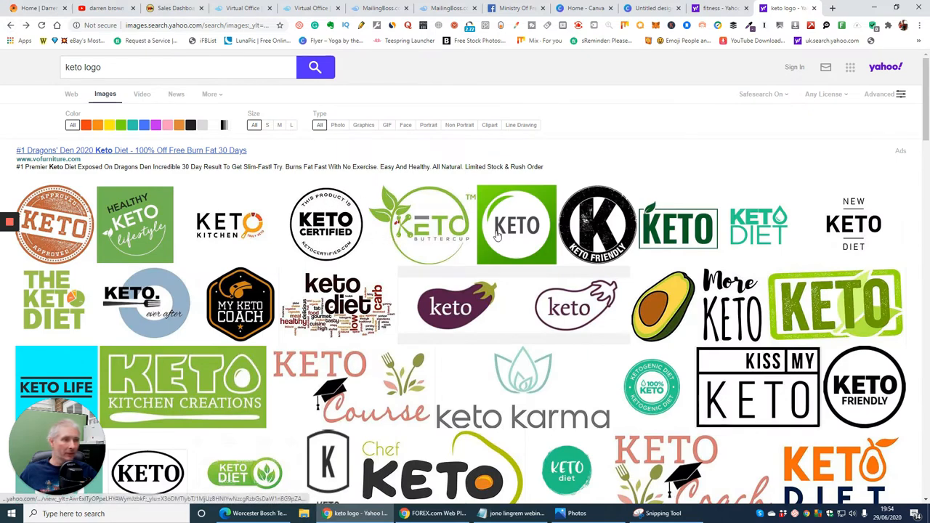
click(516, 226)
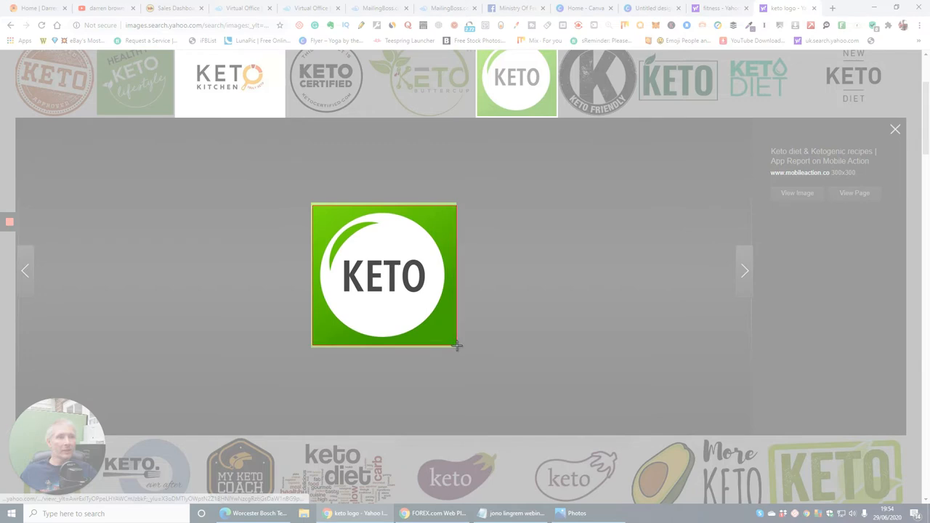
mouse_move(456, 346)
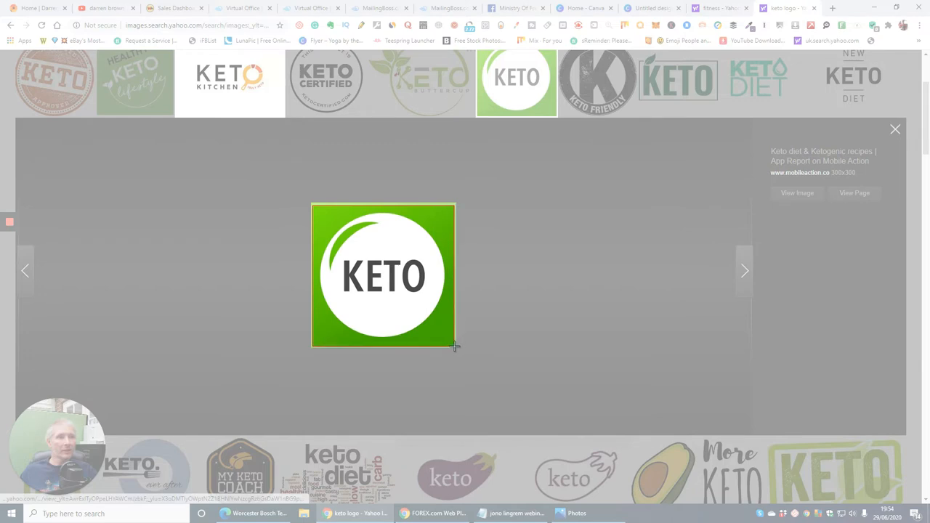
- Save the snipped green KETO logo as a file named 'keto' and return to the Canva poster
click(274, 135)
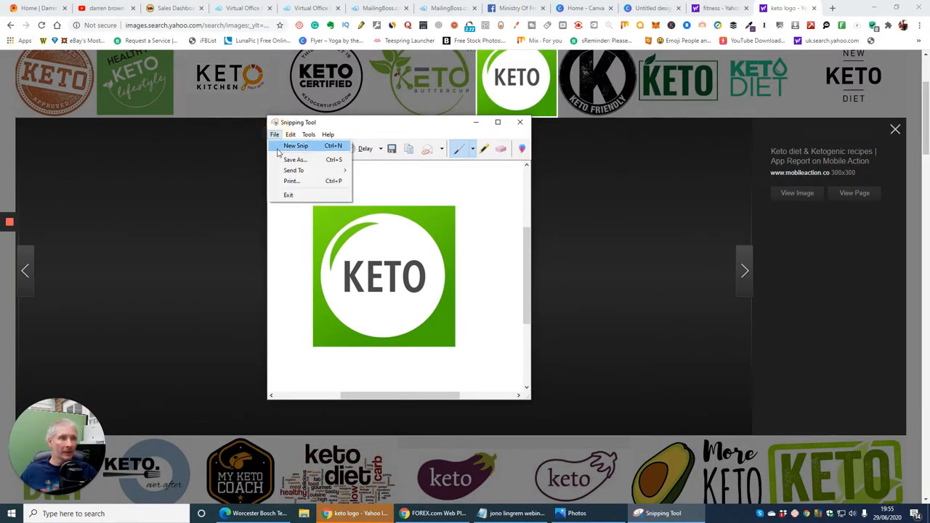
click(295, 159)
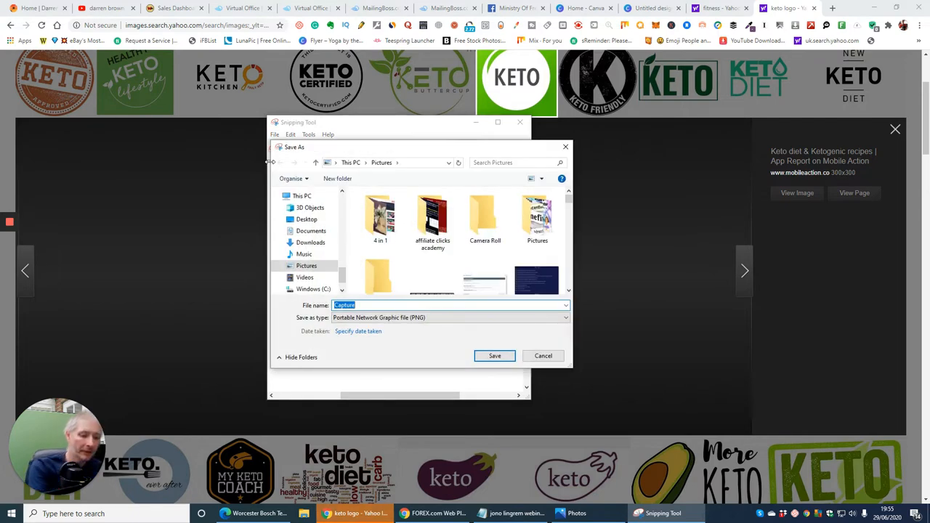
text(keto)
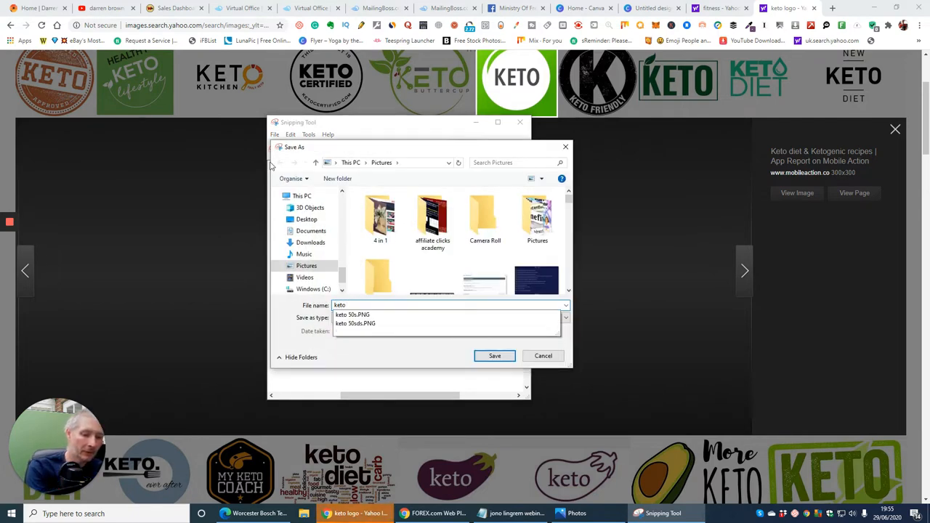
click(494, 355)
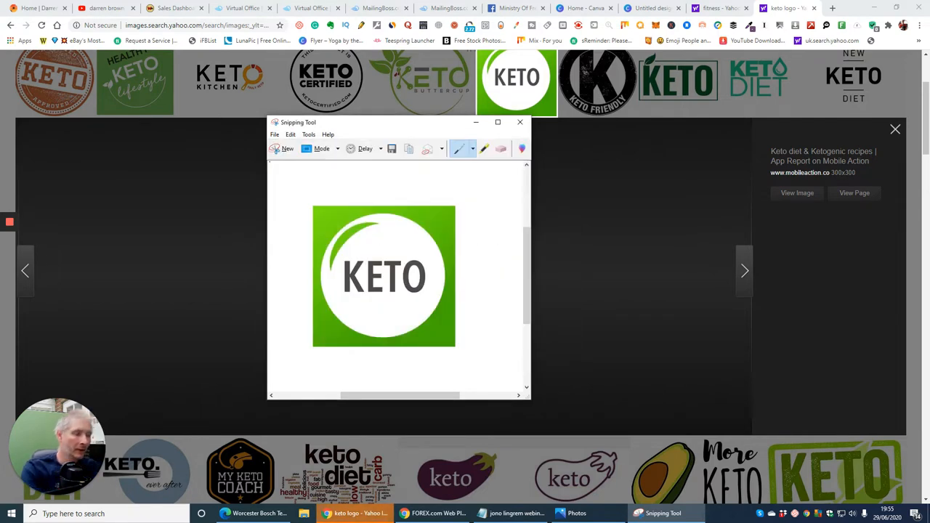
click(520, 122)
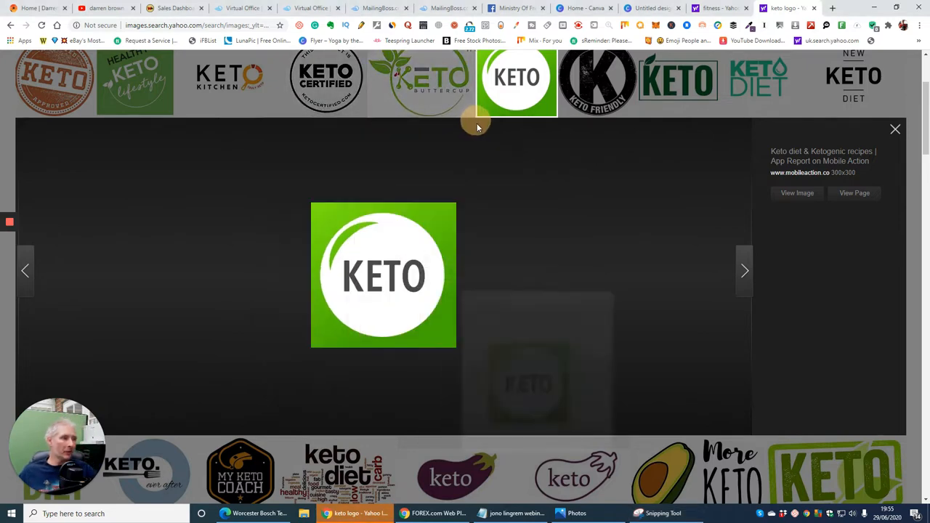
click(652, 9)
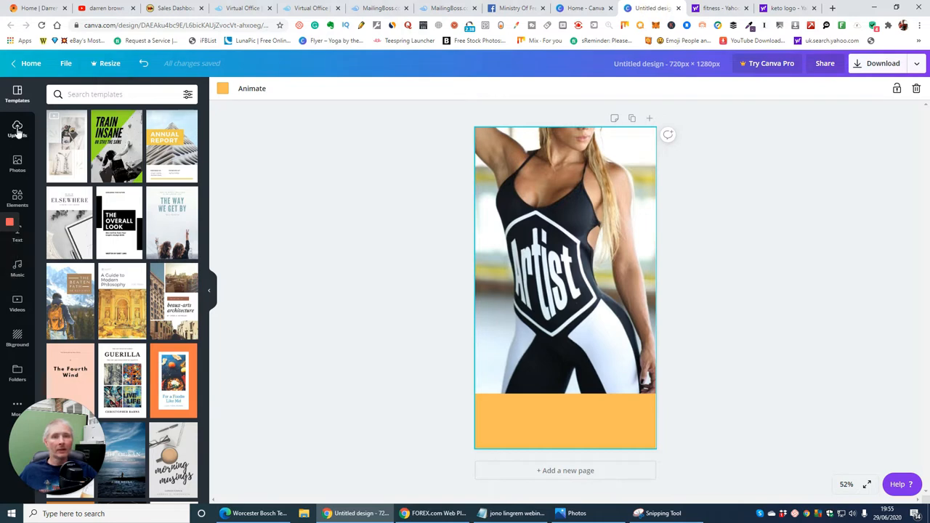
- Upload the saved green KETO logo from Recent files into Canva Uploads
click(17, 131)
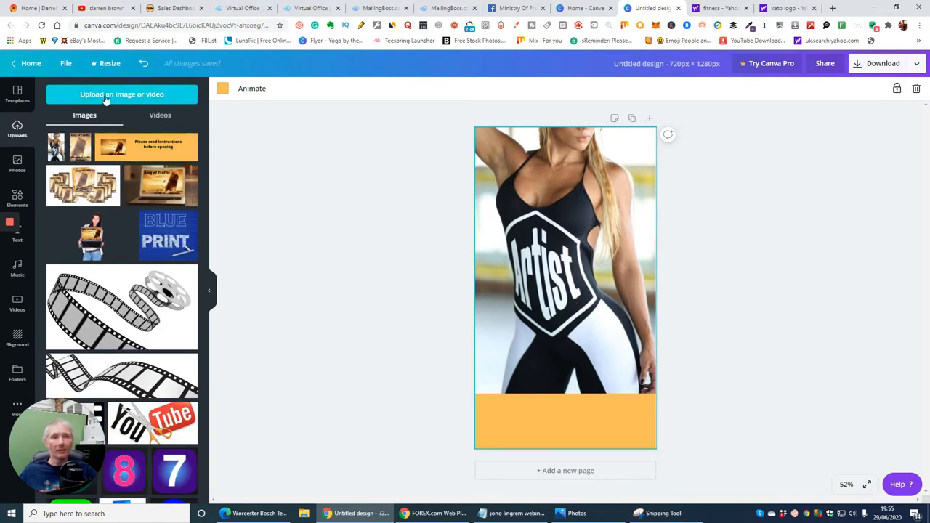
click(122, 93)
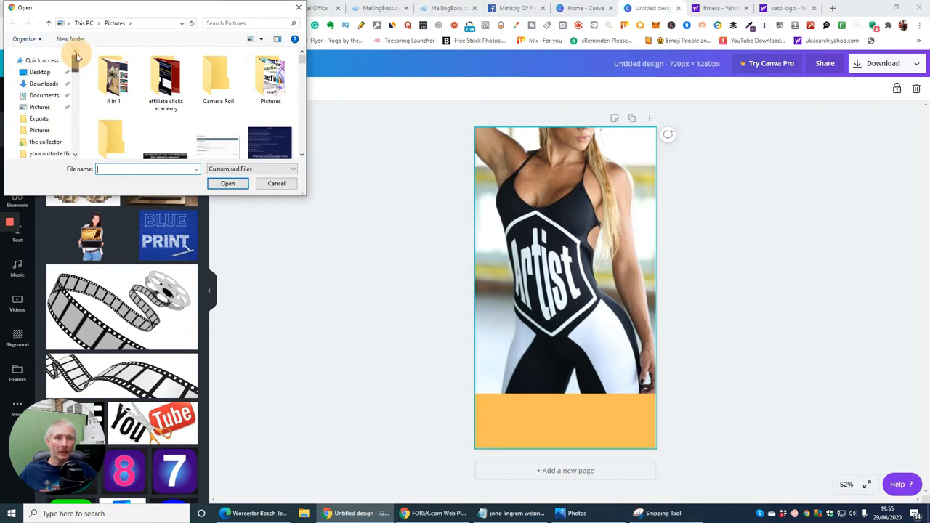
click(34, 61)
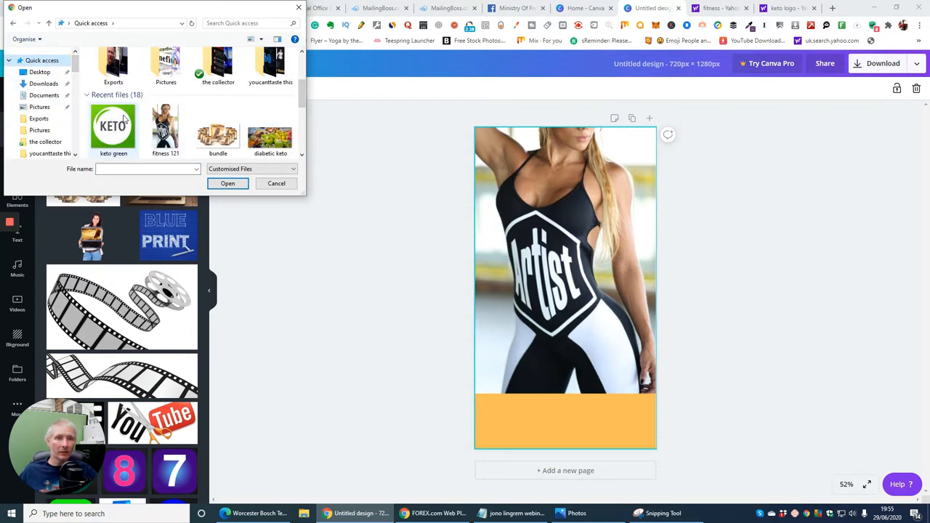
click(276, 183)
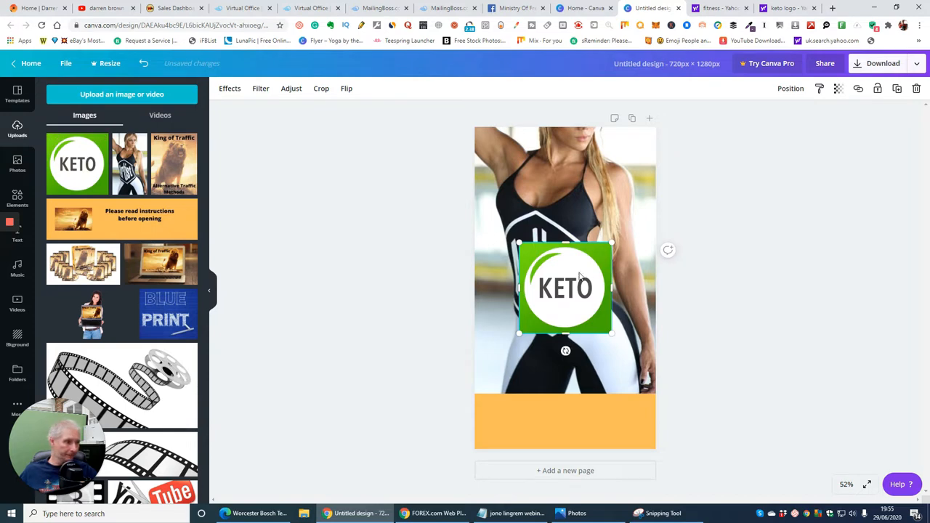
- Place the logo in the orange bottom strip and enlarge it to fill the strip
drag(566, 288, 565, 389)
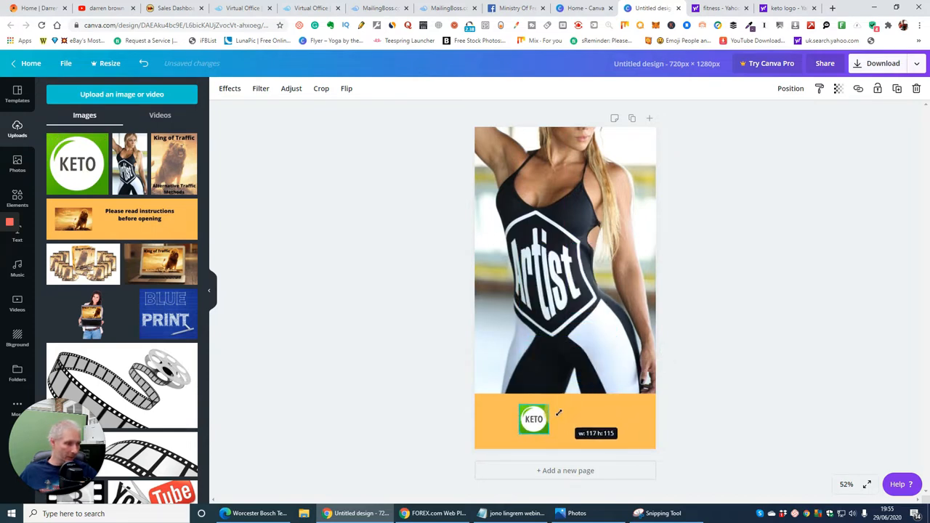
click(534, 419)
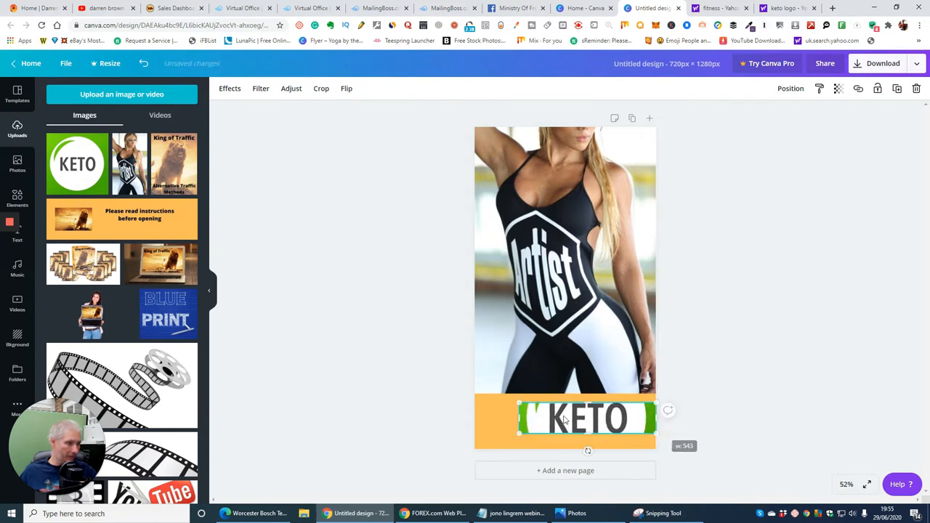
drag(520, 419, 476, 427)
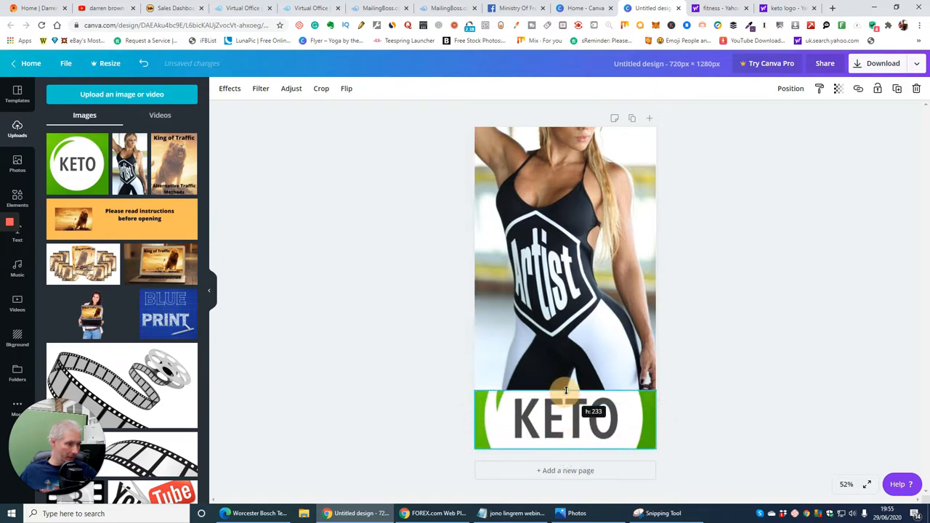
click(566, 420)
text(keto green 720 by 1280)
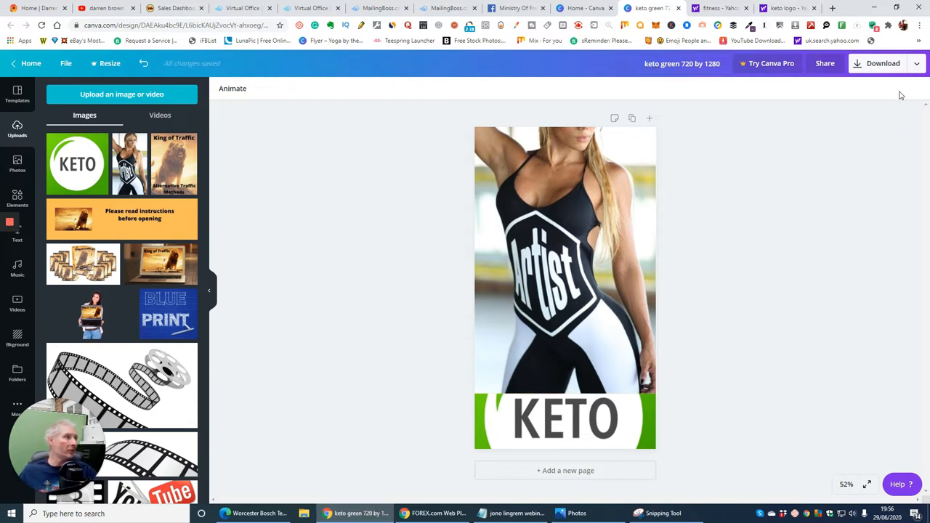
- Download the keto poster from Canva with JPG chosen as the file type
click(881, 64)
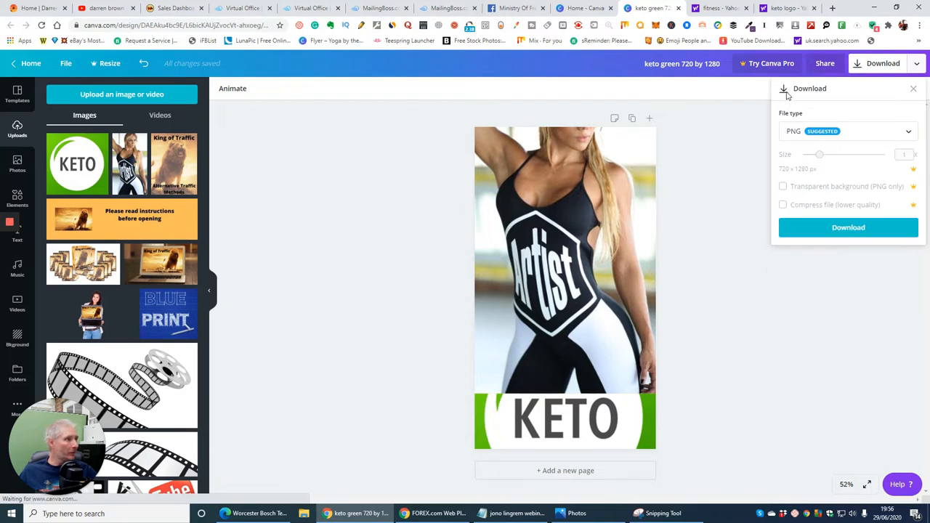
click(846, 131)
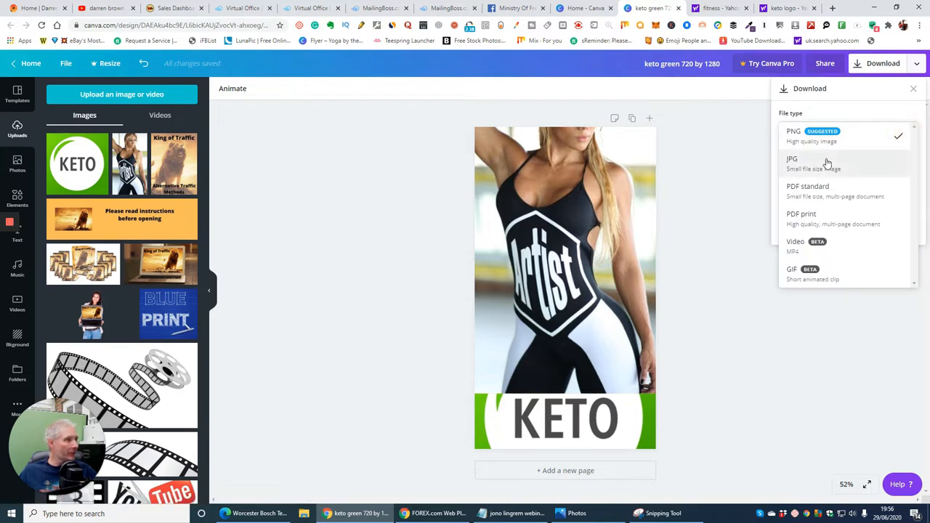
click(793, 159)
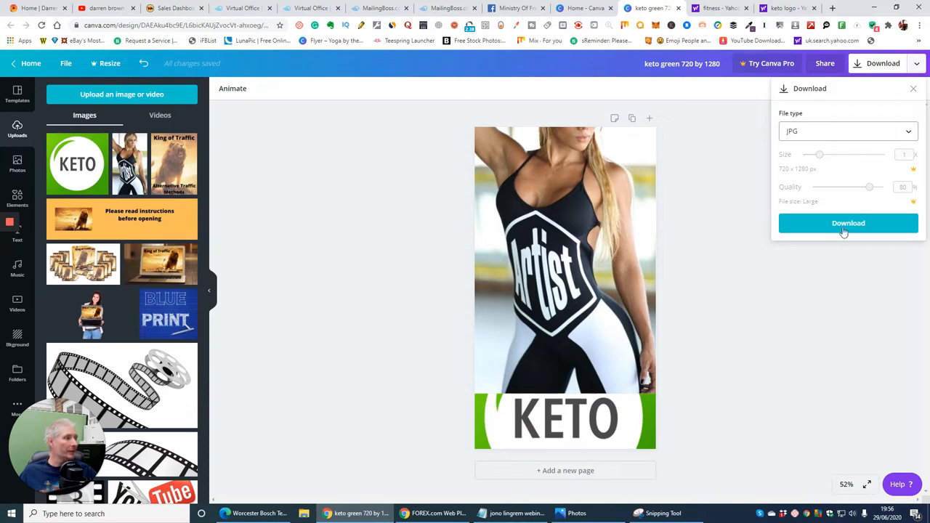
click(849, 223)
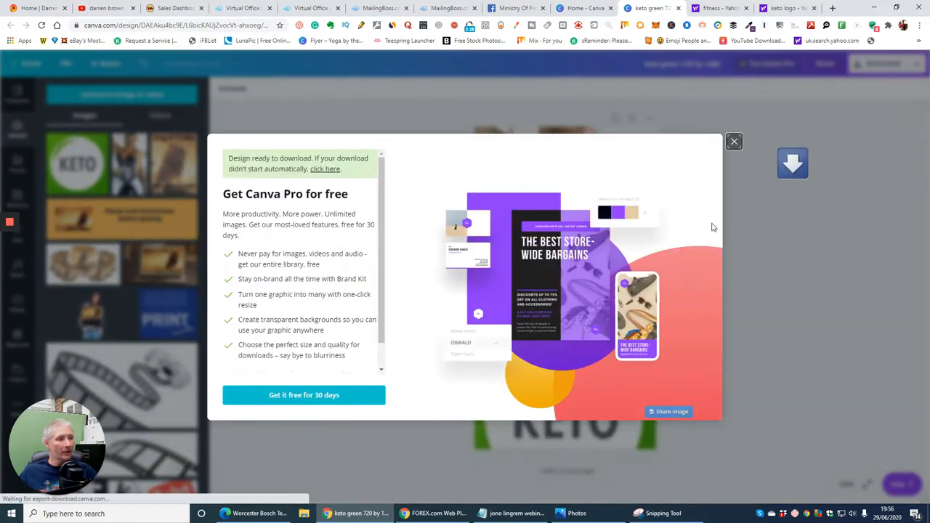
click(734, 141)
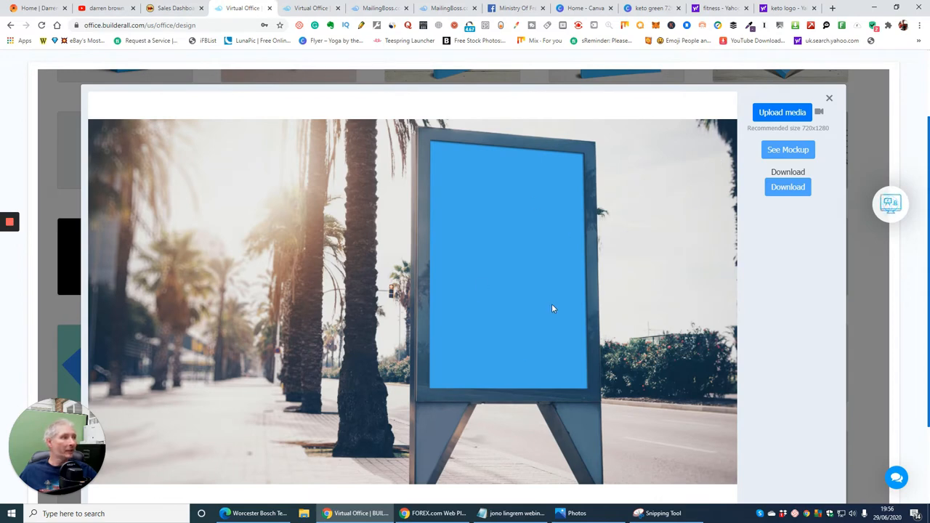
mouse_move(537, 228)
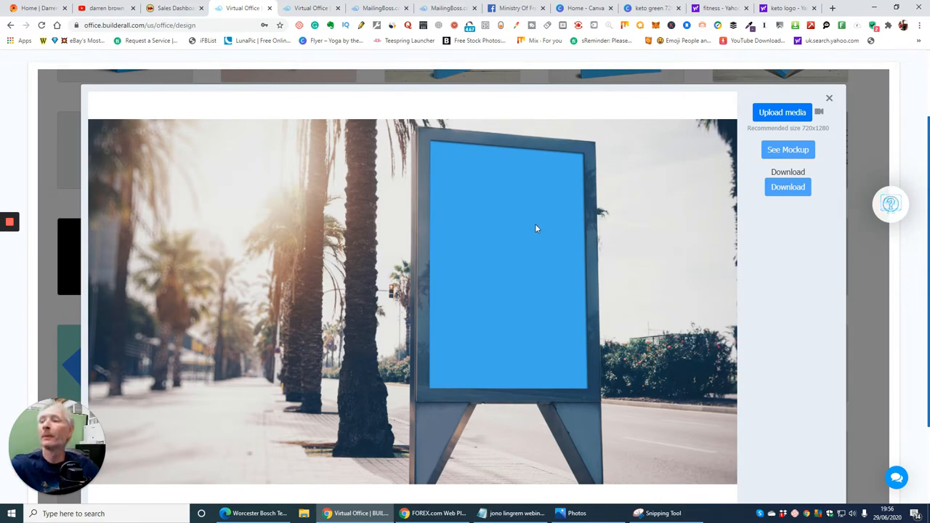
mouse_move(530, 225)
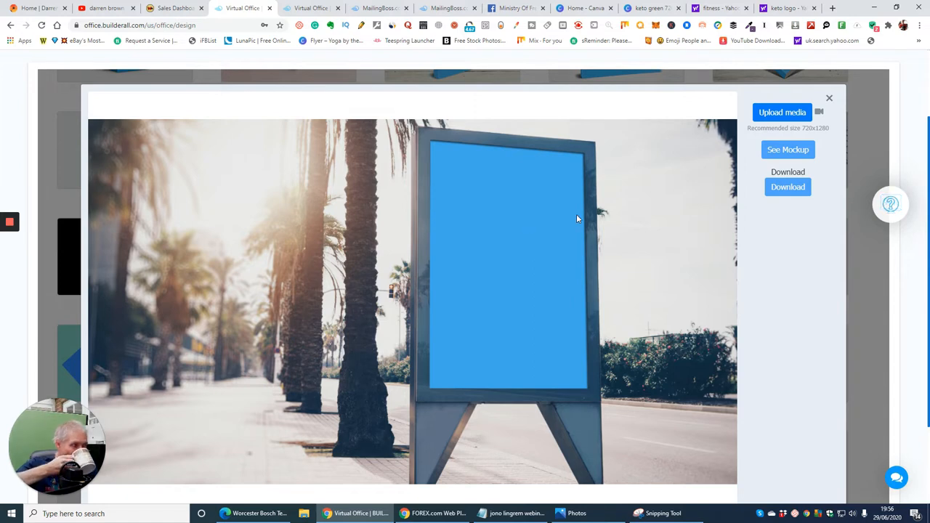
mouse_move(698, 144)
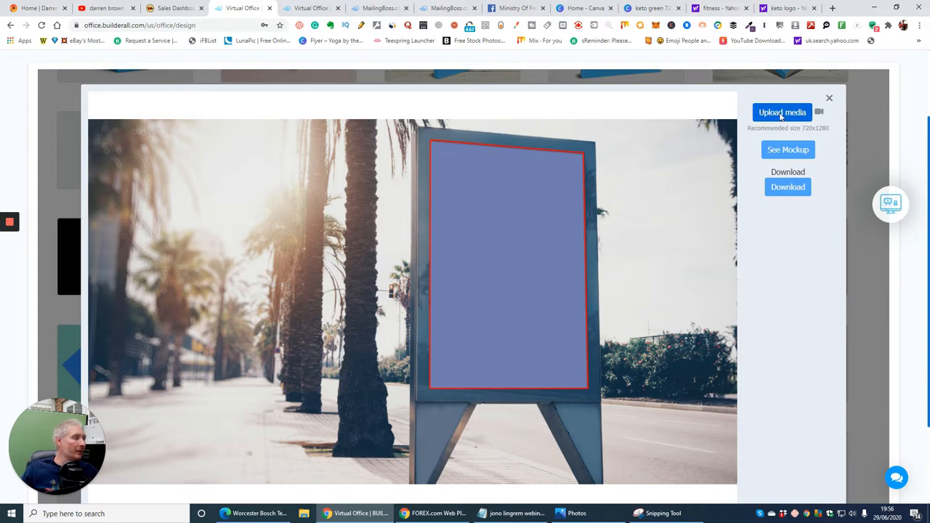
- Upload 'keto green 720 by 1280' from Downloads as the Street Sign media
click(781, 111)
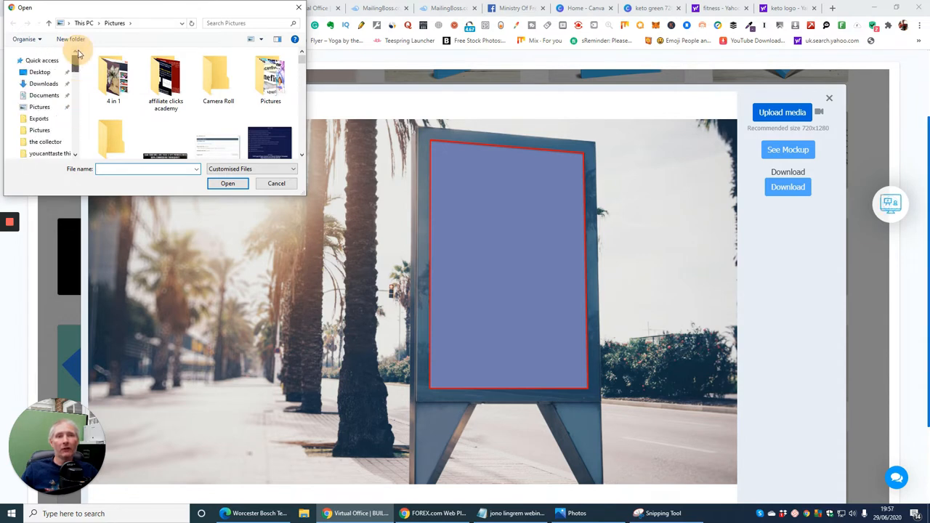
click(38, 61)
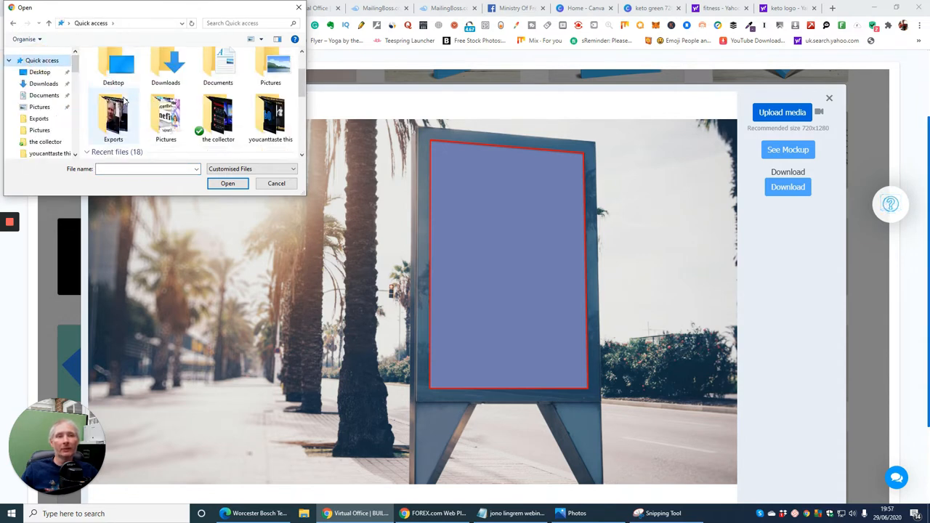
scroll(down, 3)
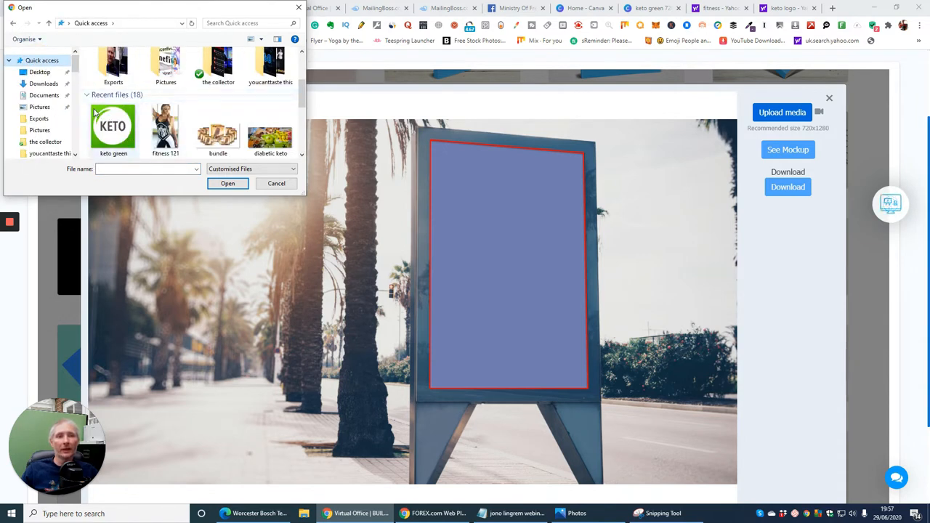
click(41, 83)
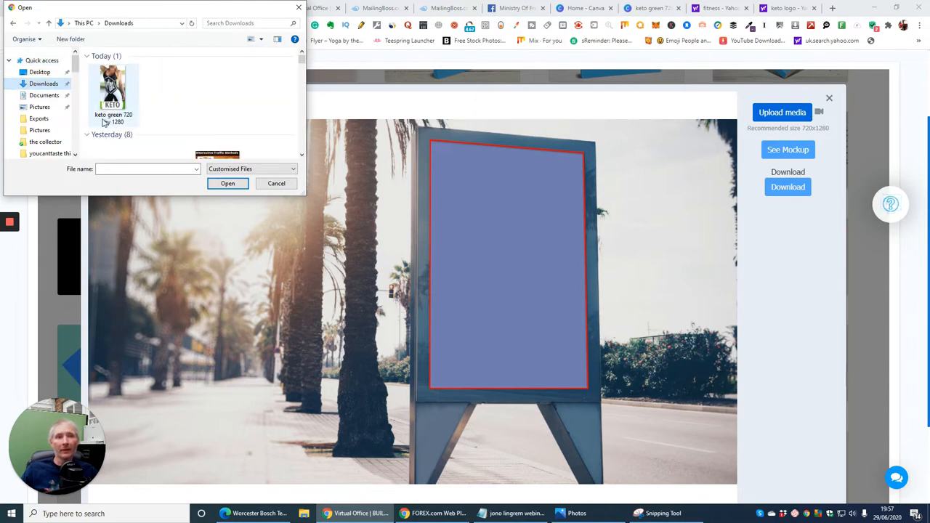
click(113, 87)
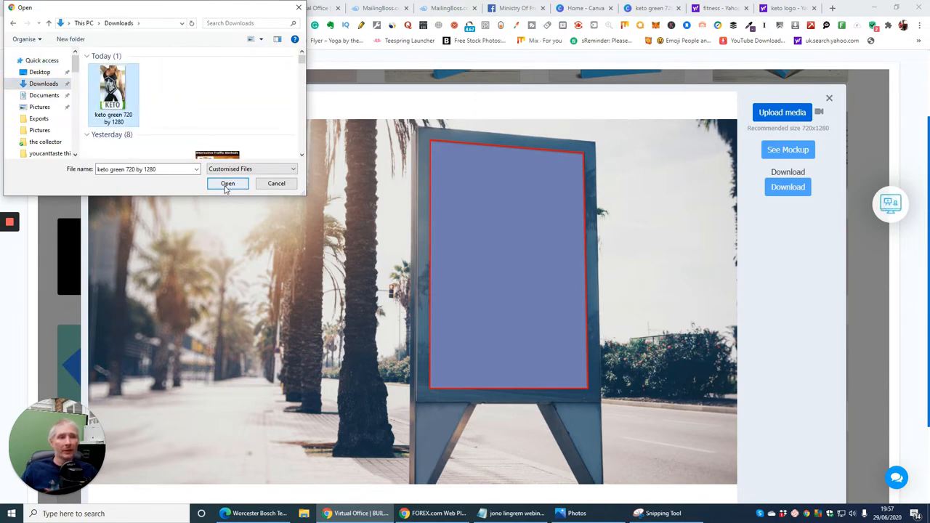
click(227, 183)
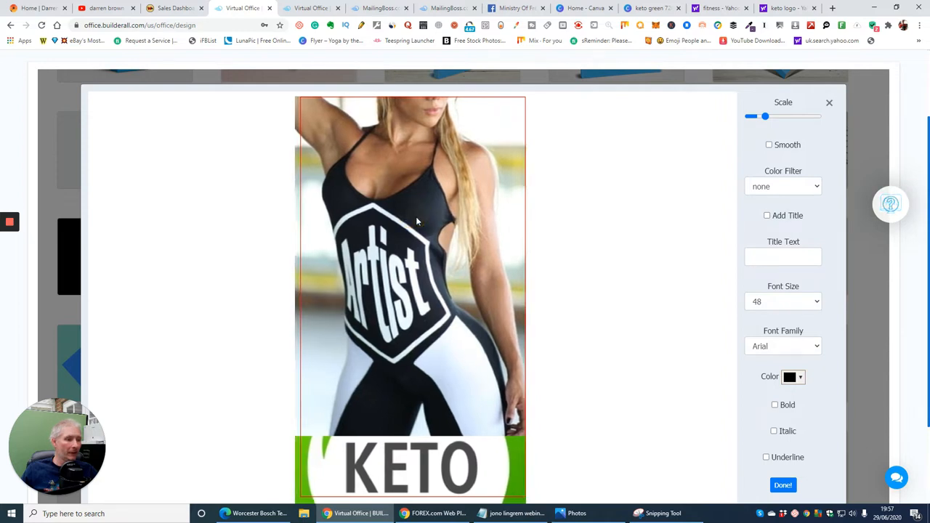
mouse_move(622, 160)
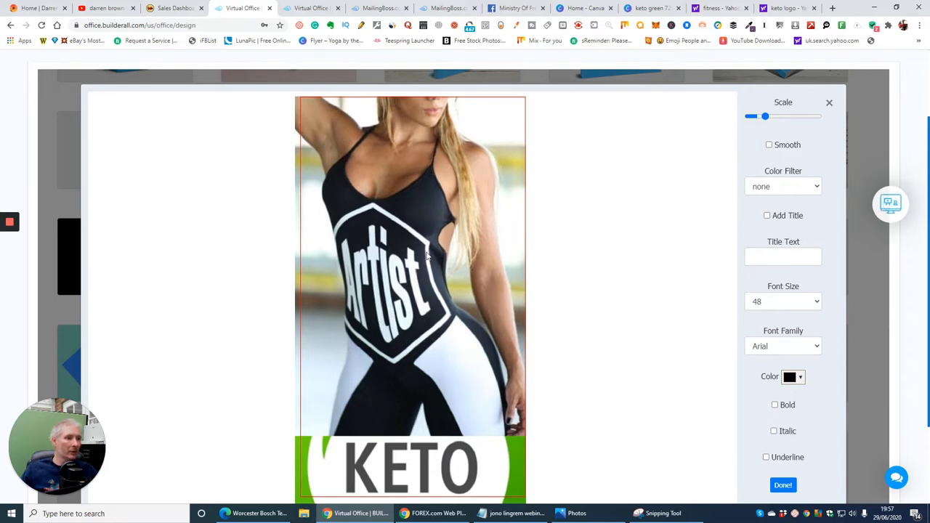
mouse_move(369, 242)
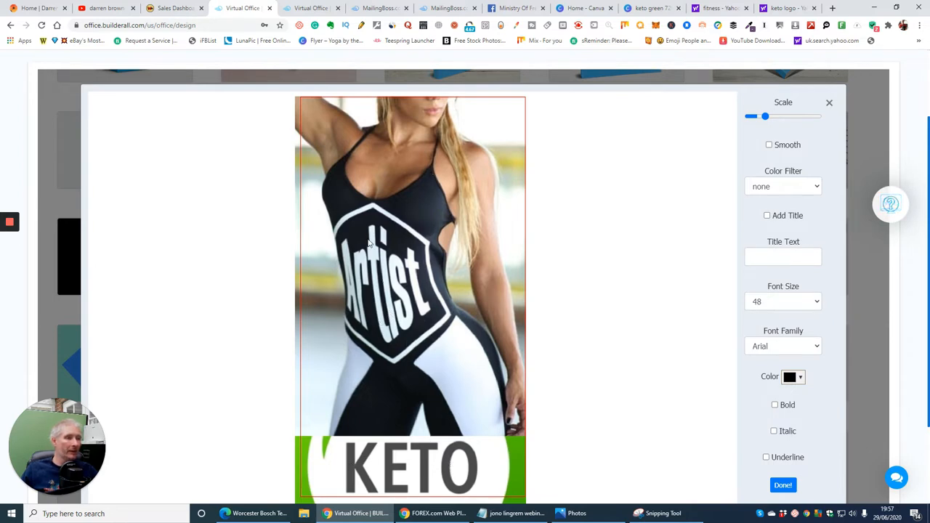
mouse_move(695, 221)
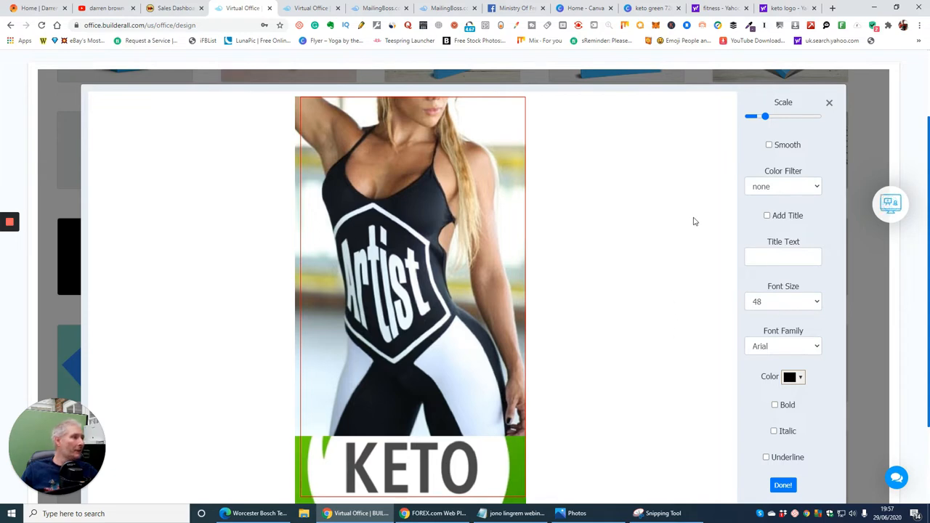
- Enter 'ke' as the poster's title text in the image editor before confirming the upload
click(783, 256)
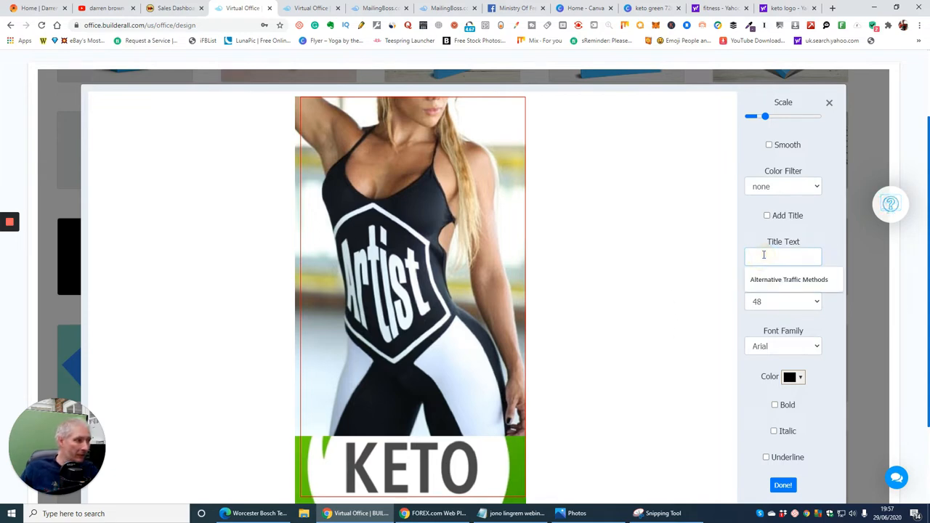
text(ke)
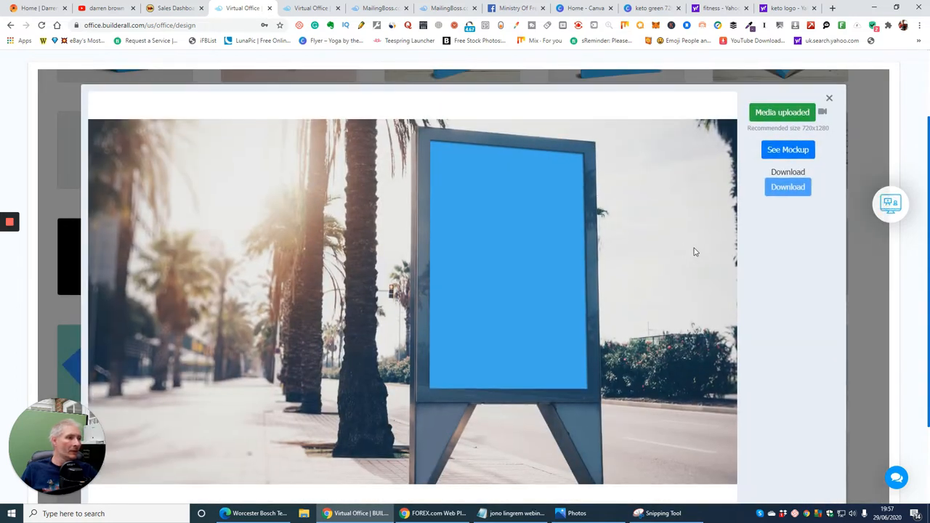
mouse_move(507, 260)
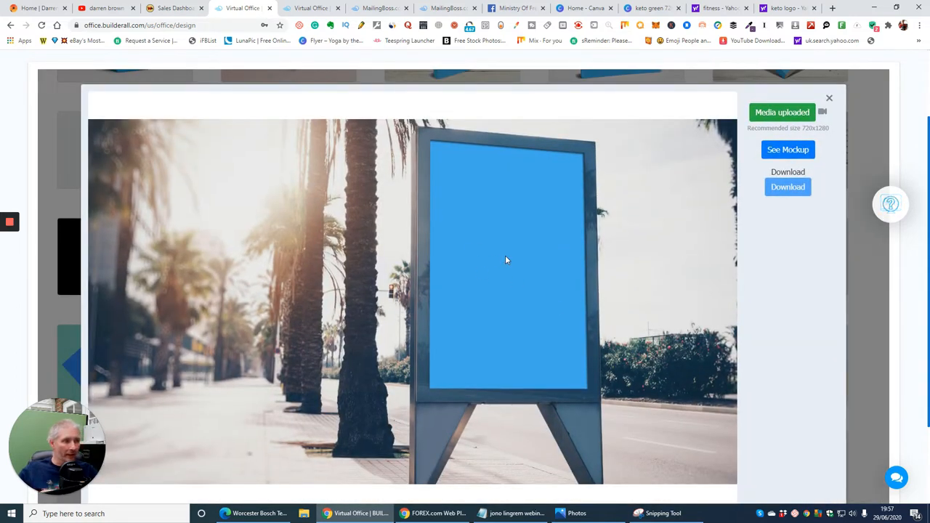
mouse_move(668, 211)
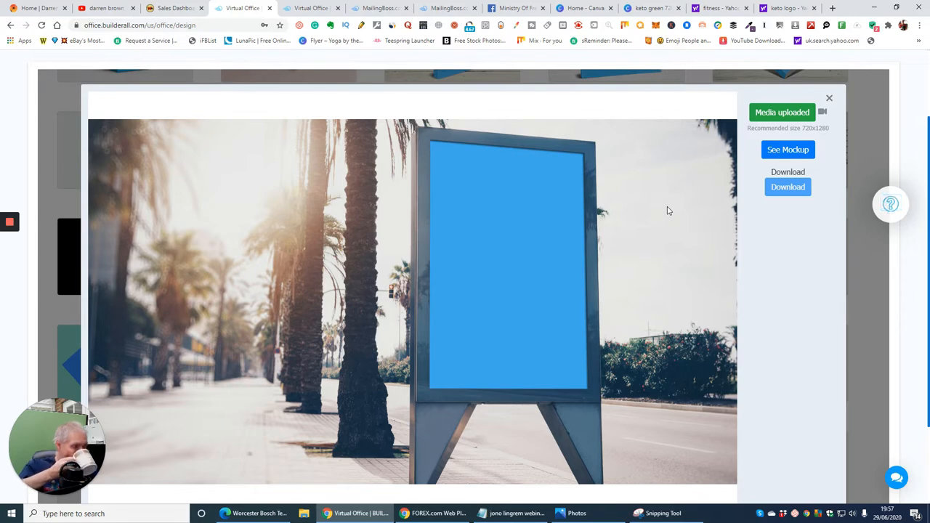
mouse_move(453, 202)
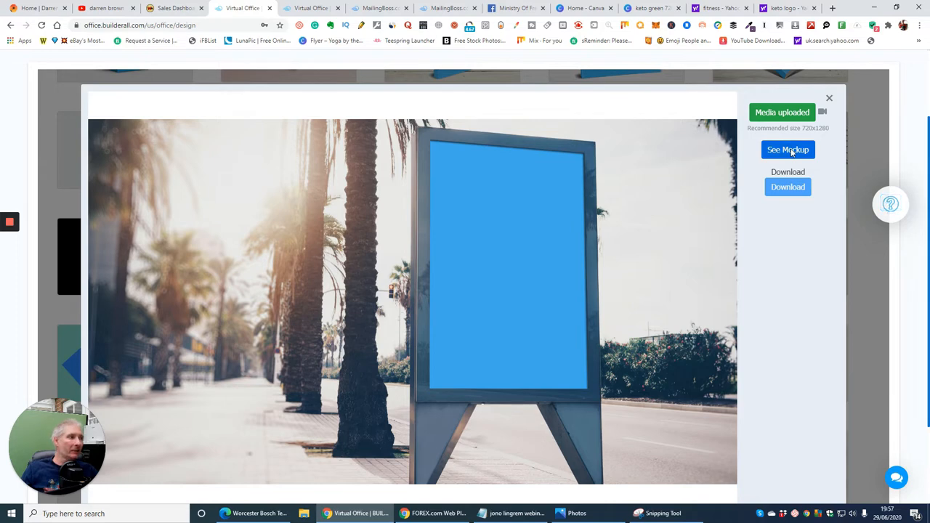
- Render the uploaded keto poster onto the Street Sign mockup via See Mockup
click(787, 149)
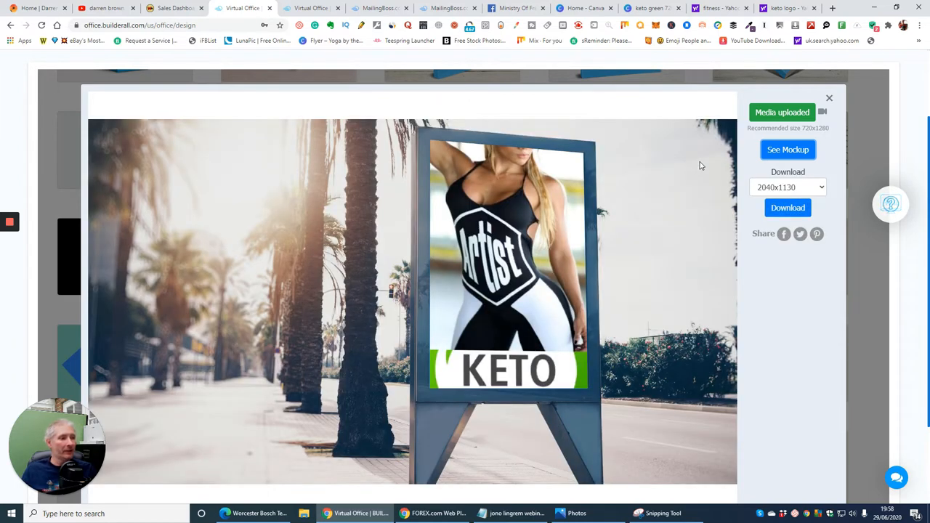
mouse_move(442, 147)
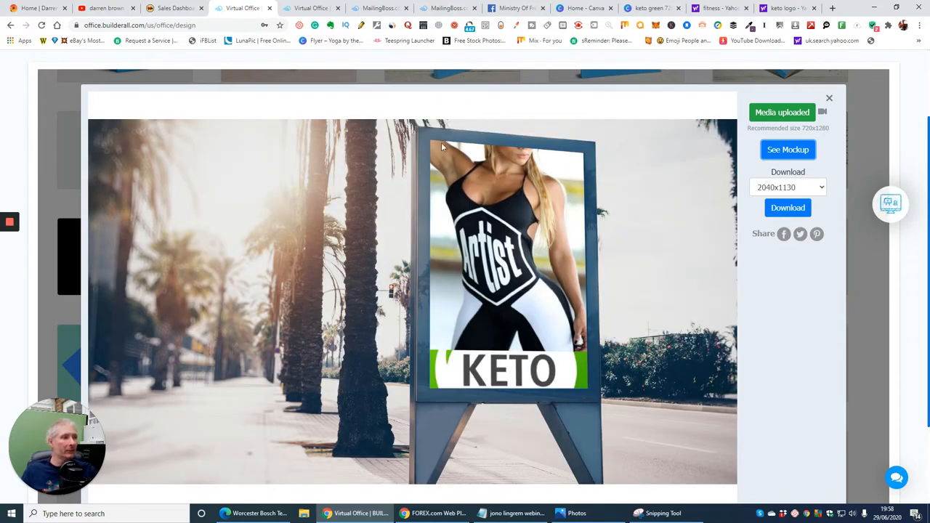
mouse_move(593, 269)
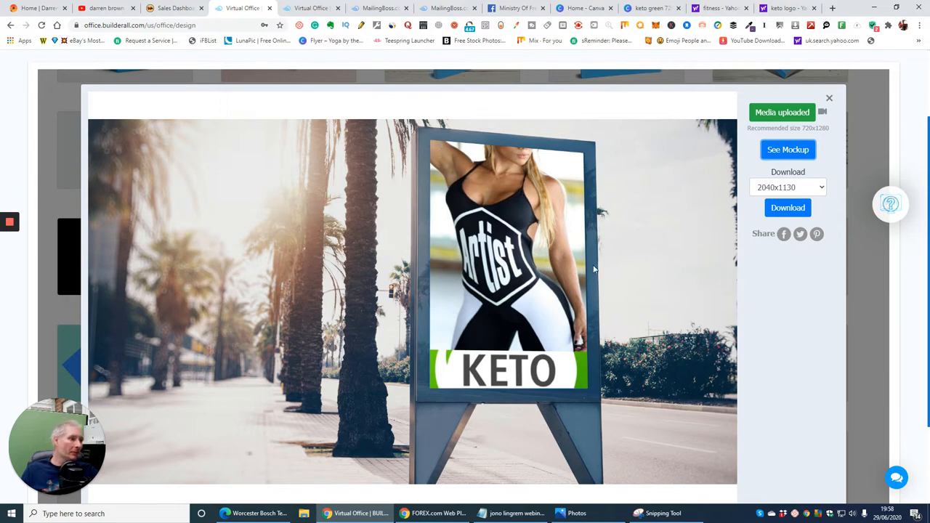
mouse_move(563, 170)
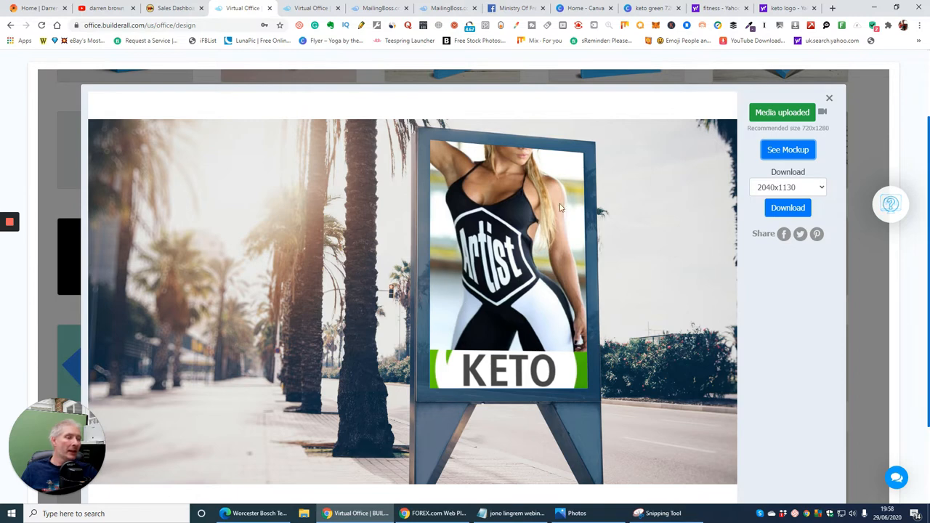
mouse_move(489, 378)
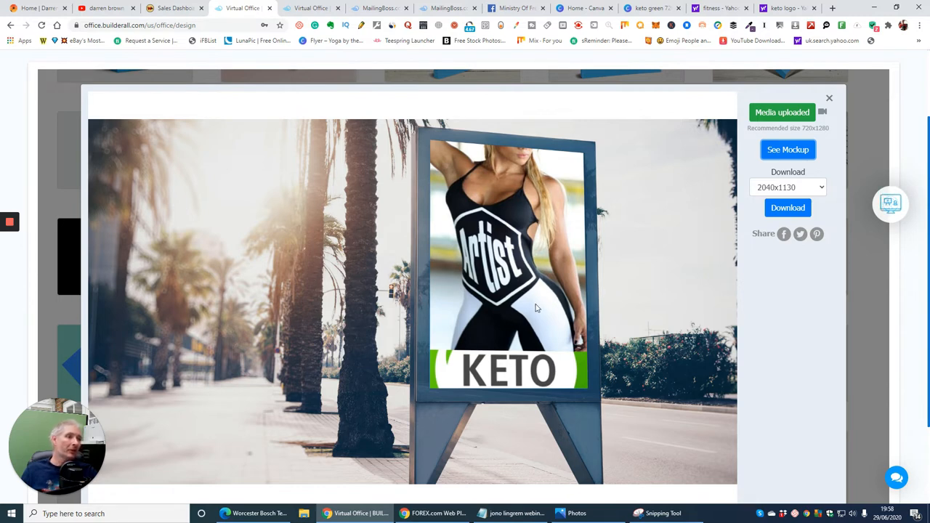
mouse_move(494, 349)
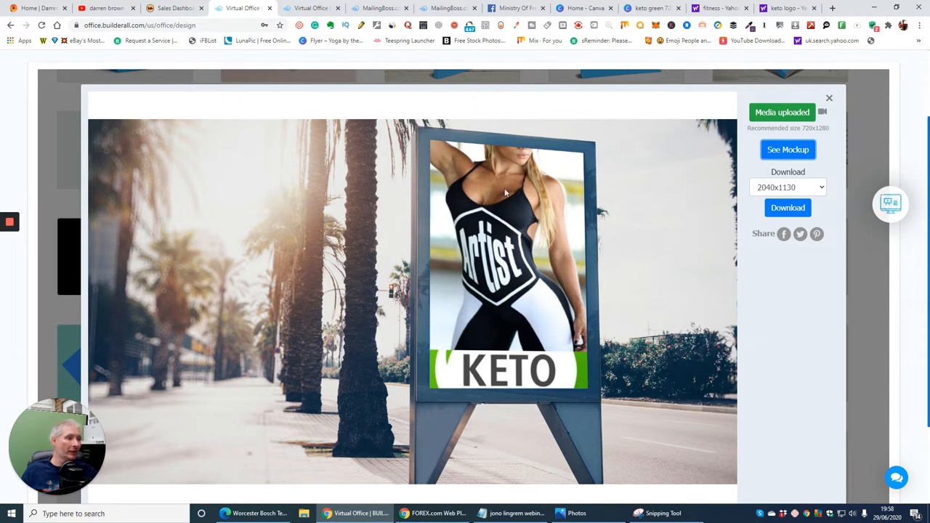
mouse_move(692, 387)
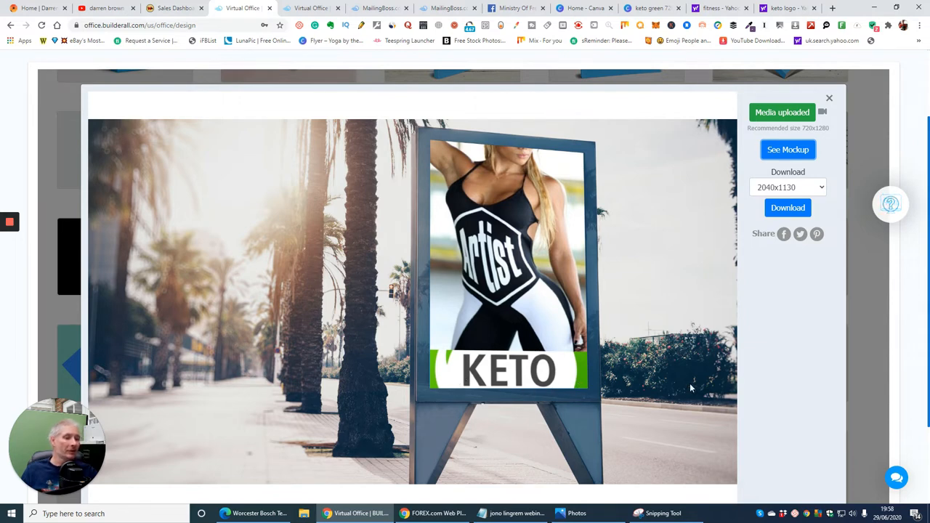
mouse_move(710, 221)
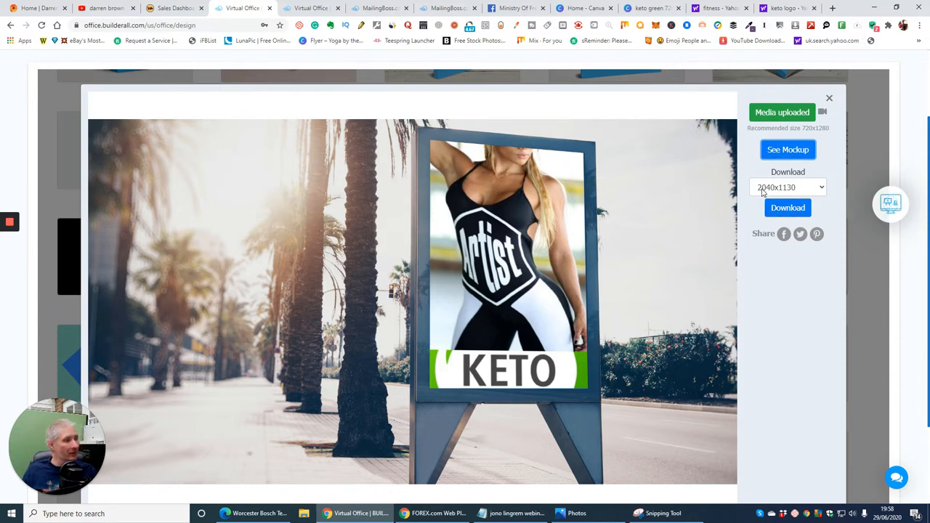
mouse_move(826, 189)
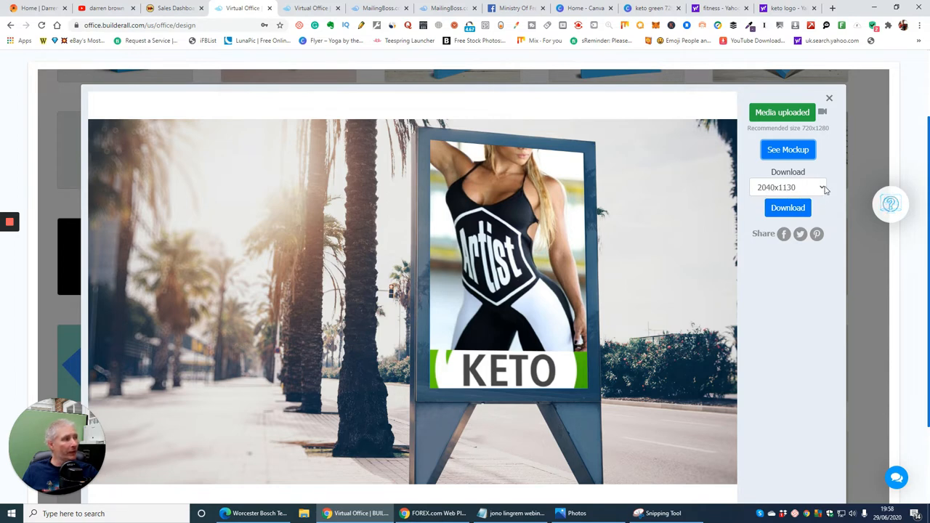
- Download the finished Street Sign mockup at 1280x720 resolution
click(788, 186)
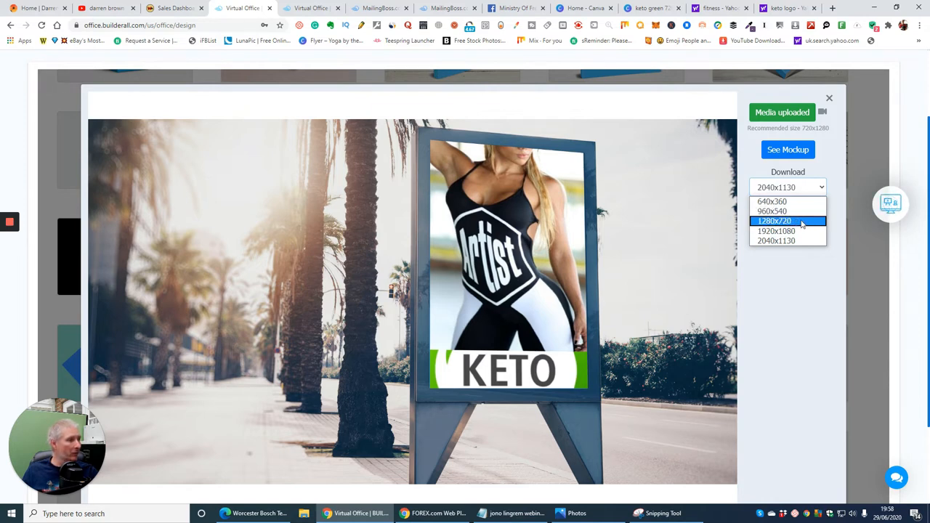
click(788, 221)
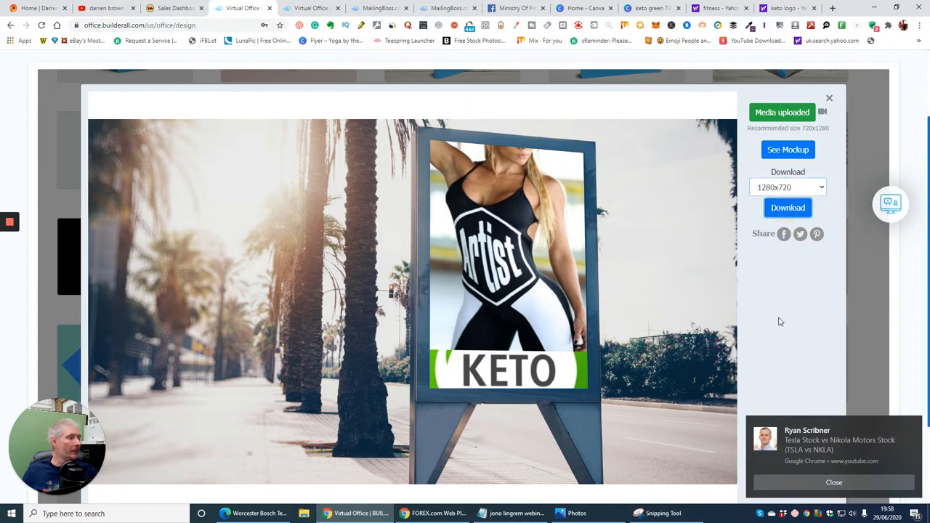
click(788, 206)
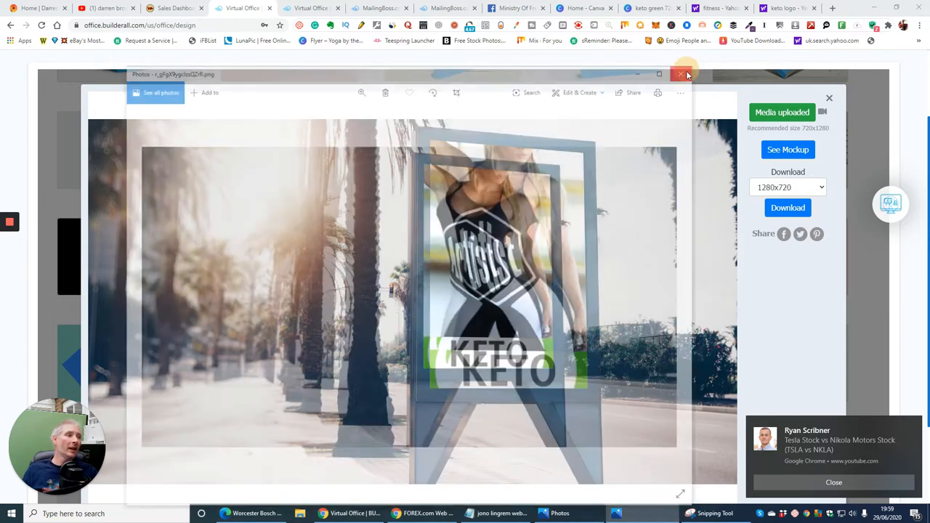
click(686, 74)
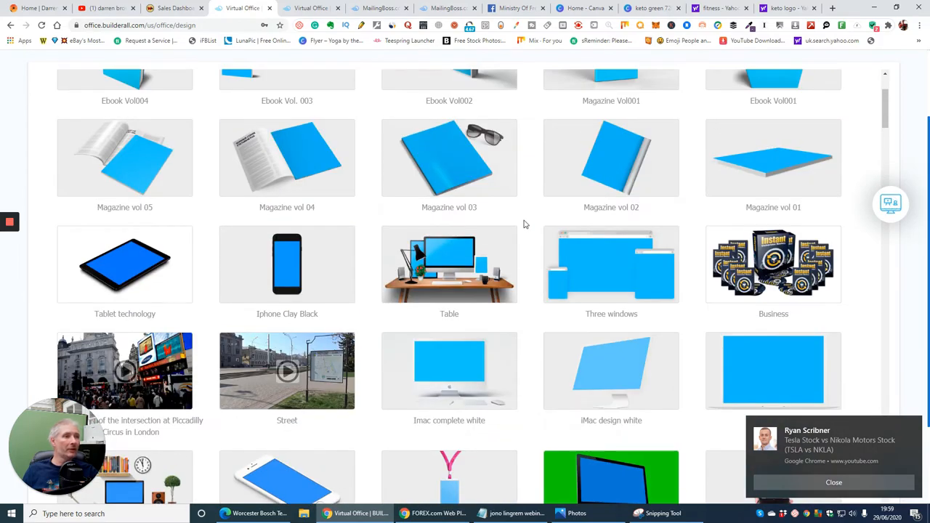
scroll(down, 3)
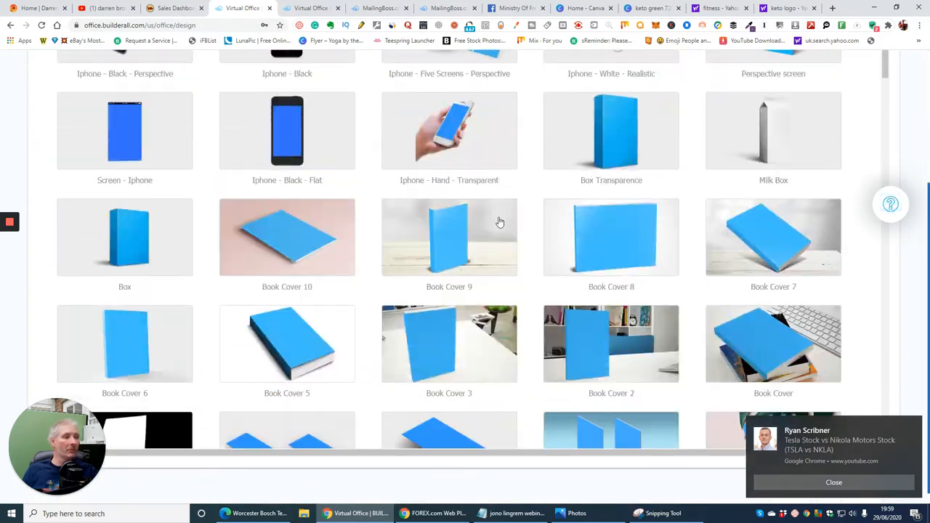
scroll(down, 3)
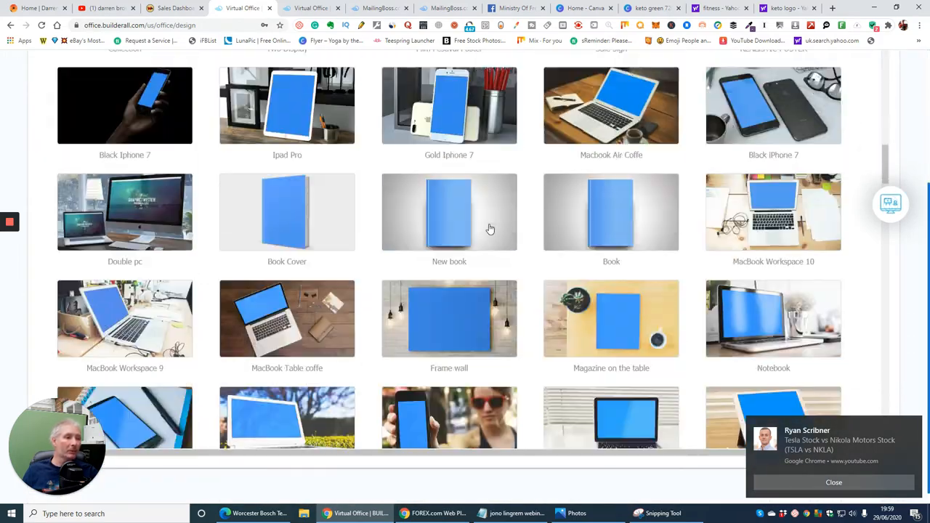
scroll(down, 3)
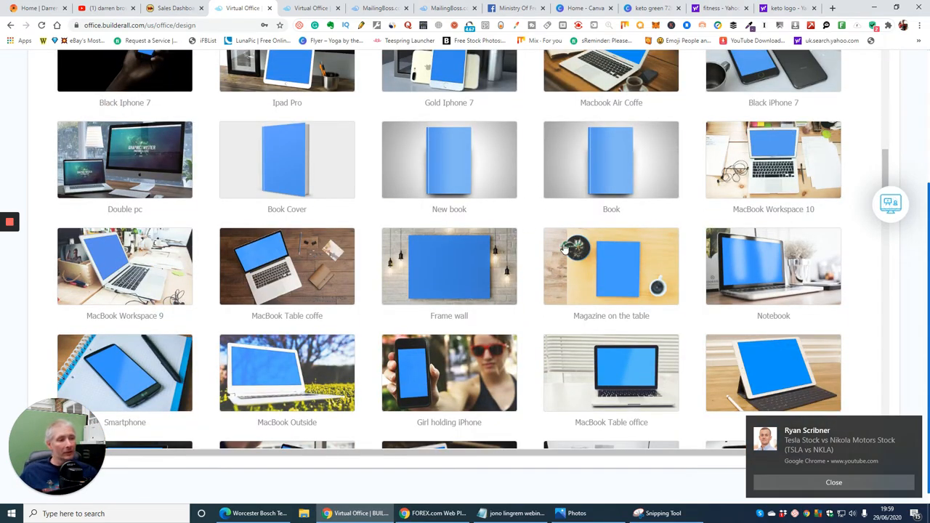
scroll(down, 3)
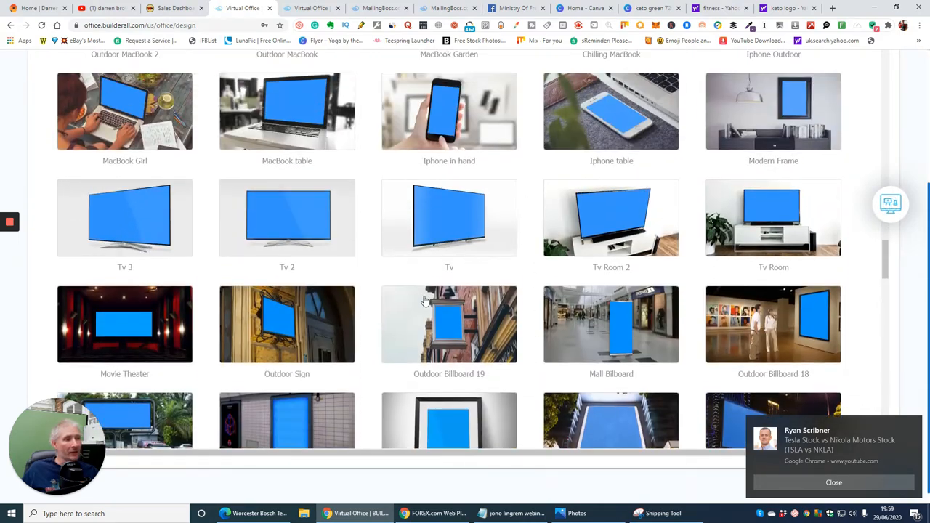
mouse_move(273, 331)
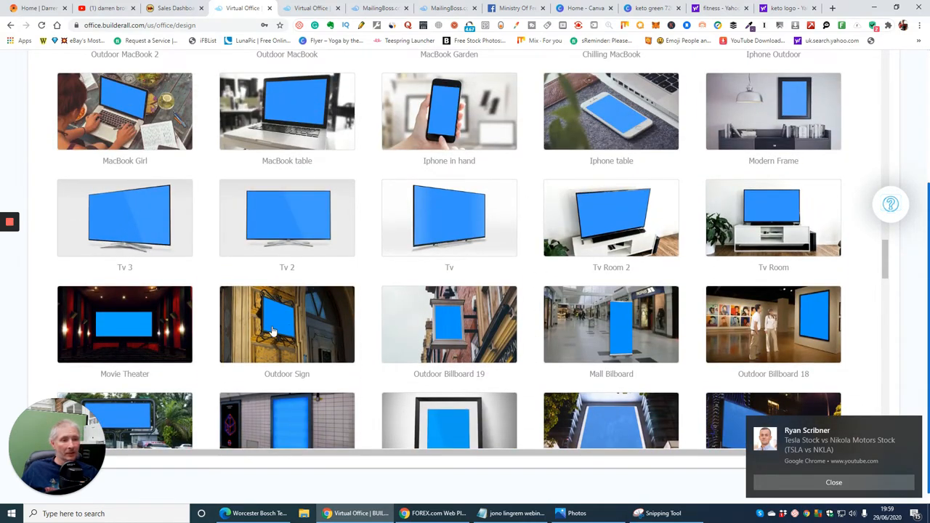
scroll(down, 3)
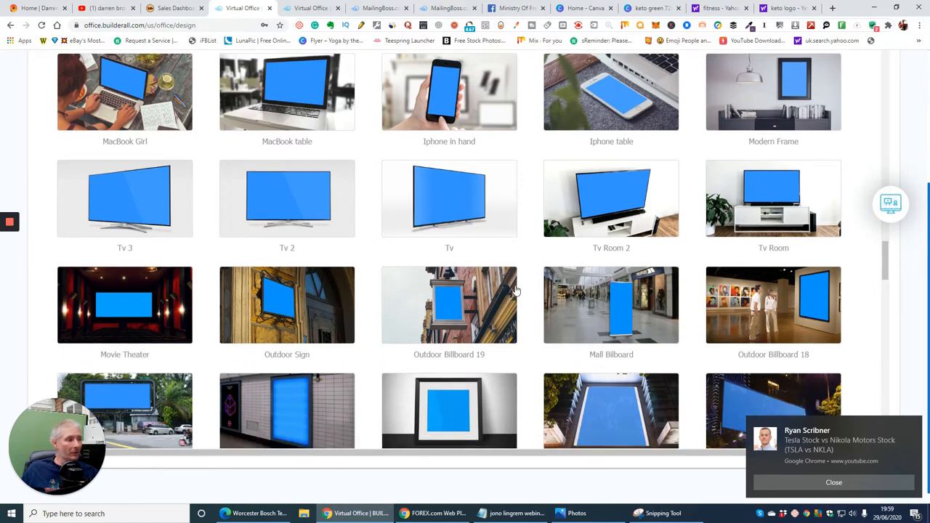
scroll(down, 3)
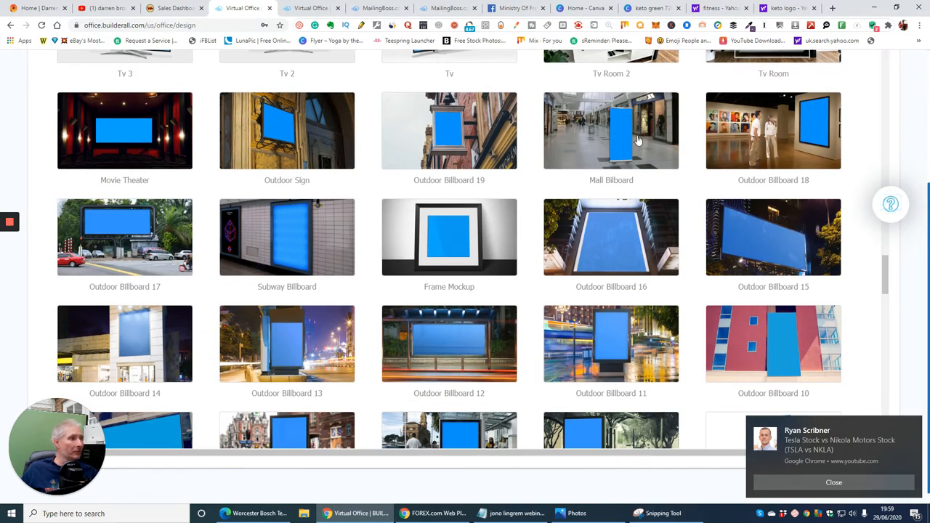
scroll(down, 3)
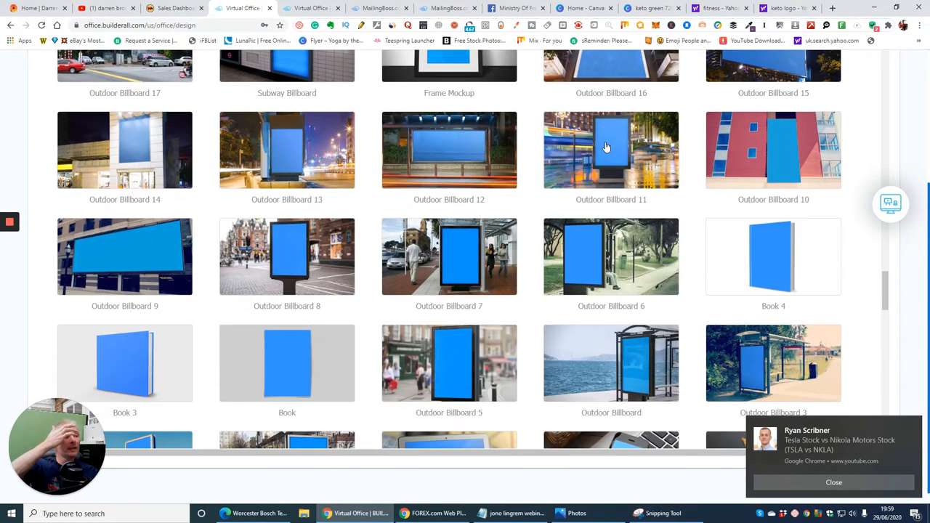
scroll(down, 3)
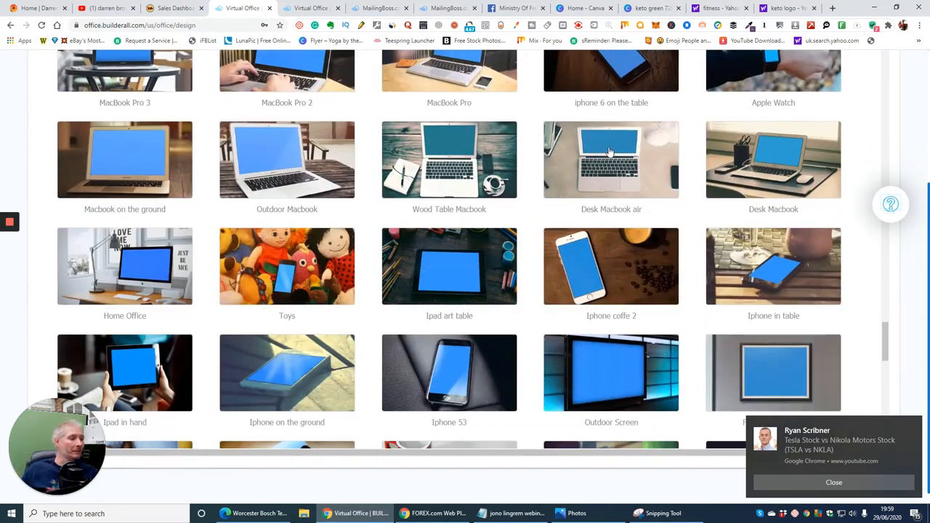
scroll(down, 3)
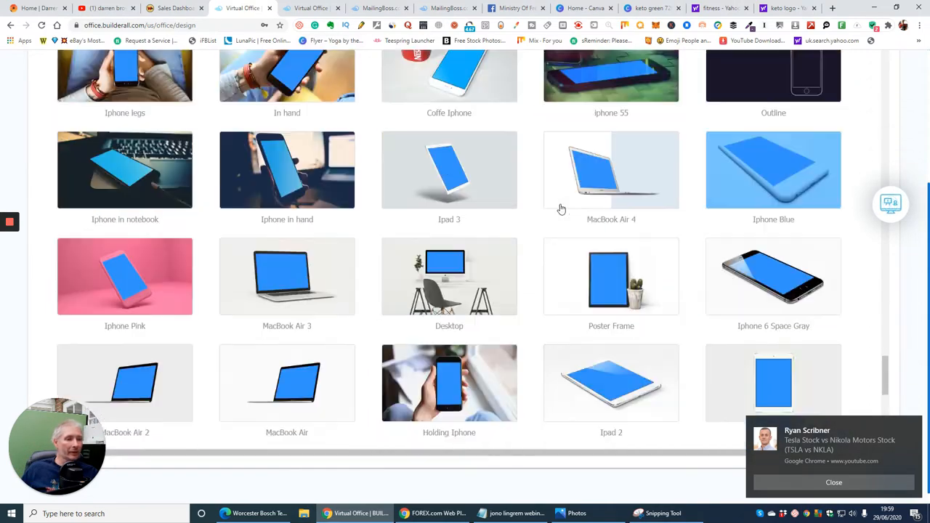
scroll(down, 3)
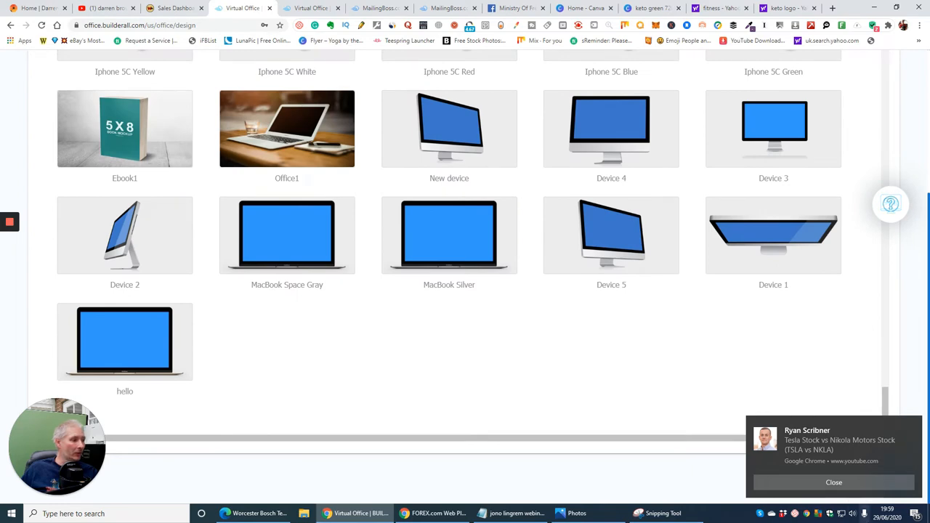
click(834, 483)
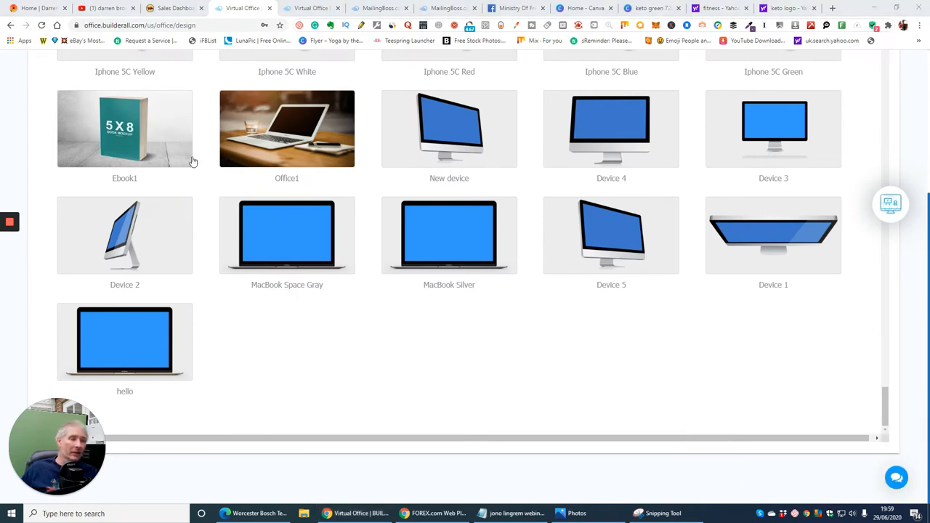
mouse_move(462, 151)
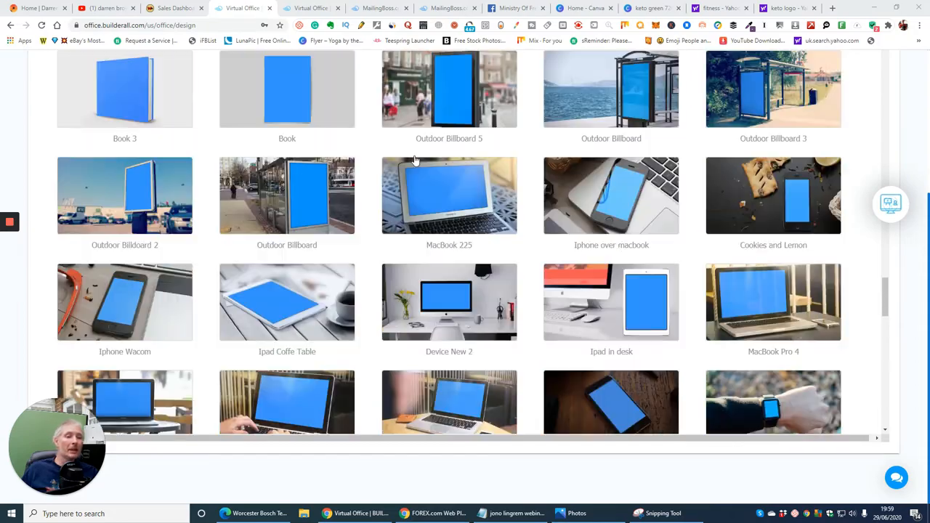
scroll(down, 3)
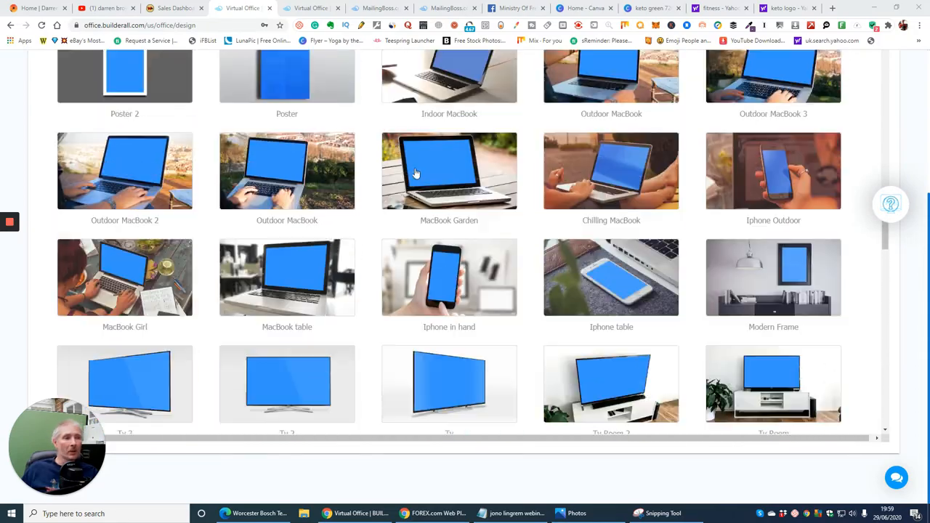
scroll(down, 3)
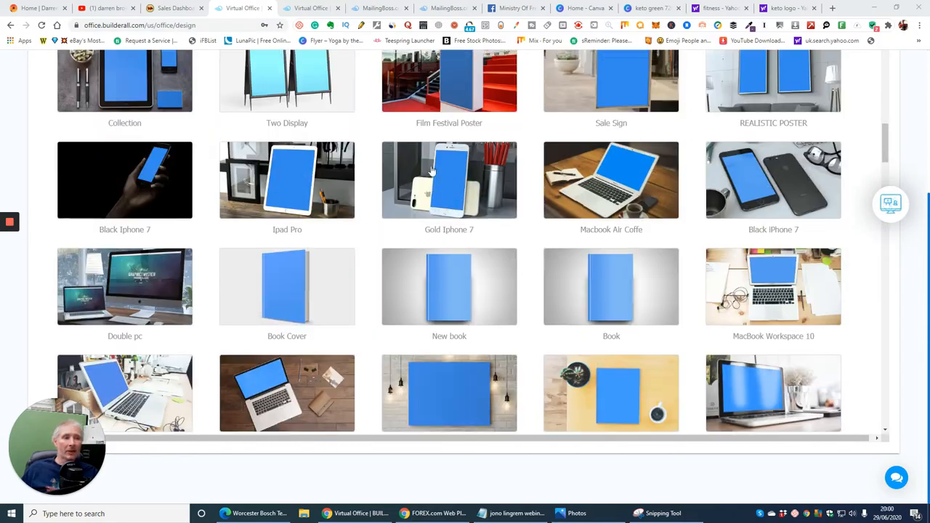
scroll(down, 3)
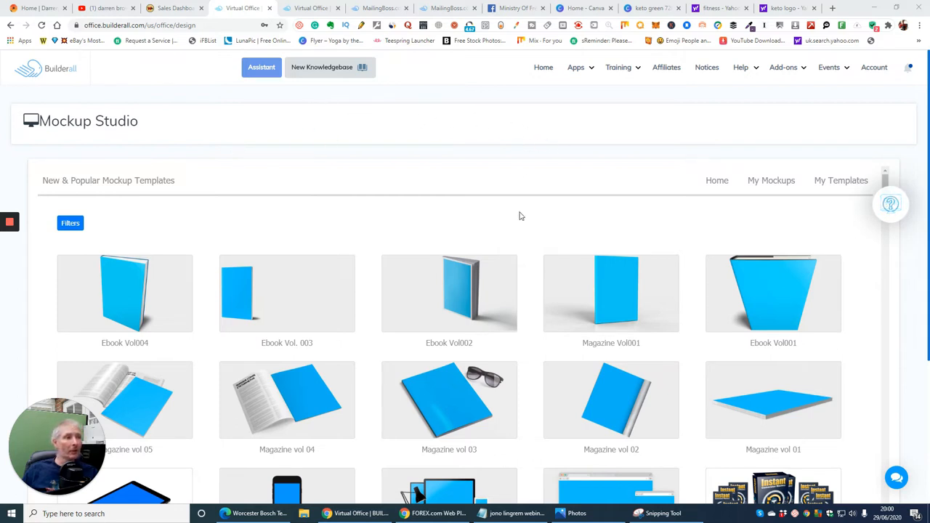
- Return from Mockup Studio to the Builderall tools dashboard via Home
click(309, 9)
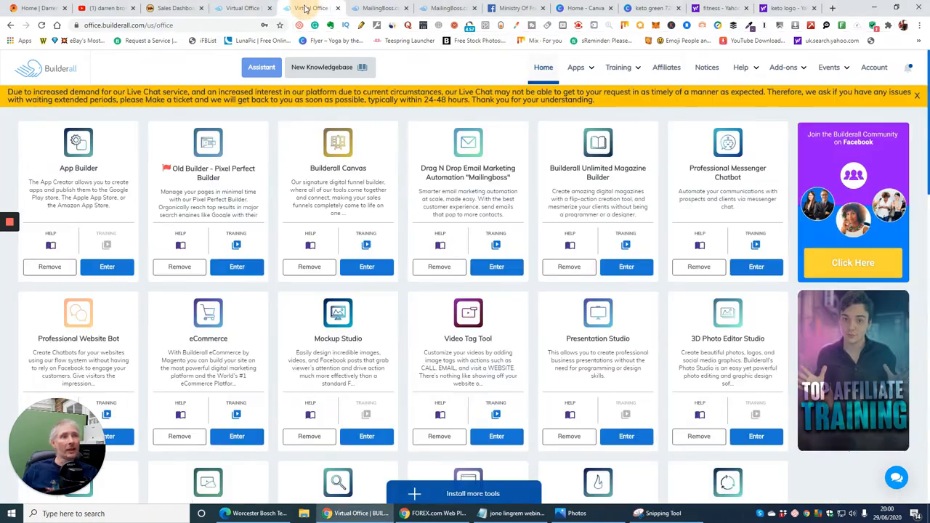
scroll(down, 3)
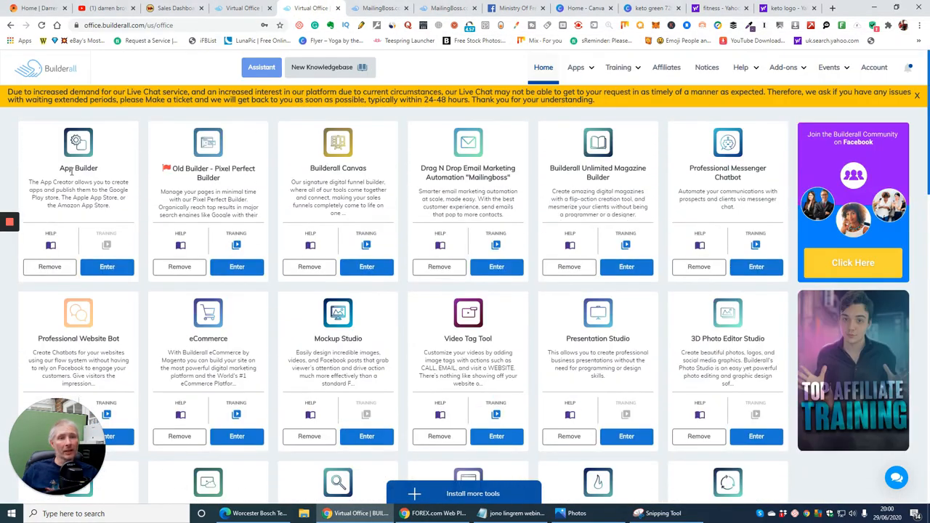
mouse_move(216, 177)
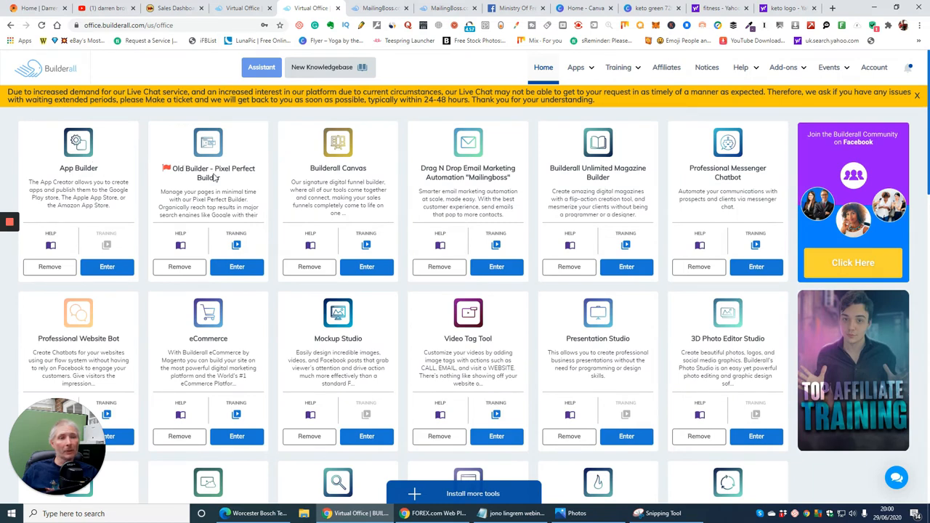
mouse_move(337, 181)
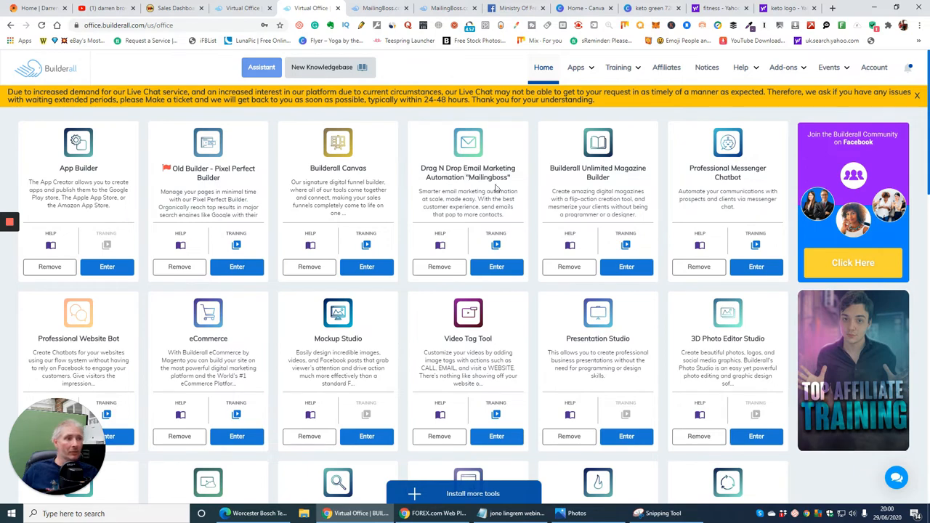
mouse_move(503, 166)
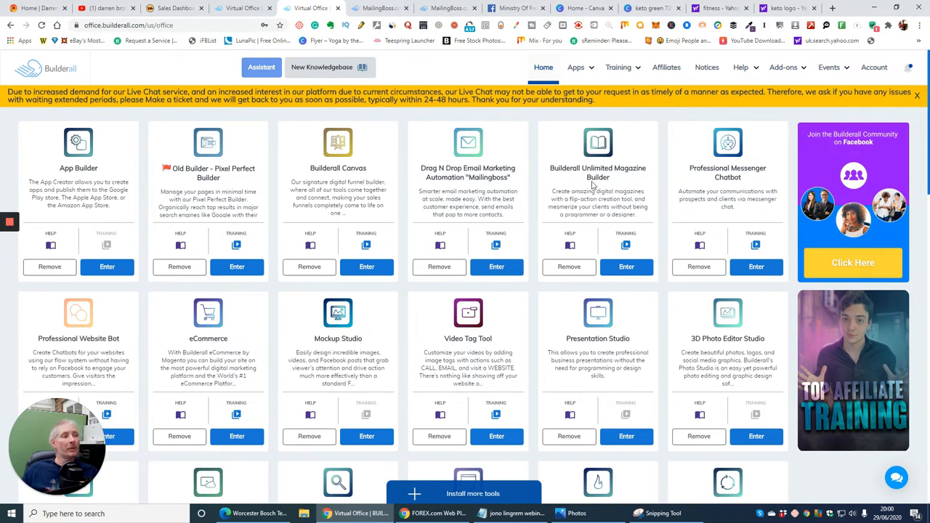
mouse_move(695, 186)
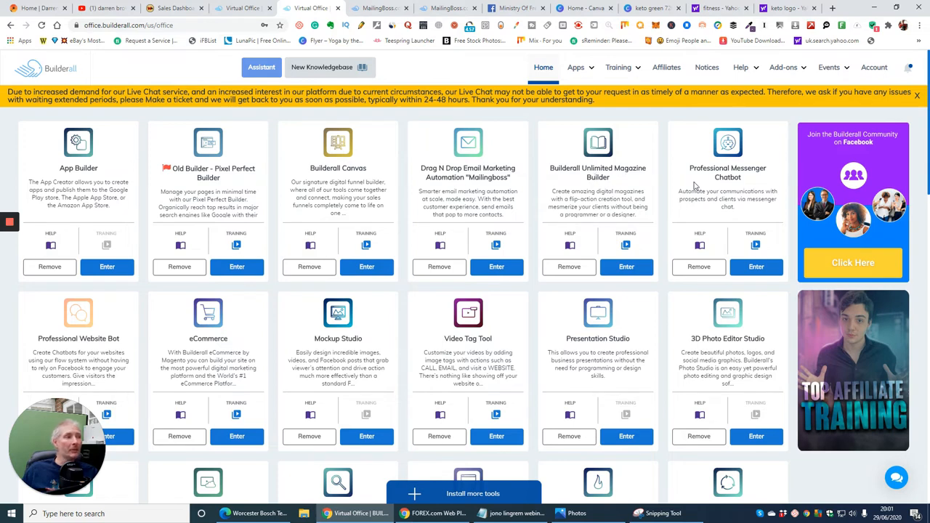
scroll(down, 3)
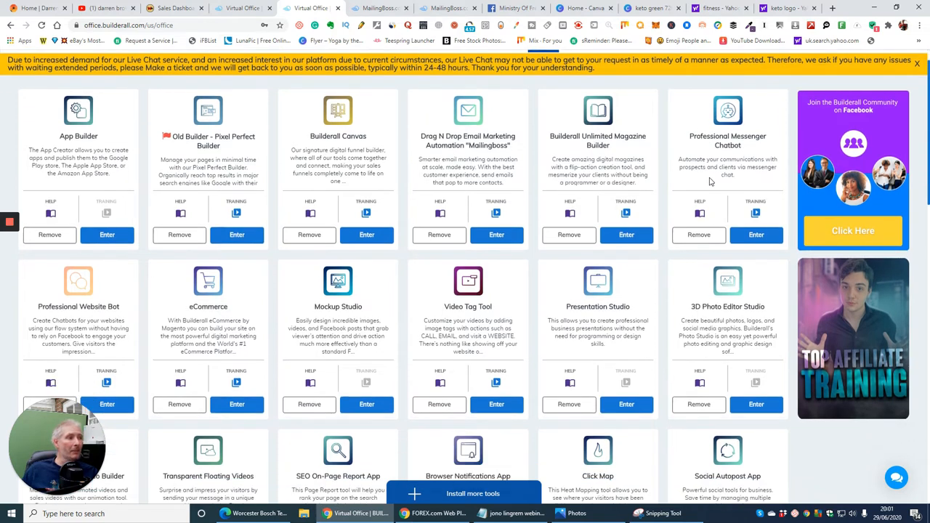
scroll(down, 3)
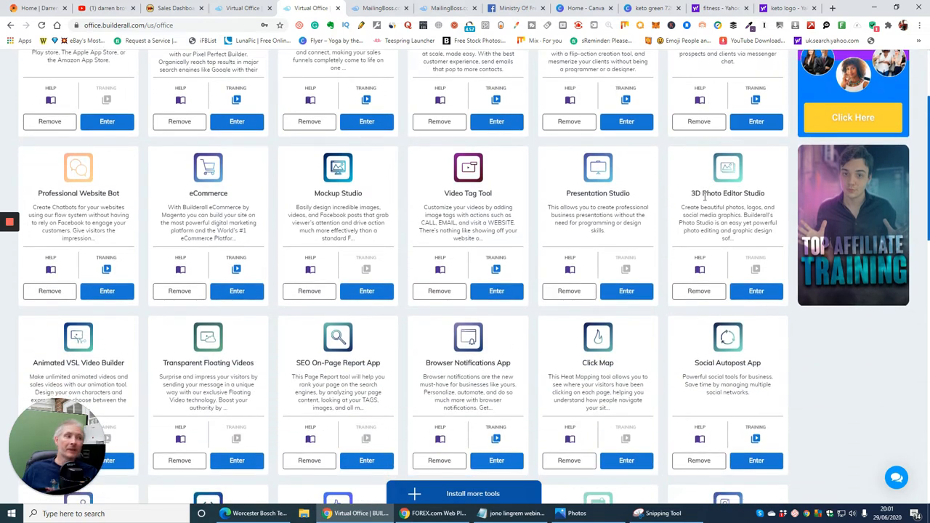
mouse_move(414, 234)
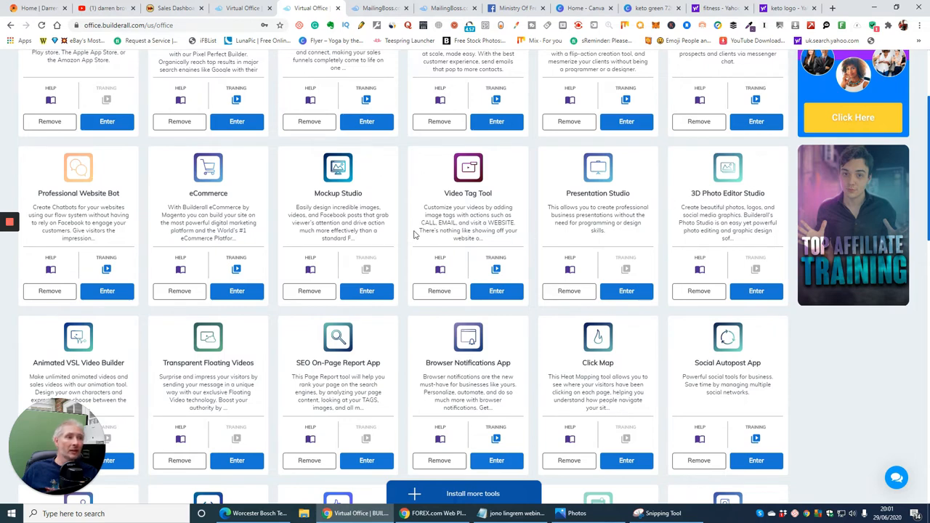
mouse_move(341, 221)
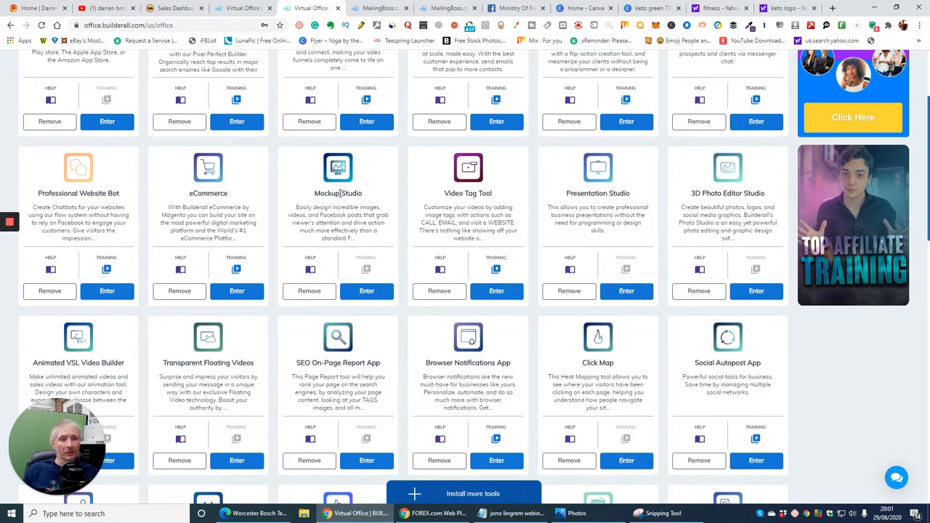
mouse_move(124, 283)
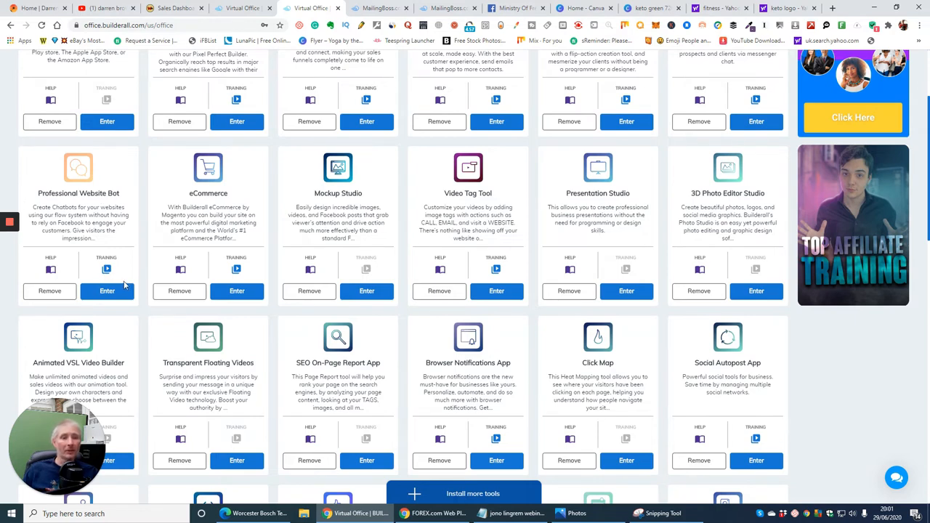
scroll(down, 3)
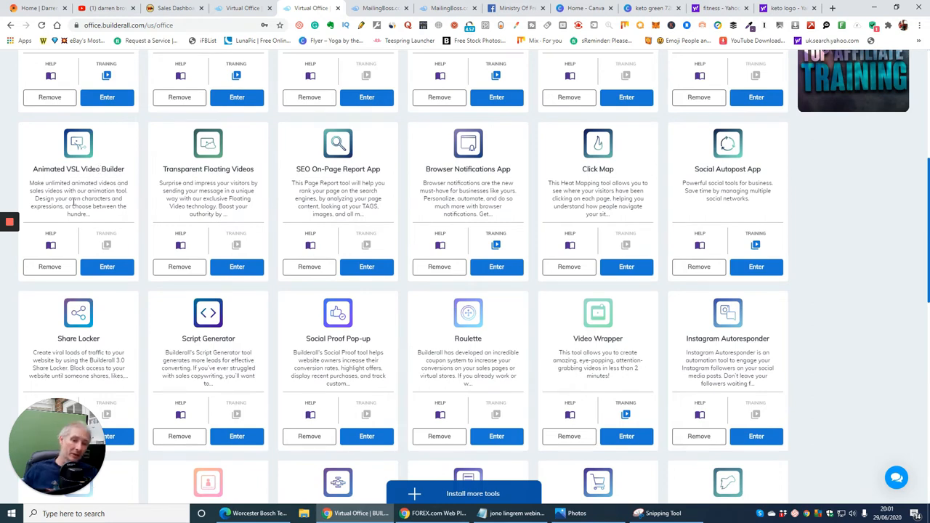
mouse_move(169, 200)
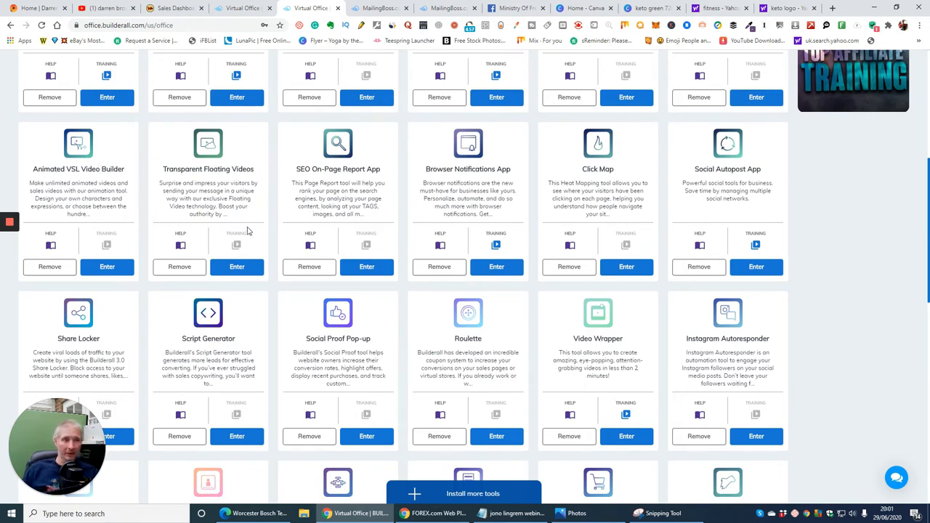
mouse_move(369, 169)
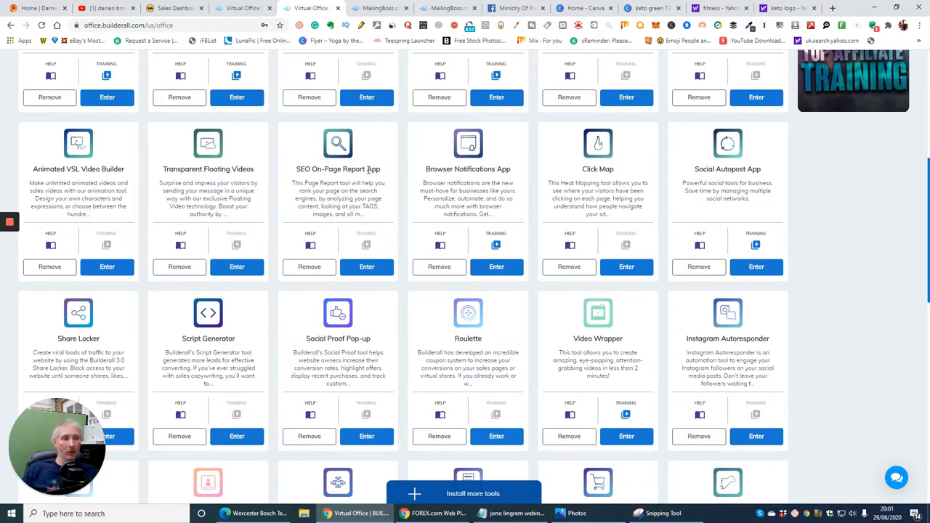
mouse_move(622, 192)
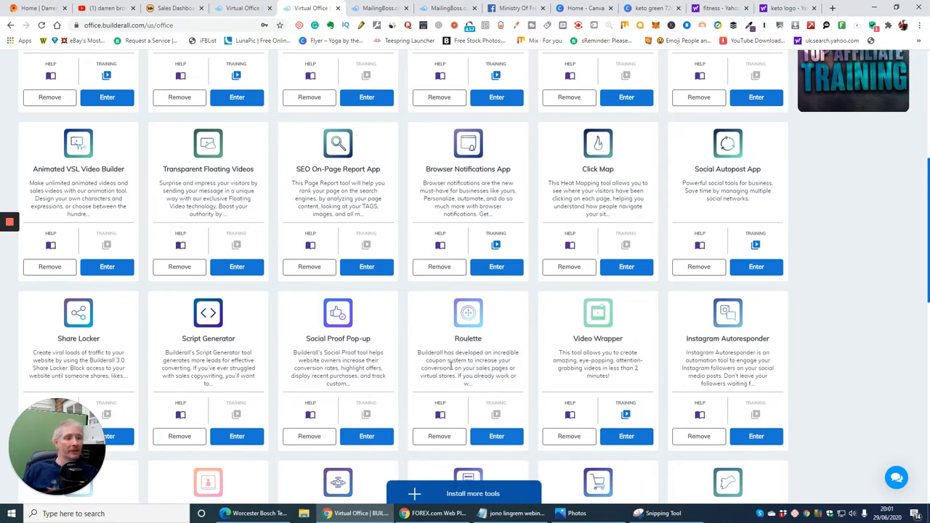
mouse_move(468, 368)
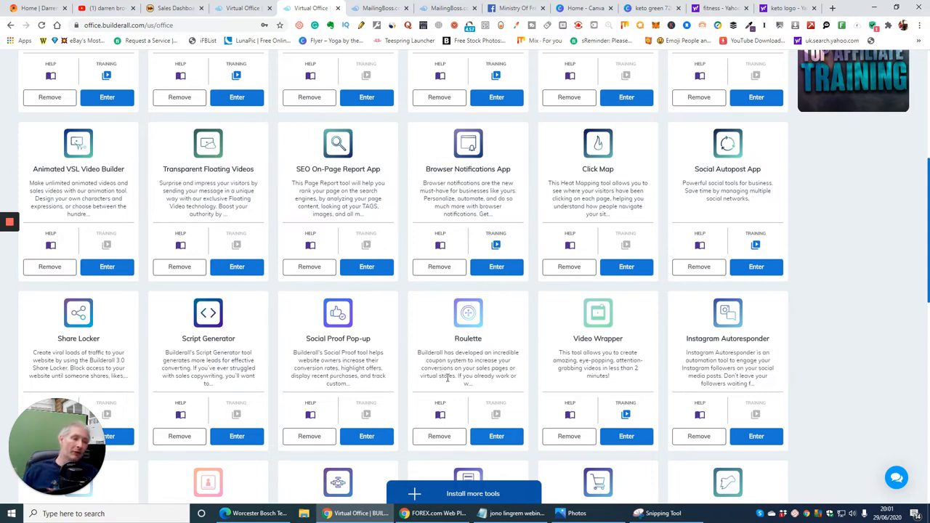
mouse_move(383, 369)
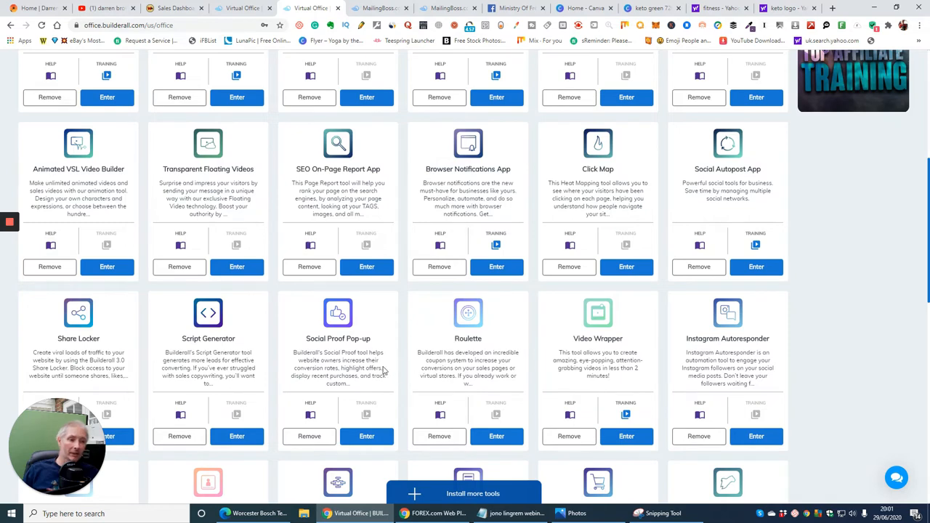
- Scroll the tools page down to the Share Locker, SMS Messaging and CRM rows
scroll(down, 3)
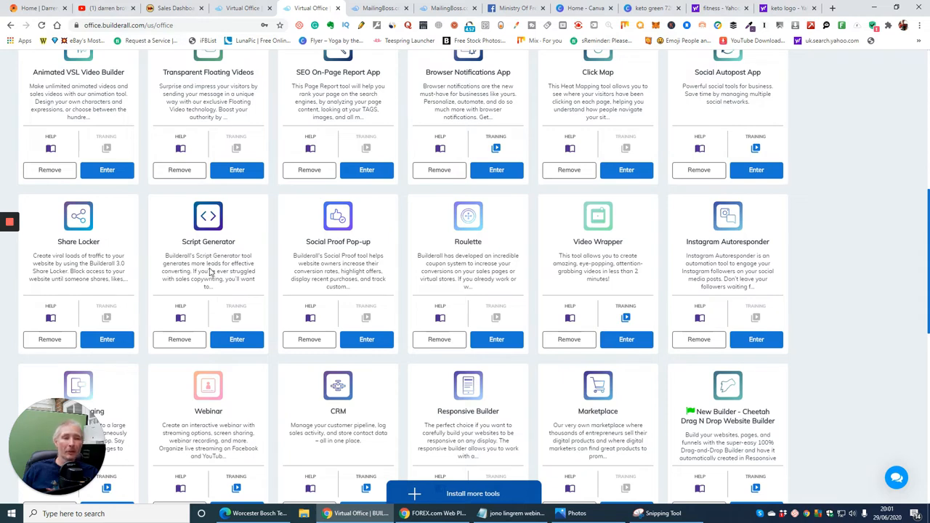
mouse_move(207, 239)
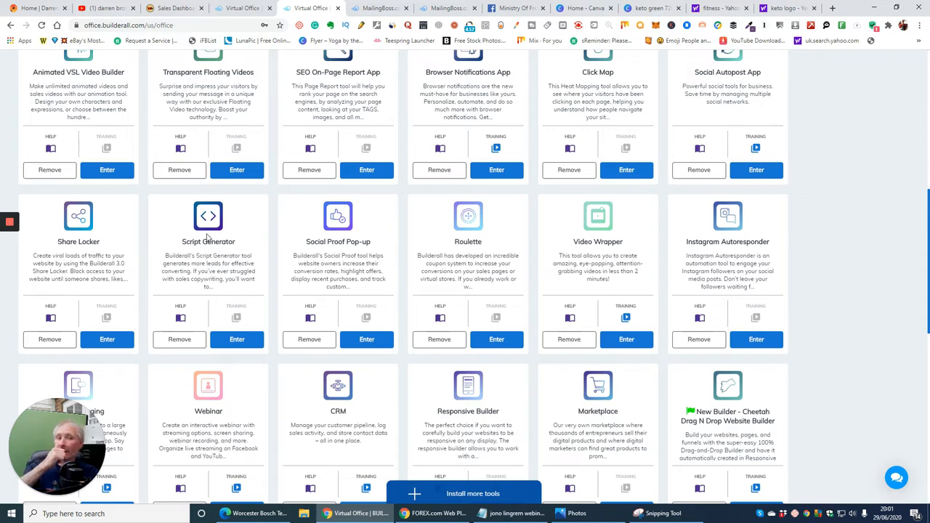
scroll(down, 3)
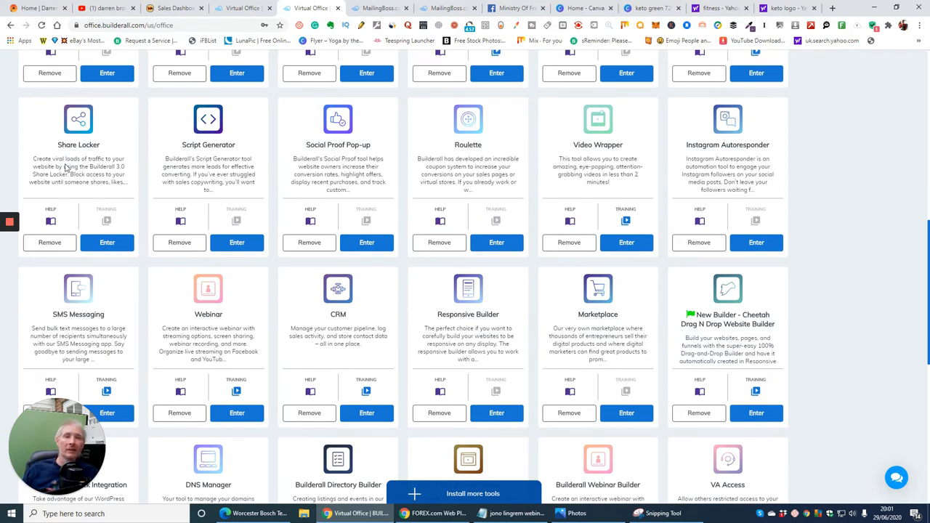
mouse_move(93, 158)
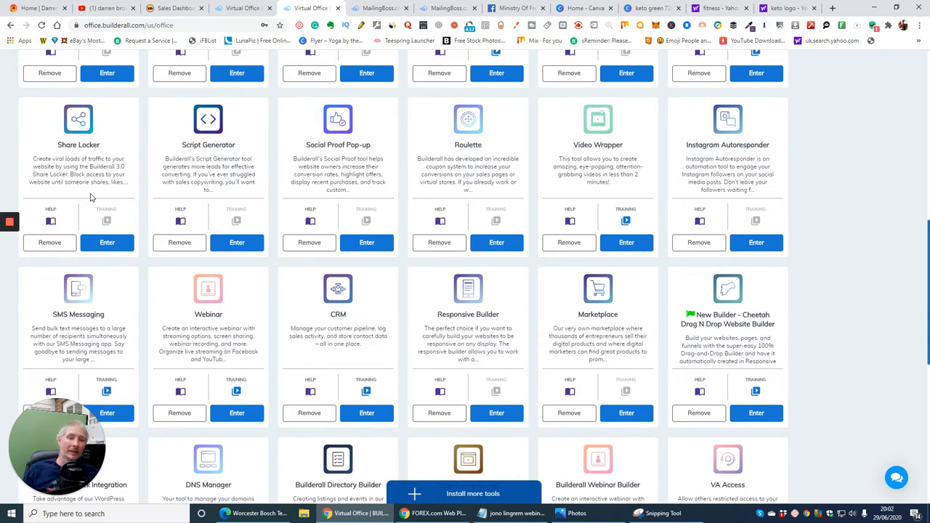
scroll(down, 3)
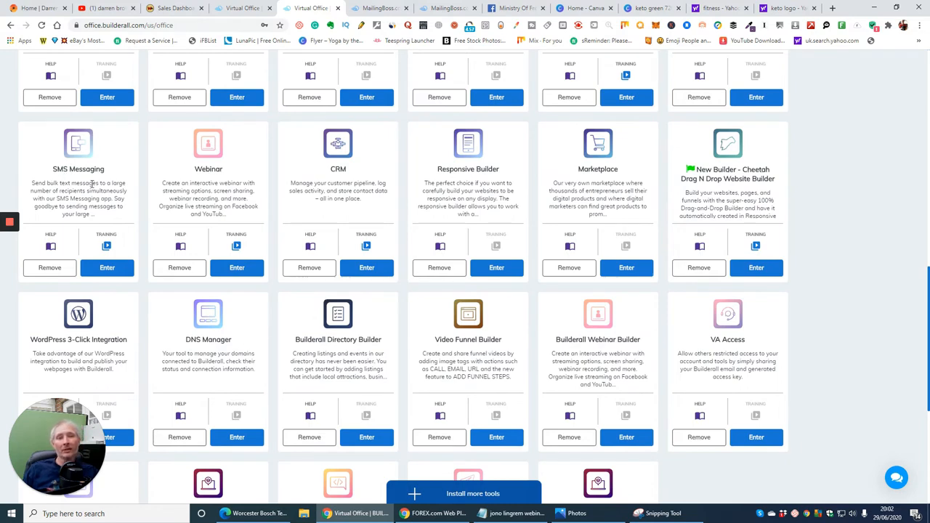
mouse_move(123, 191)
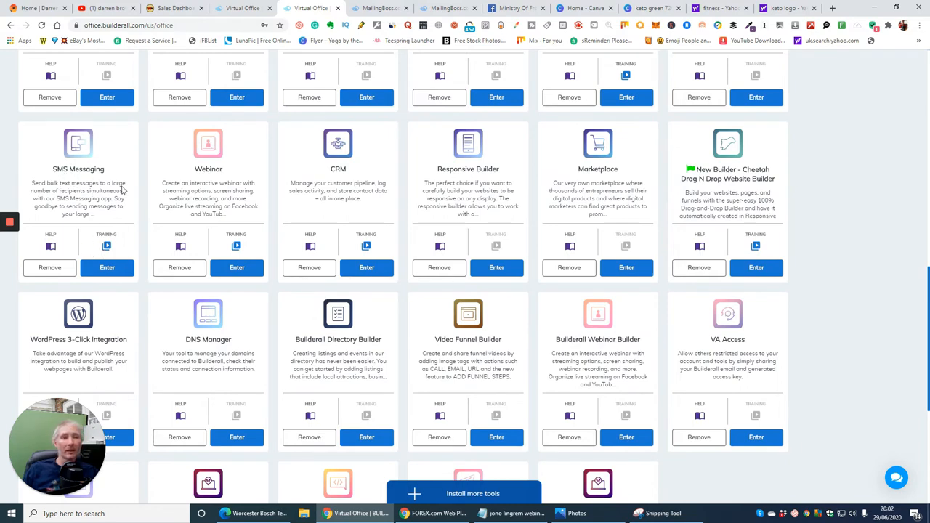
mouse_move(211, 177)
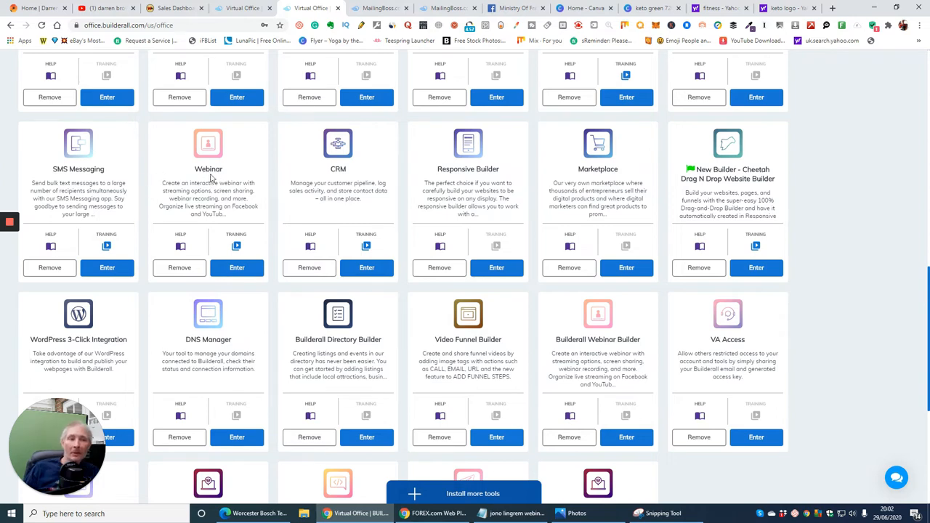
mouse_move(253, 224)
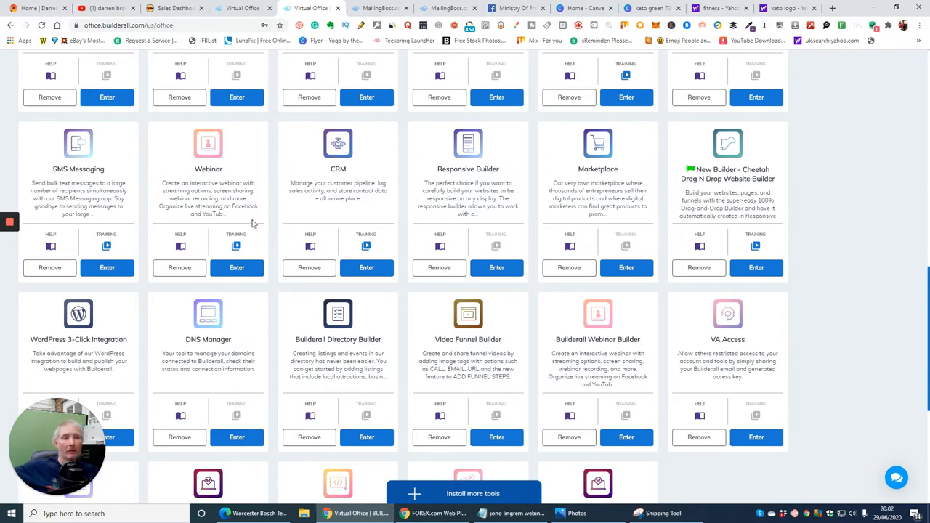
mouse_move(221, 231)
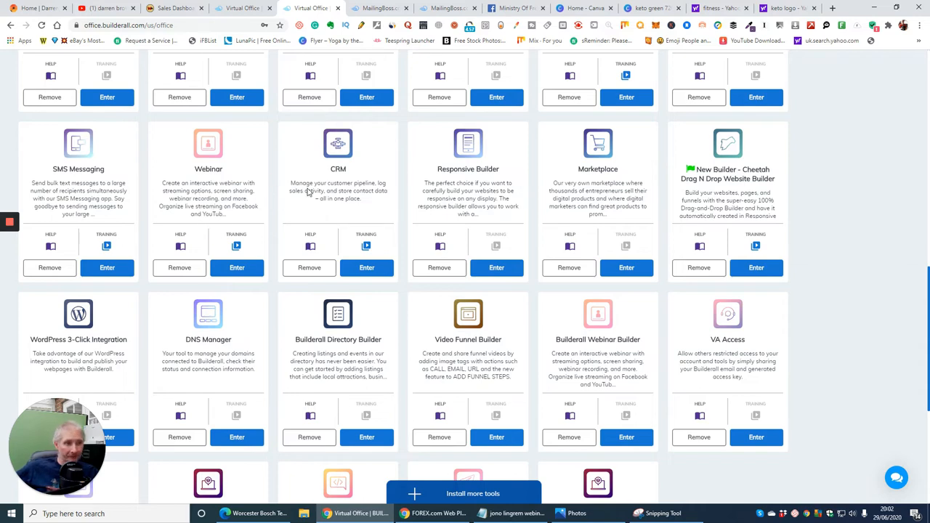
mouse_move(356, 190)
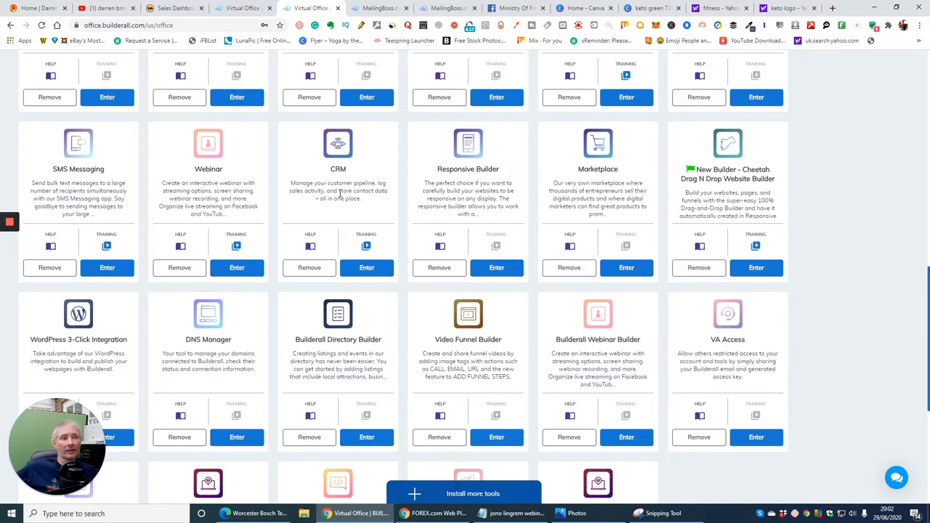
mouse_move(386, 199)
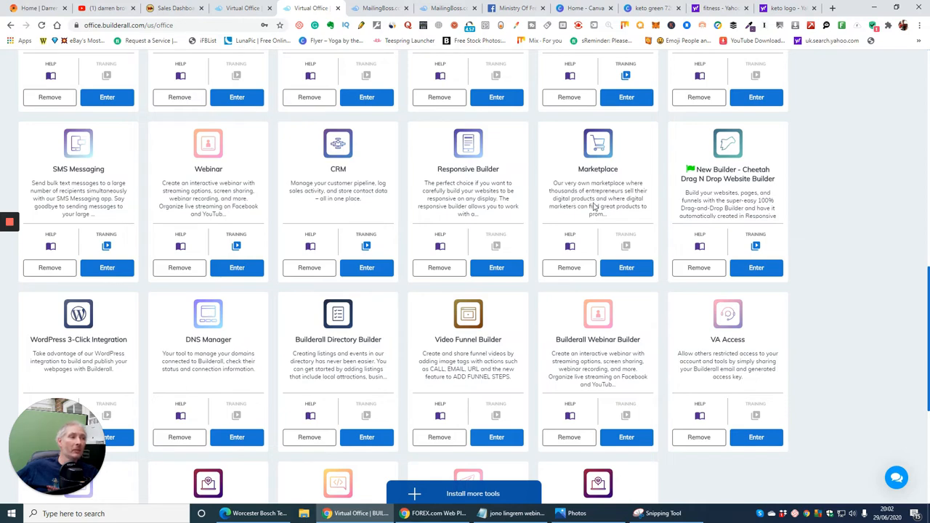
mouse_move(608, 197)
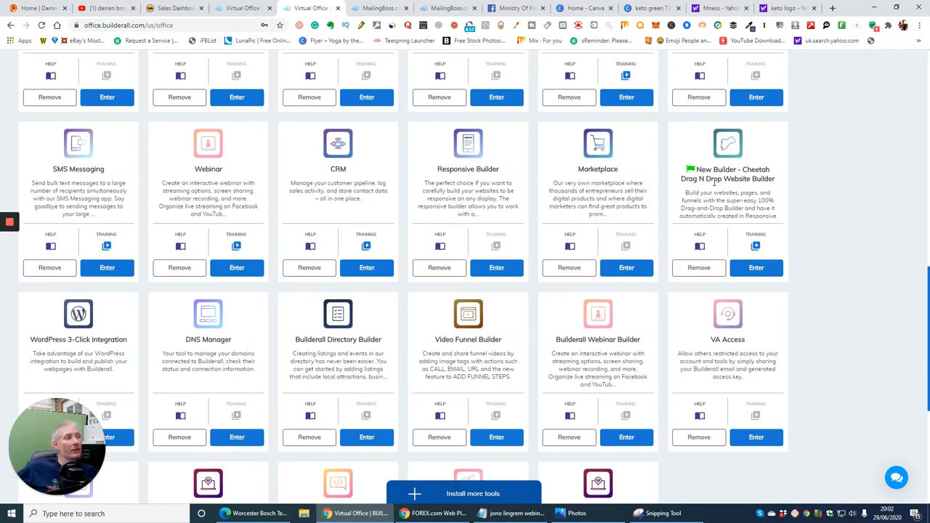
- Scroll the Builderall tools dashboard down to WordPress 3-Click Integration, DNS Manager, VA Access and Telegram
scroll(down, 3)
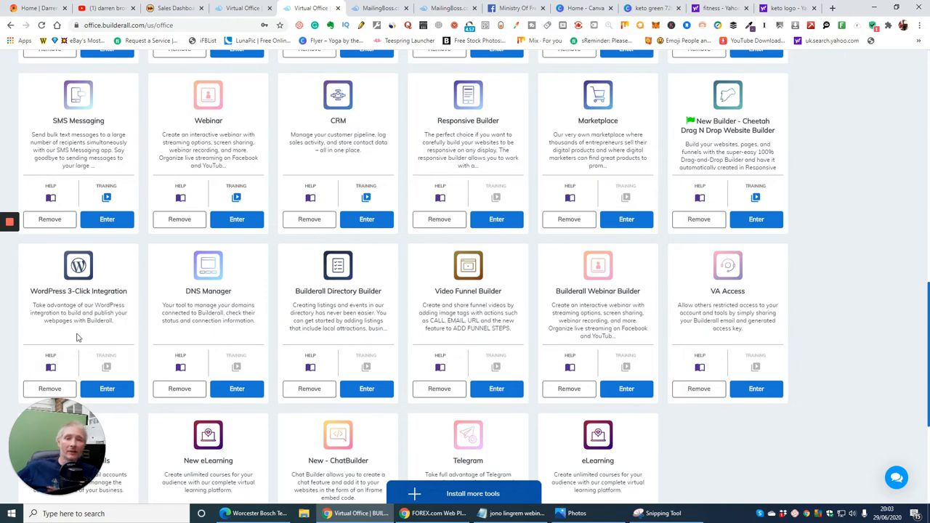
mouse_move(72, 331)
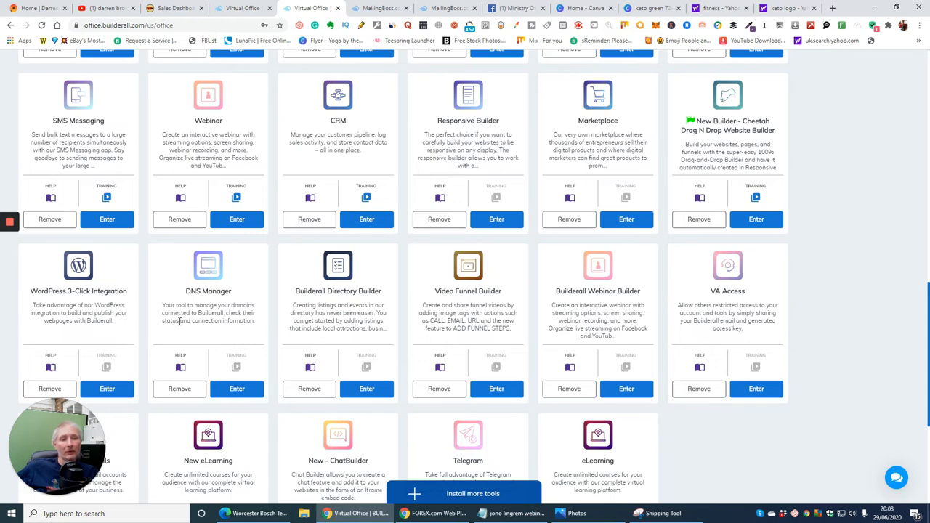
mouse_move(182, 330)
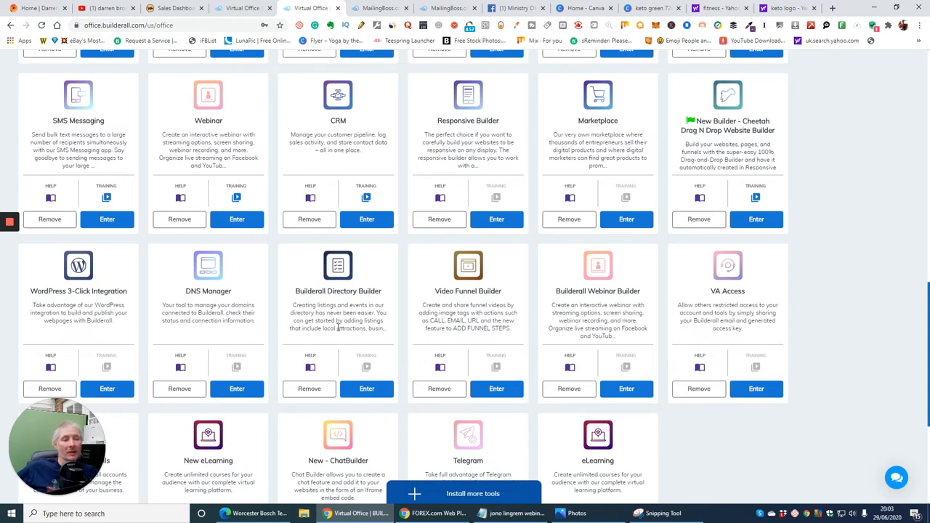
mouse_move(335, 311)
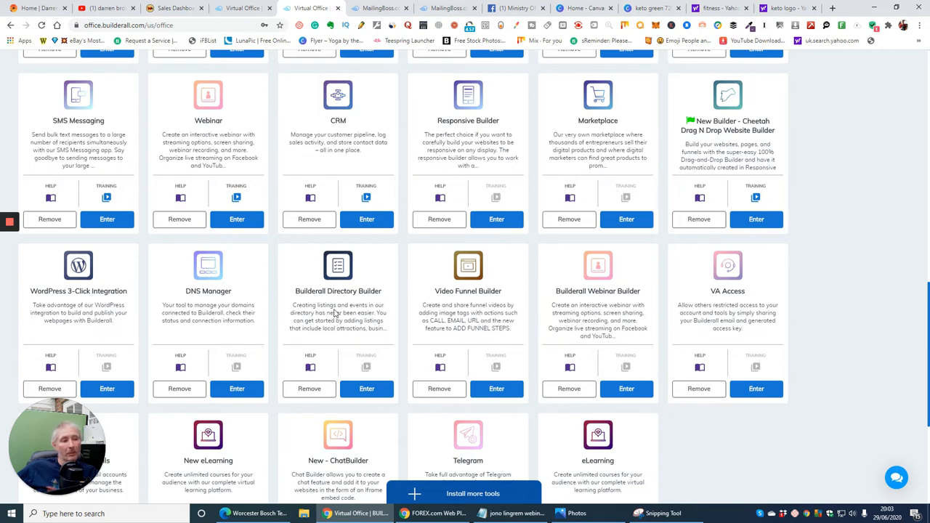
mouse_move(324, 314)
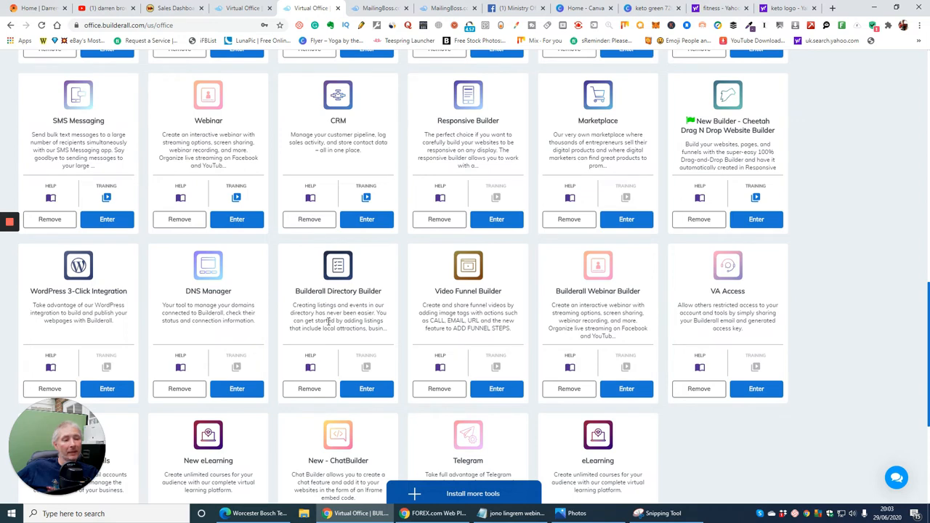
mouse_move(308, 337)
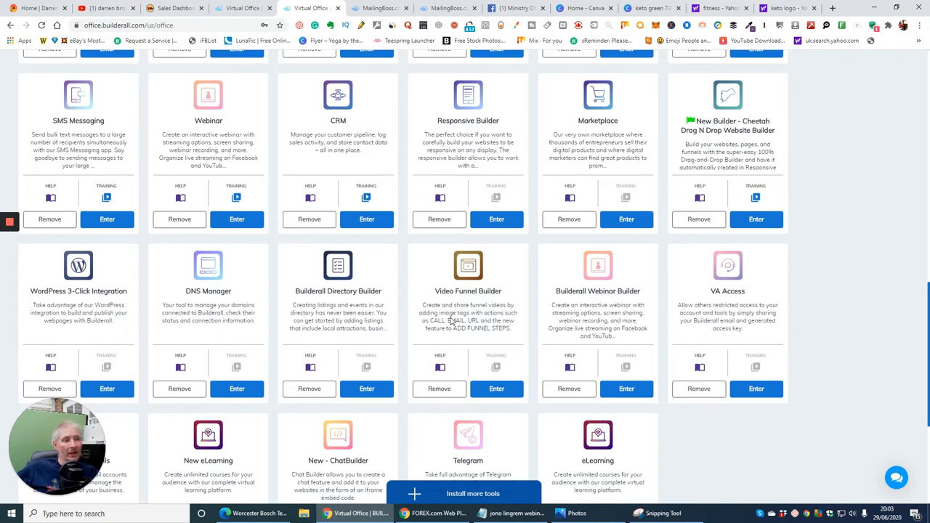
mouse_move(516, 314)
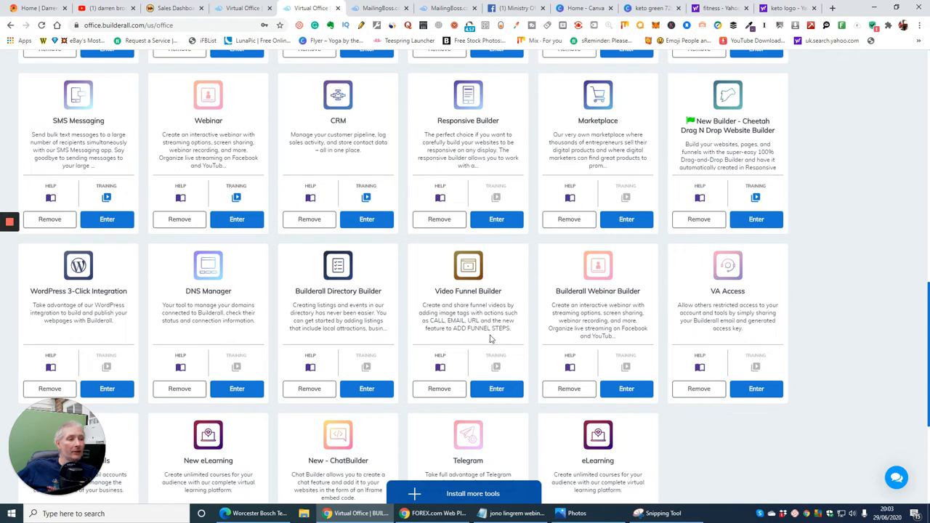
mouse_move(578, 304)
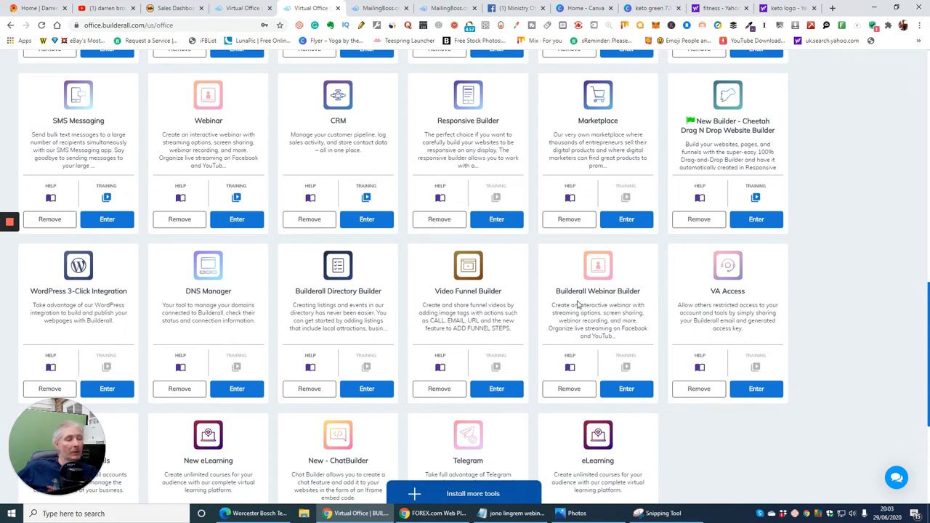
mouse_move(579, 306)
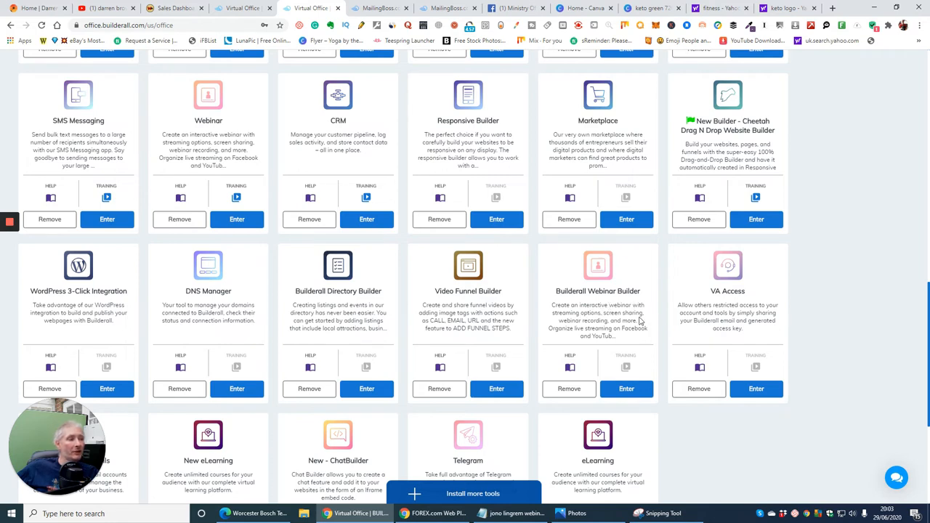
mouse_move(587, 345)
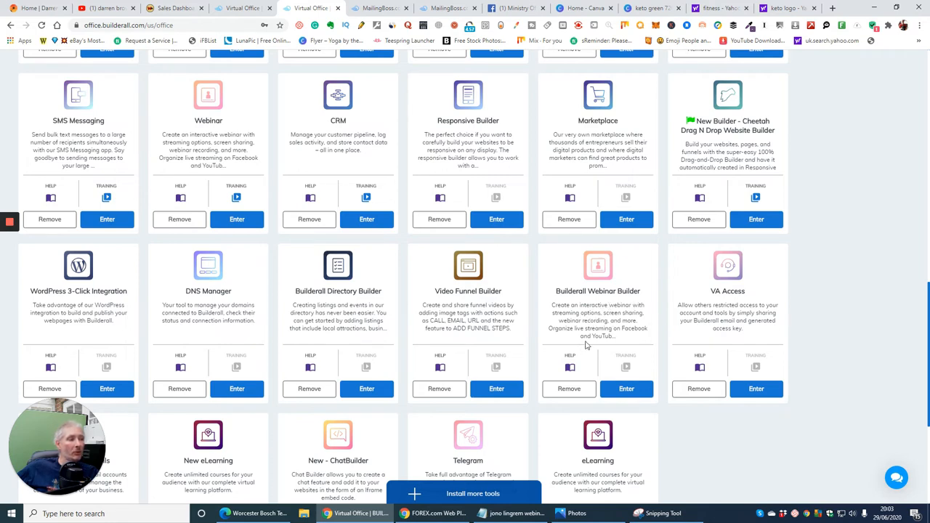
mouse_move(634, 343)
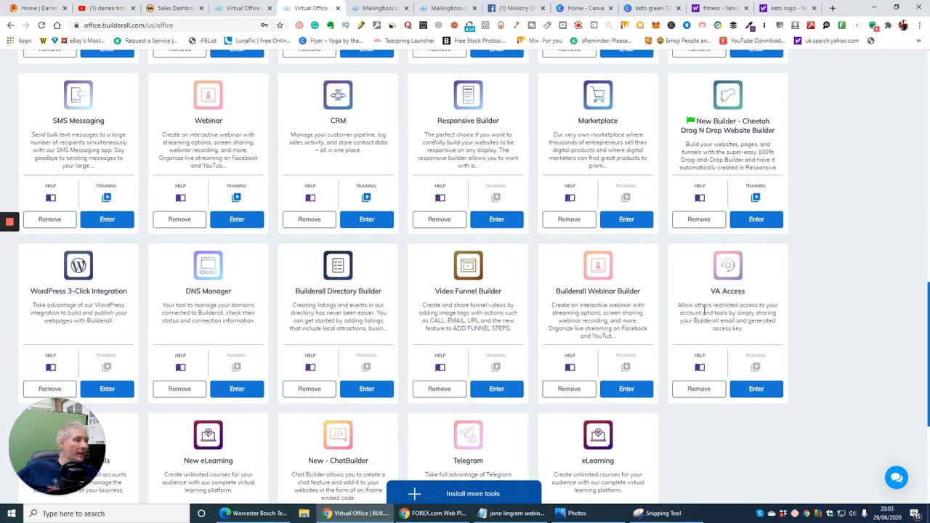
mouse_move(697, 322)
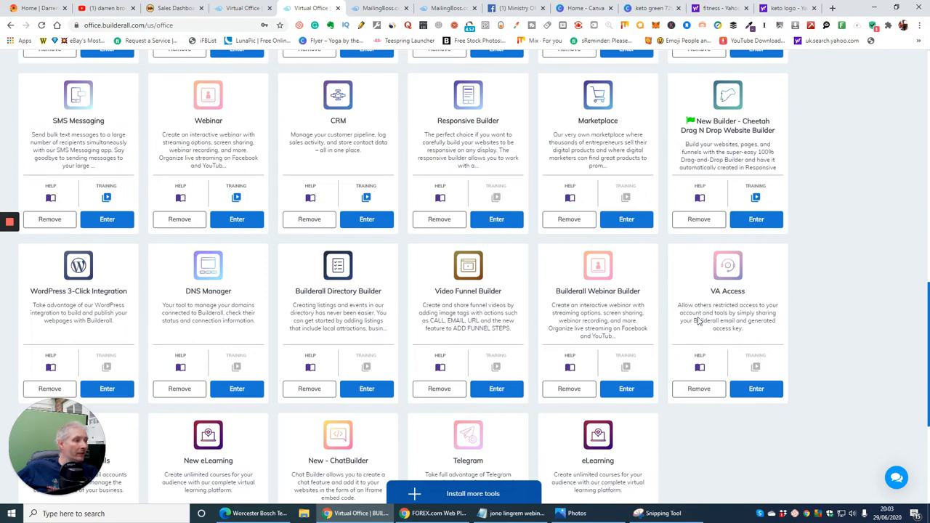
mouse_move(709, 324)
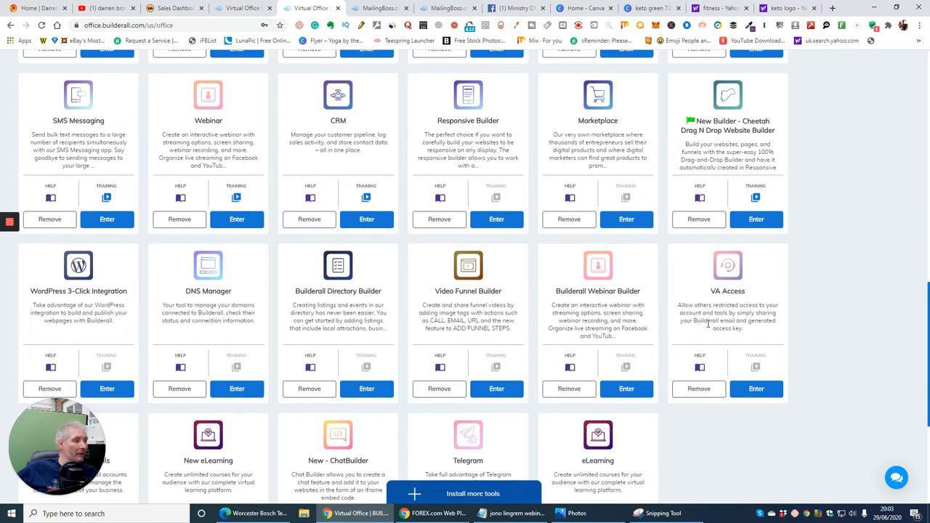
mouse_move(715, 323)
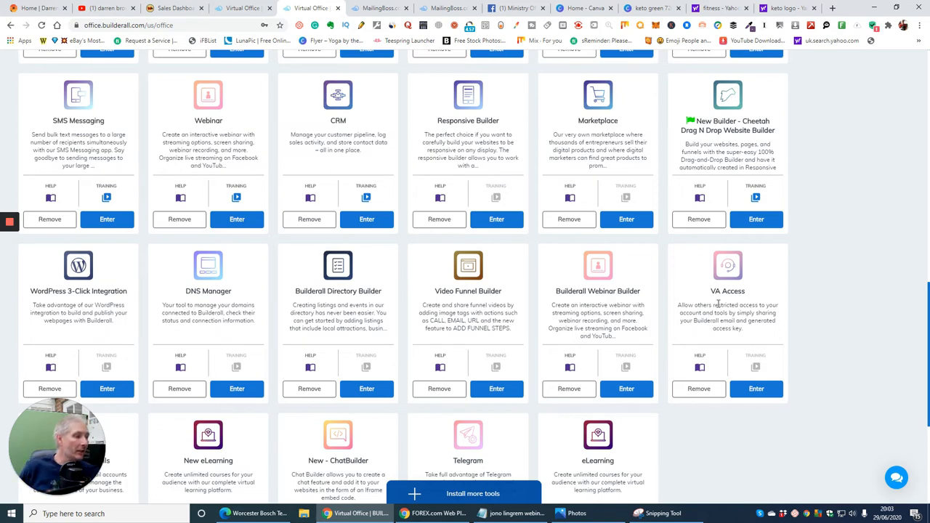
scroll(down, 3)
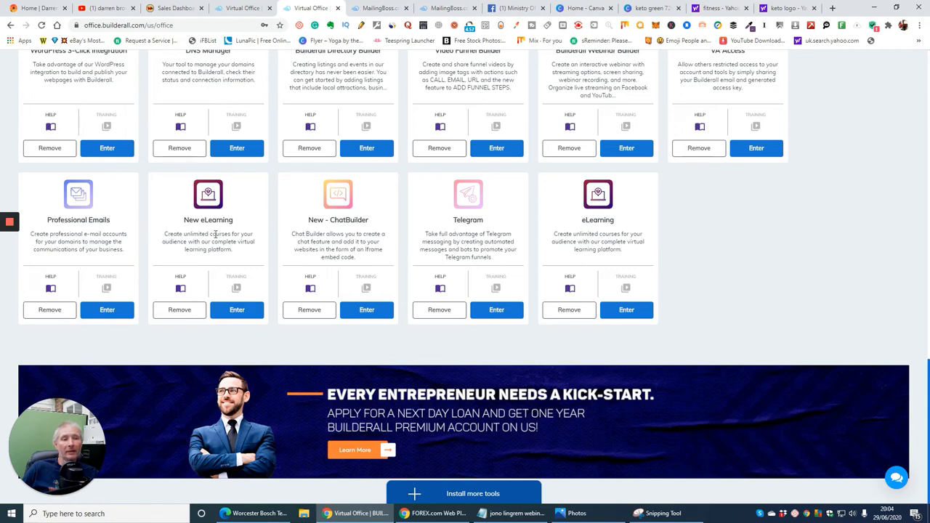
mouse_move(215, 250)
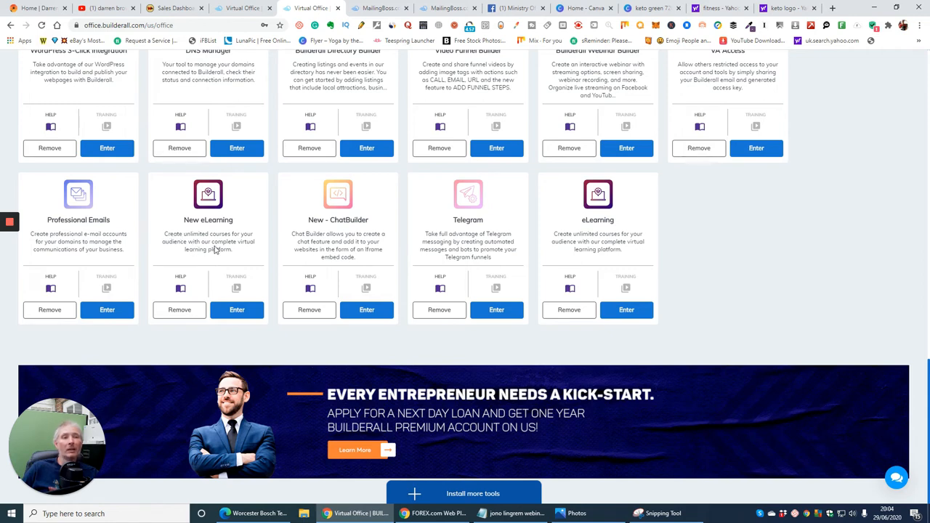
mouse_move(244, 258)
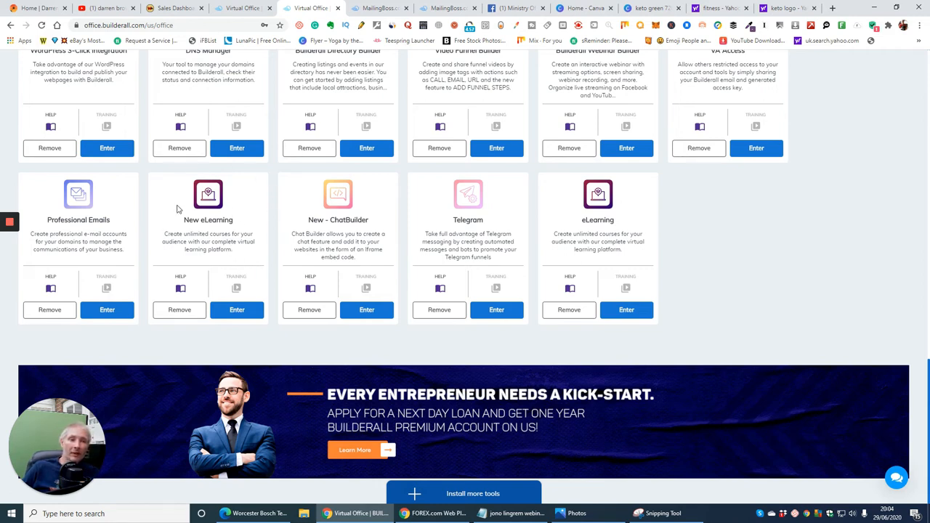
mouse_move(186, 217)
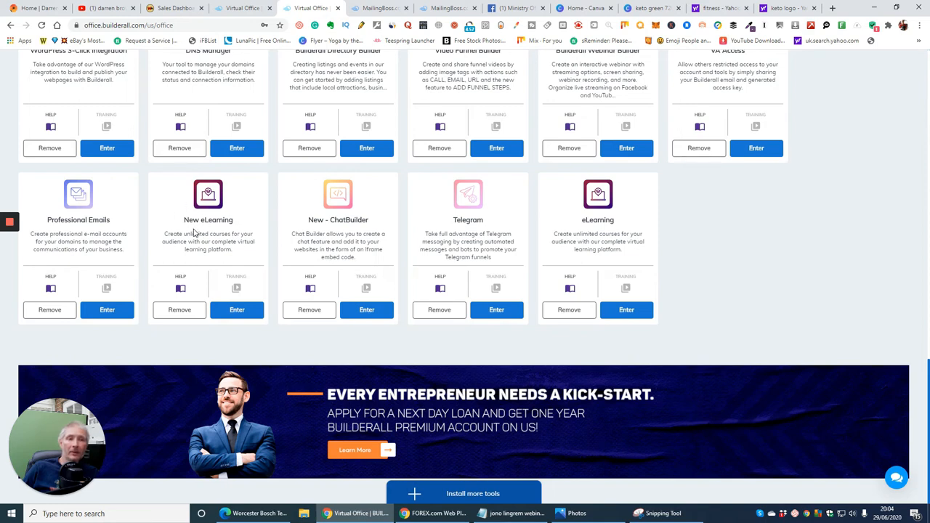
mouse_move(242, 218)
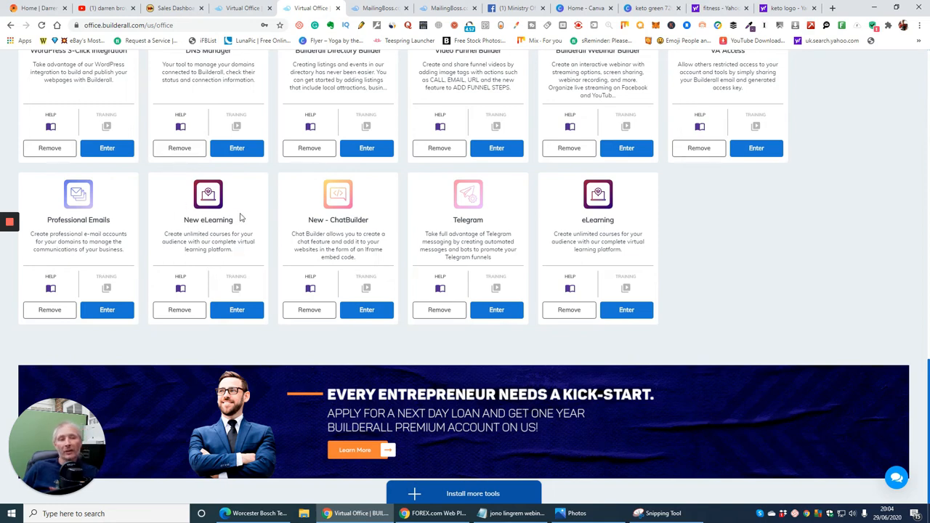
mouse_move(235, 192)
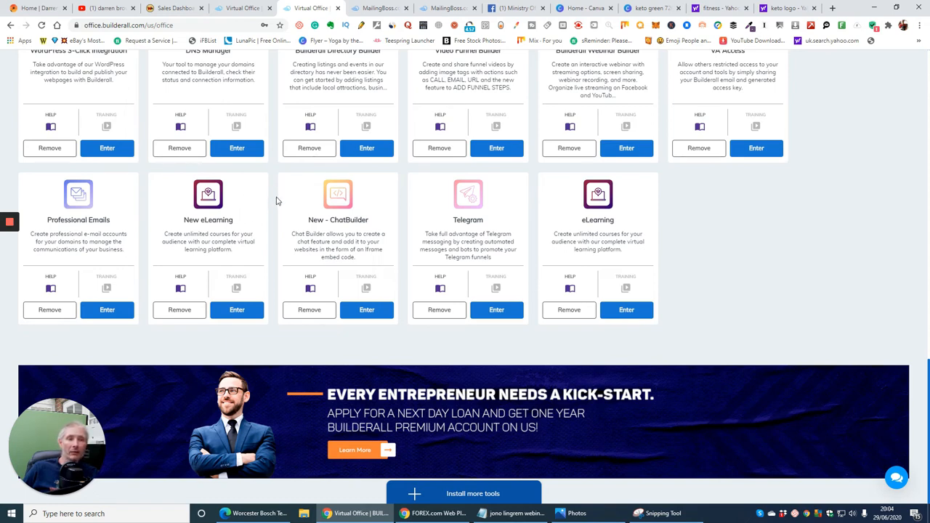
mouse_move(278, 235)
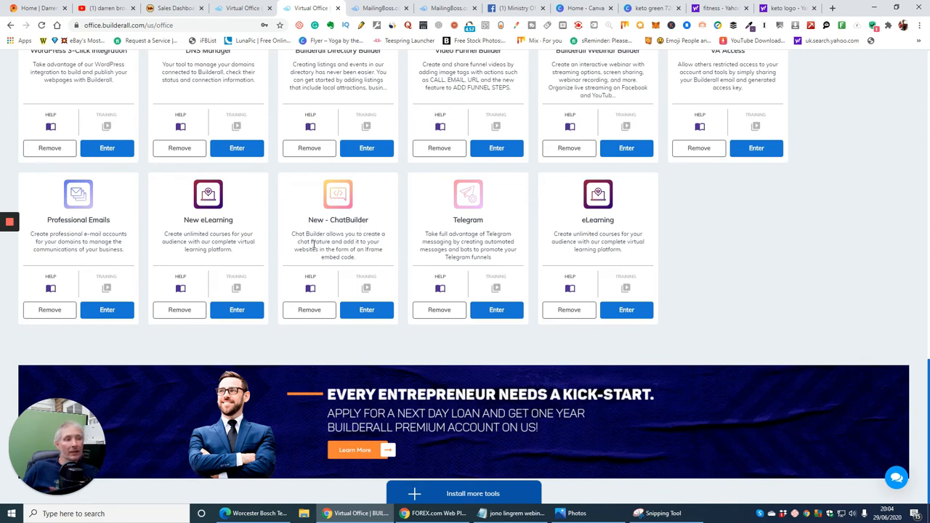
mouse_move(354, 258)
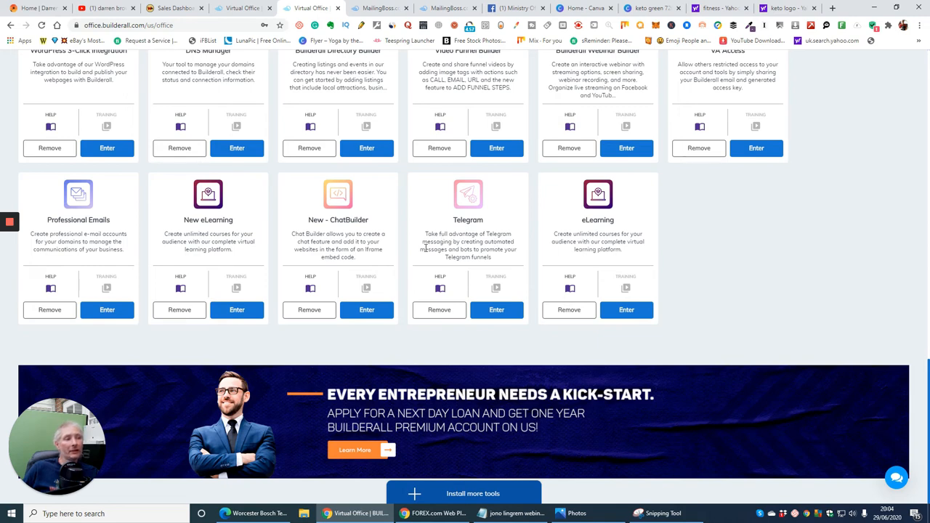
mouse_move(444, 257)
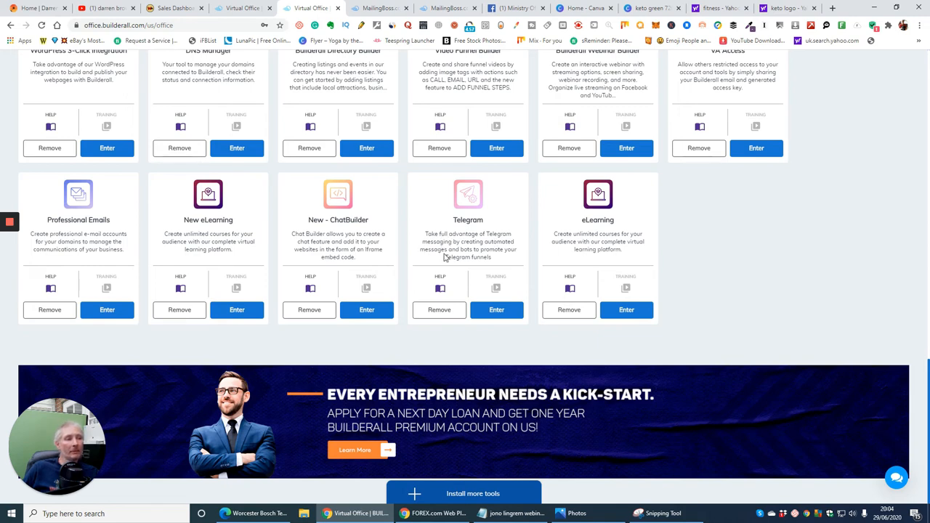
mouse_move(485, 265)
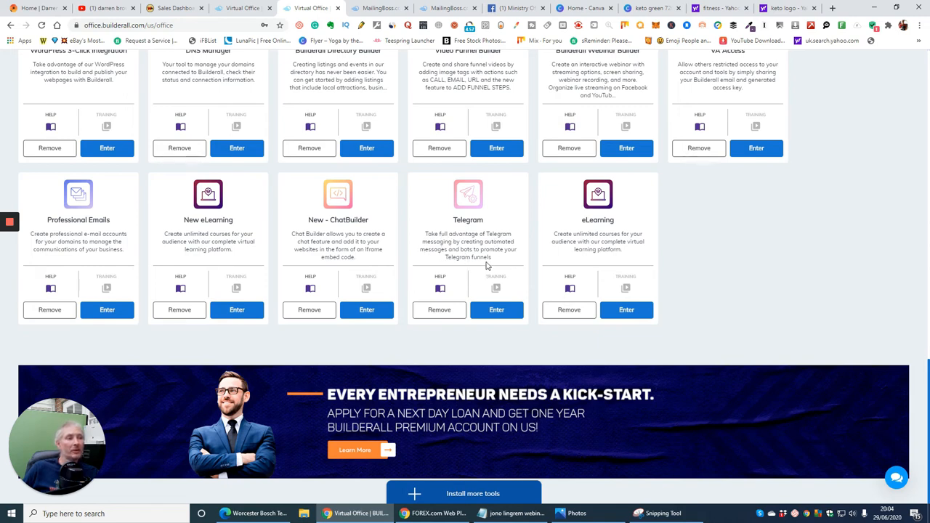
mouse_move(636, 216)
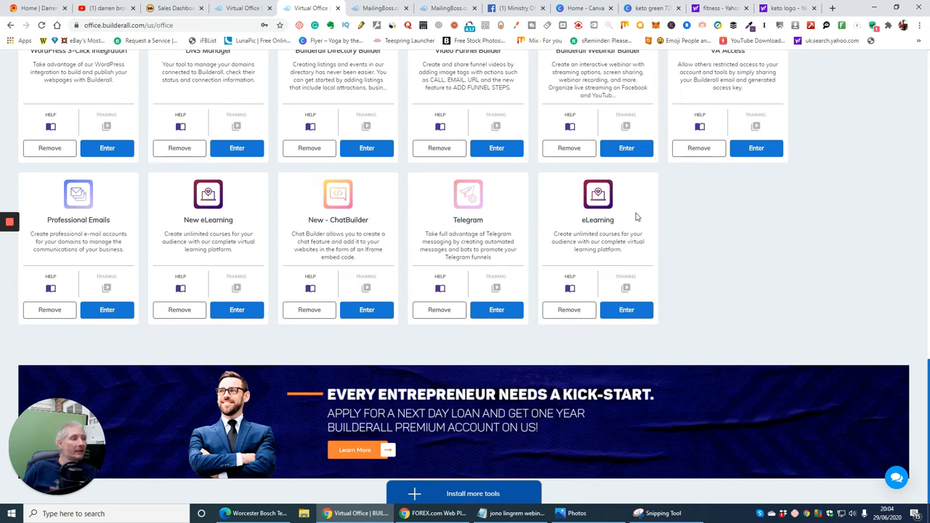
mouse_move(625, 224)
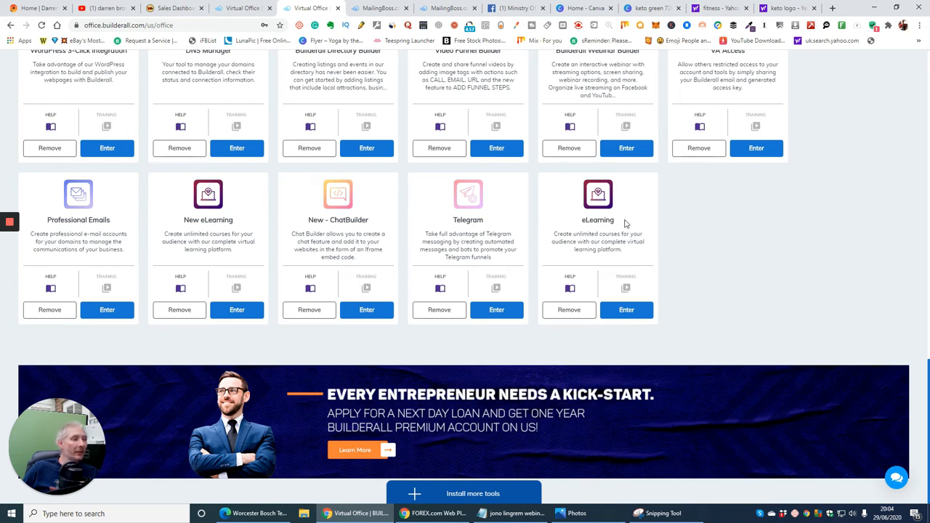
mouse_move(471, 492)
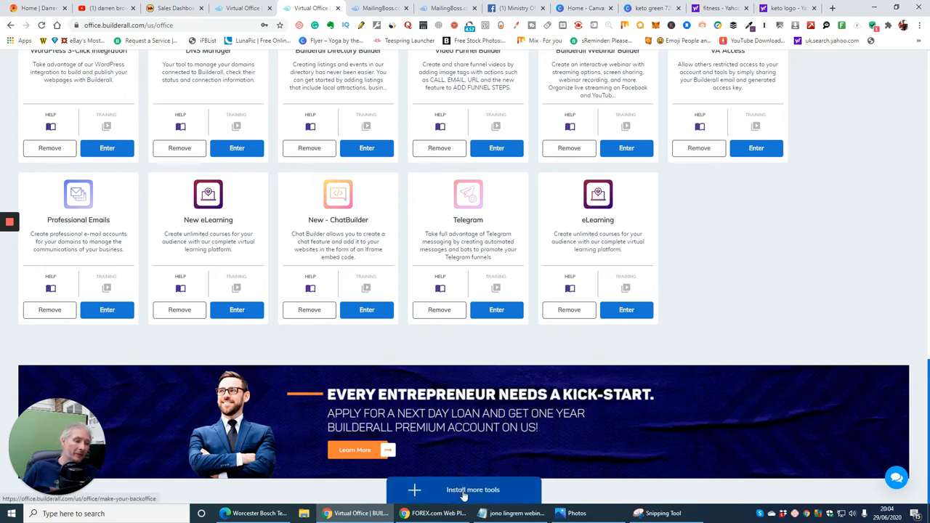
click(469, 490)
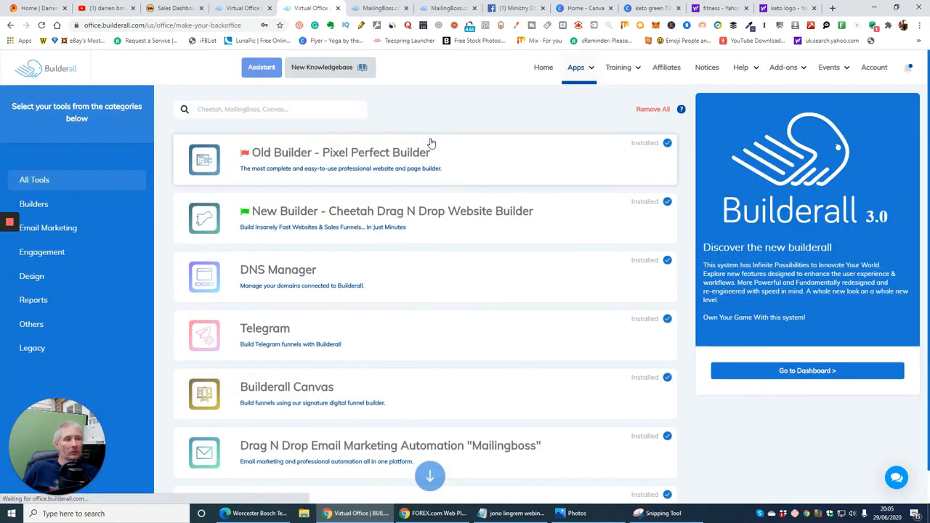
- Scroll the All Tools catalogue past Click Map, CRM and Marketplace, all marked installed
scroll(down, 3)
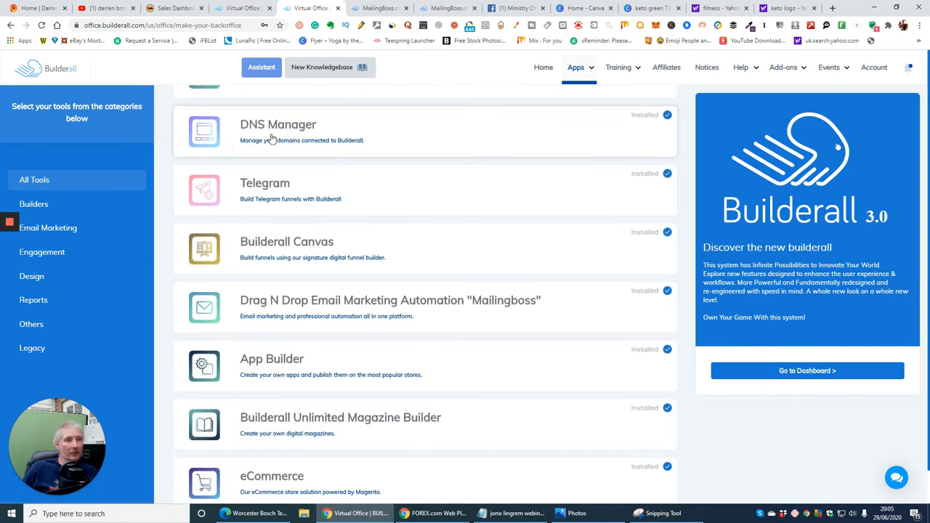
scroll(down, 3)
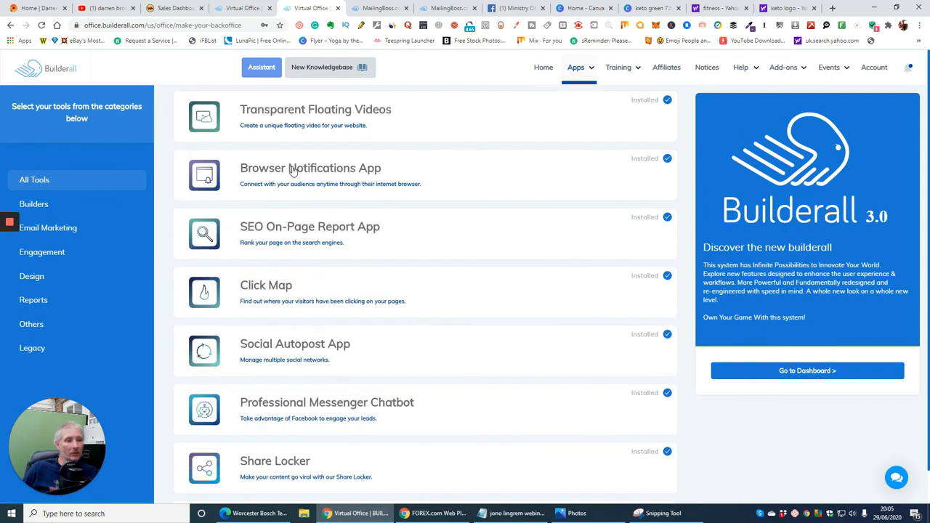
scroll(down, 3)
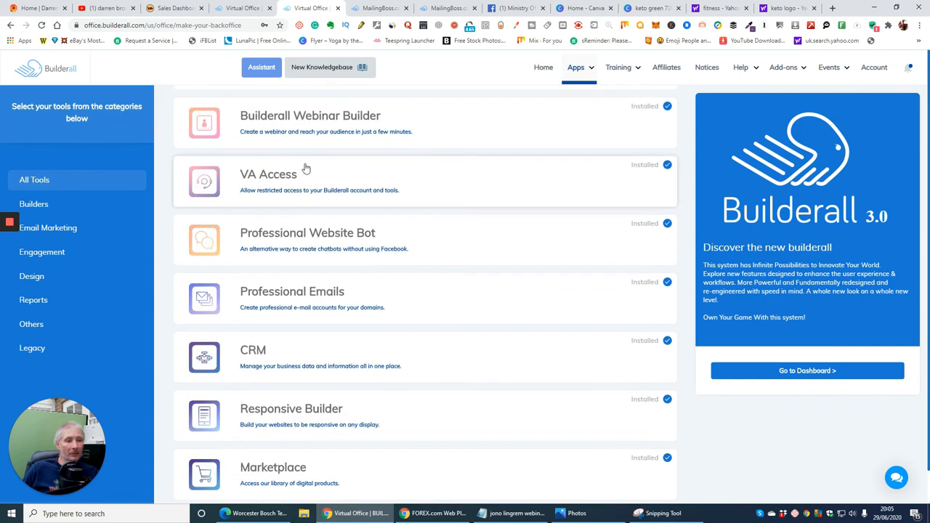
scroll(down, 3)
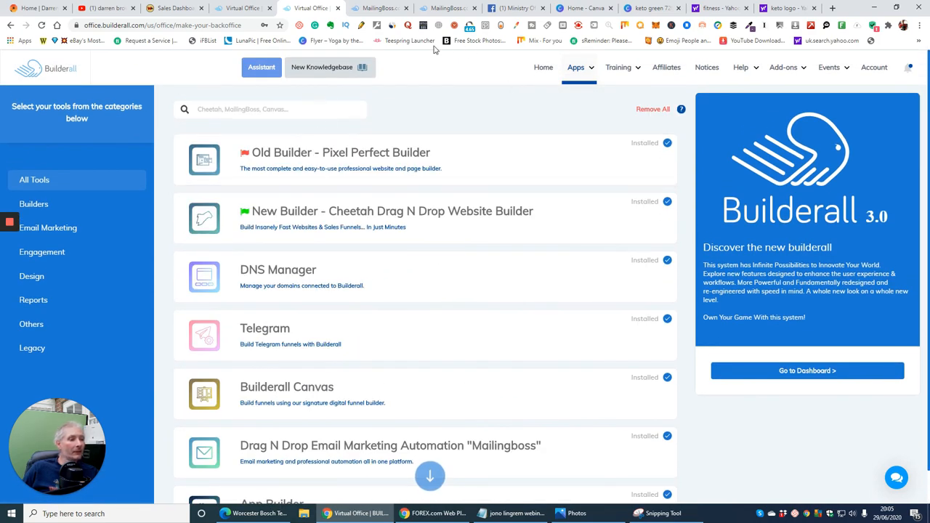
mouse_move(442, 159)
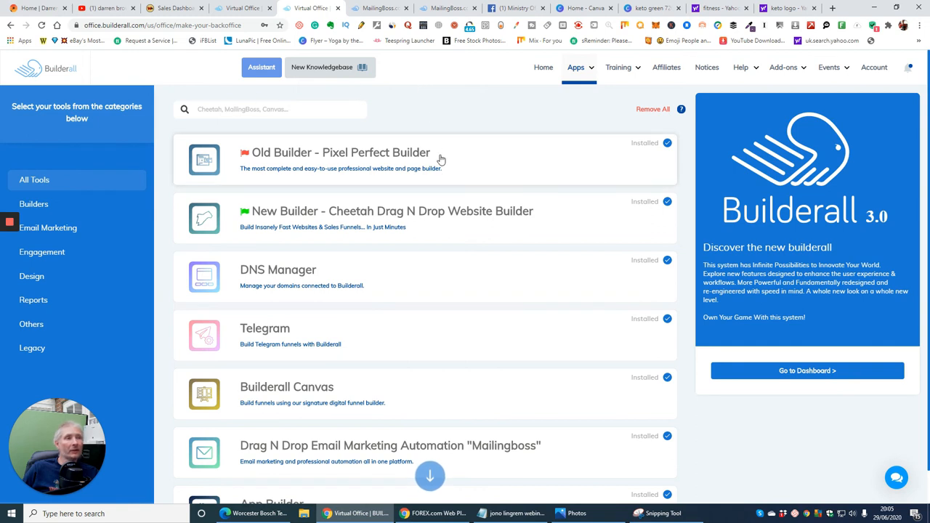
mouse_move(447, 109)
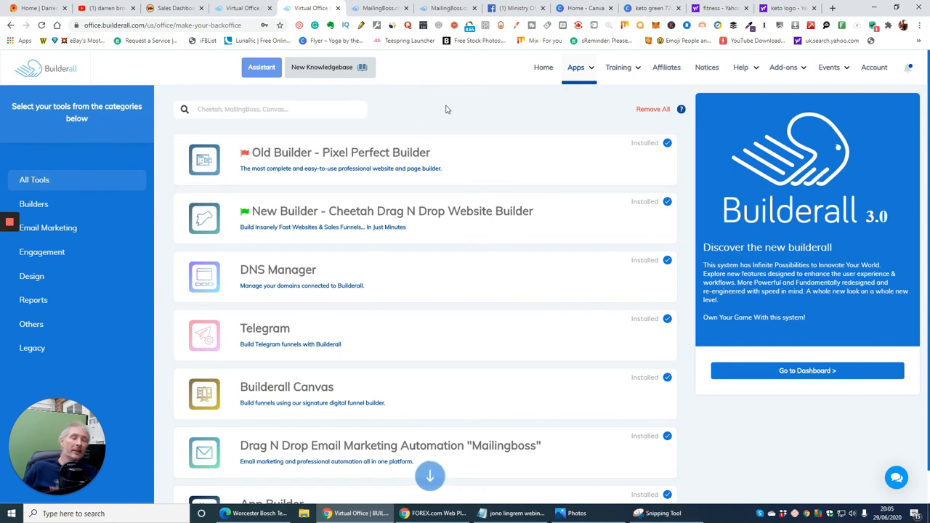
mouse_move(424, 119)
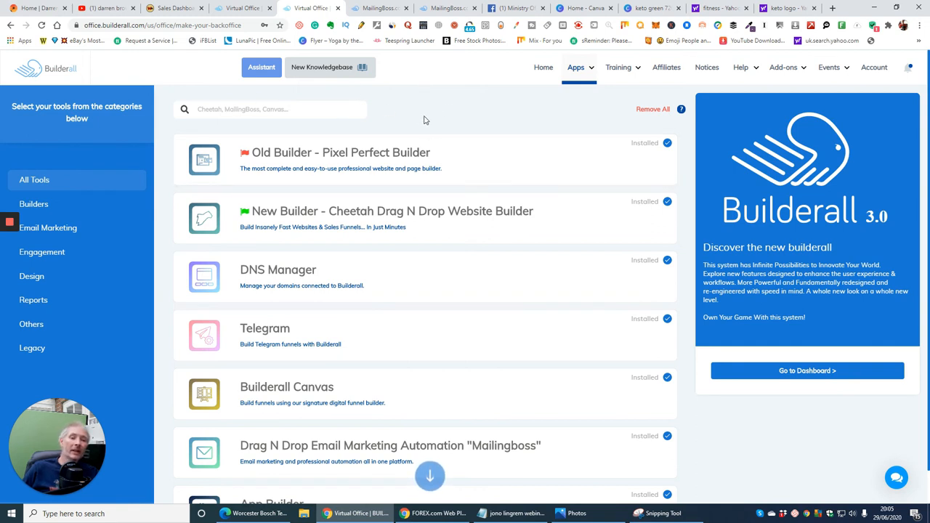
mouse_move(419, 119)
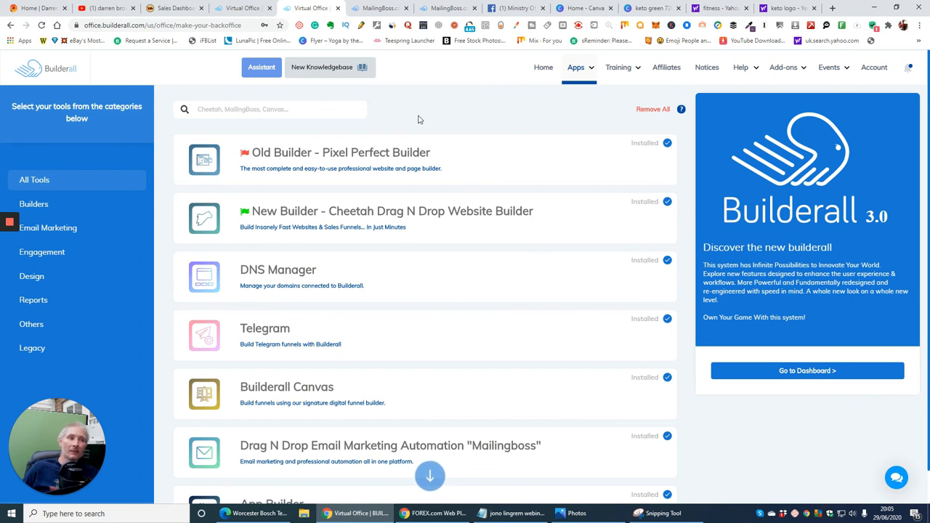
mouse_move(486, 105)
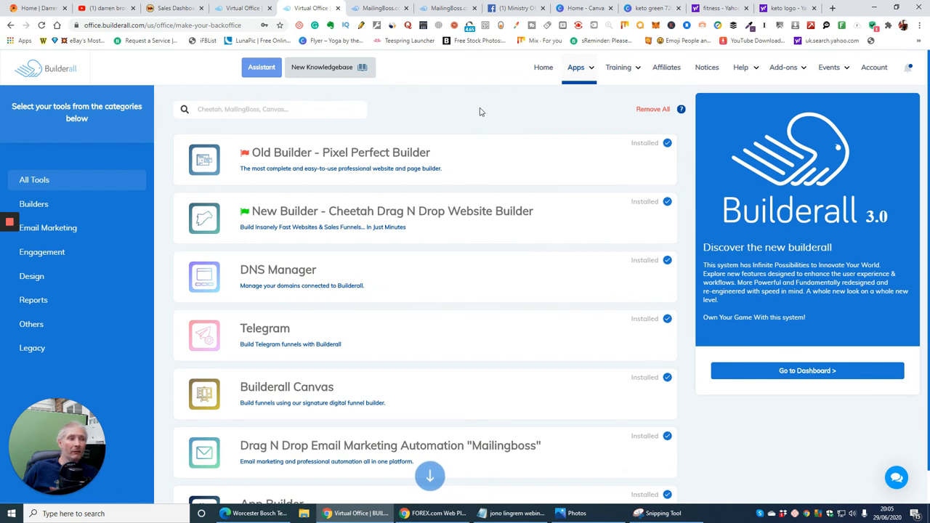
mouse_move(492, 169)
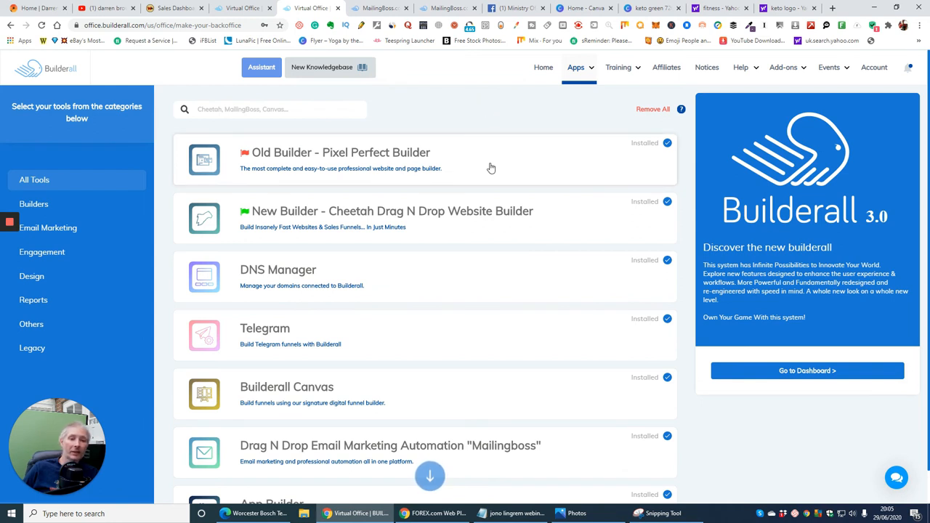
mouse_move(442, 118)
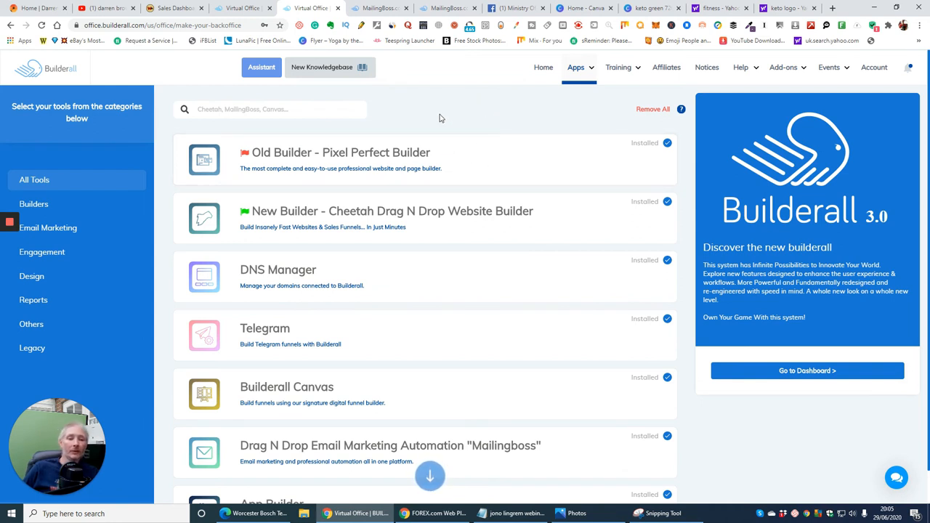
mouse_move(494, 108)
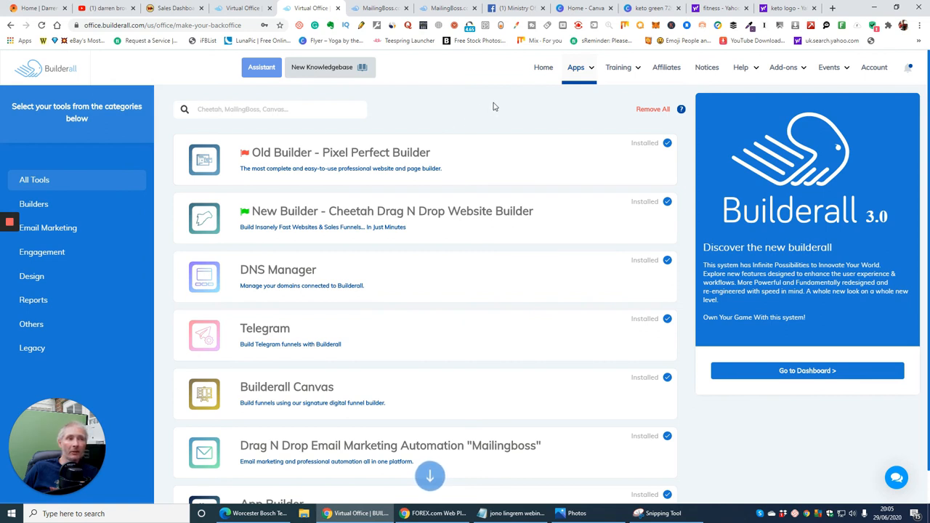
mouse_move(485, 98)
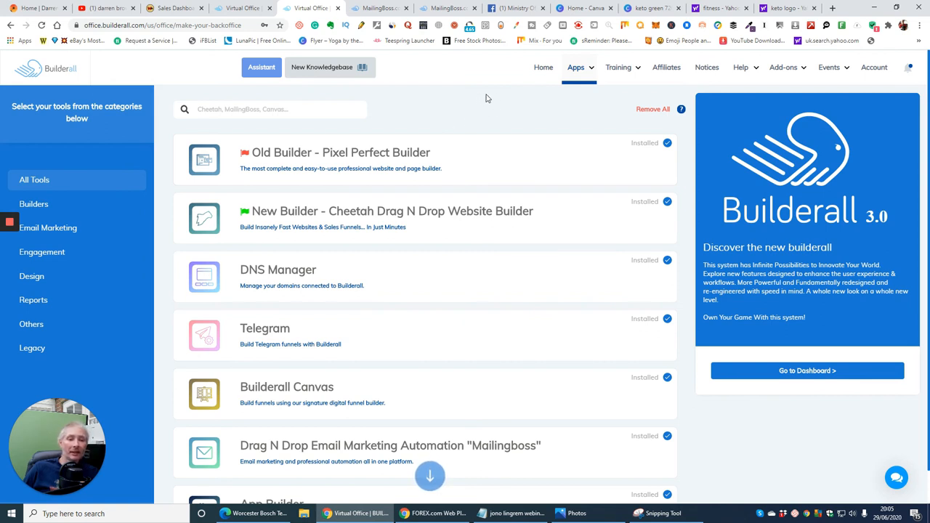
mouse_move(474, 113)
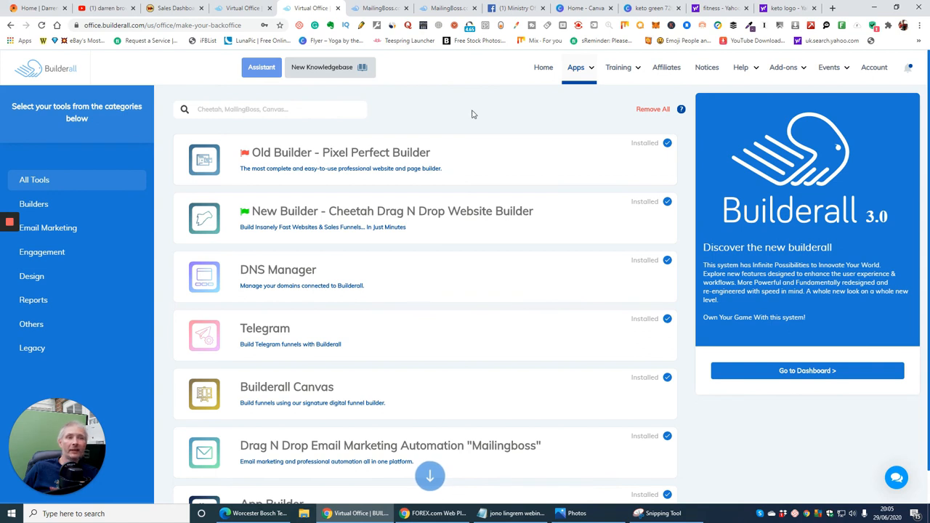
mouse_move(500, 124)
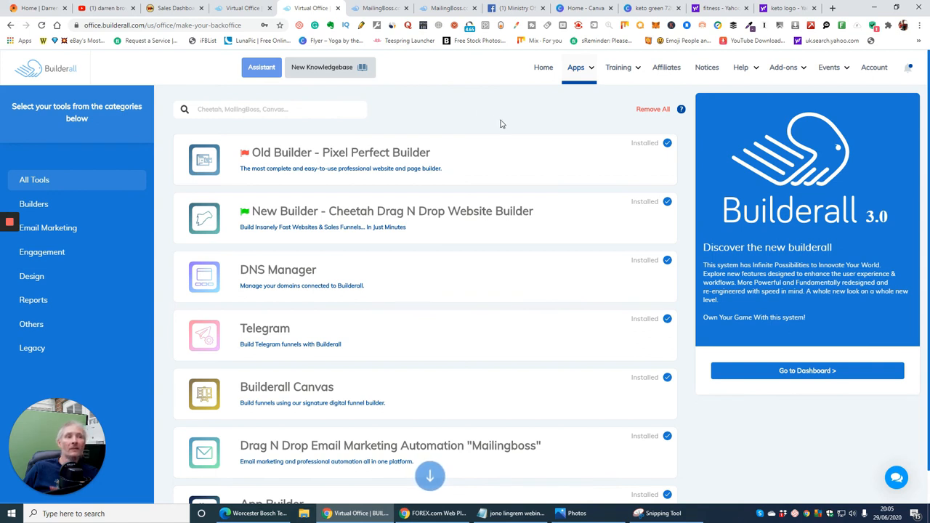
mouse_move(456, 112)
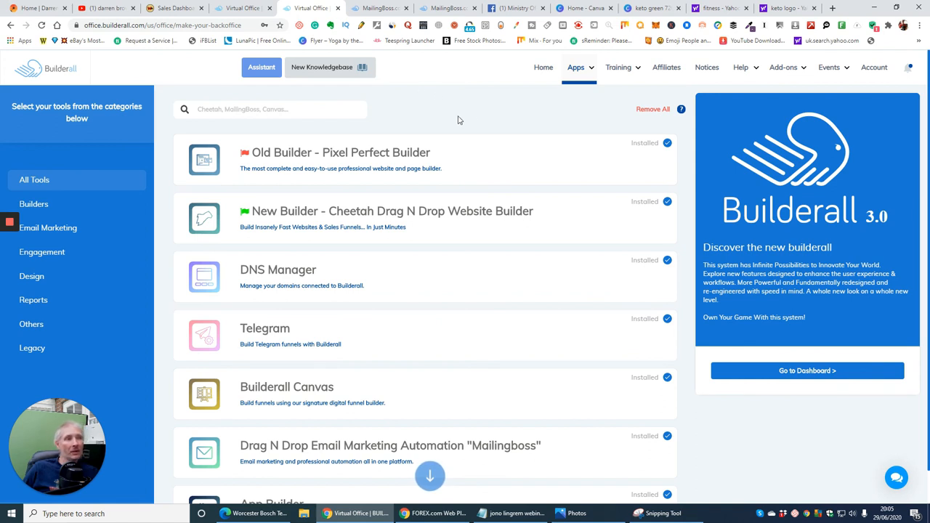
mouse_move(561, 110)
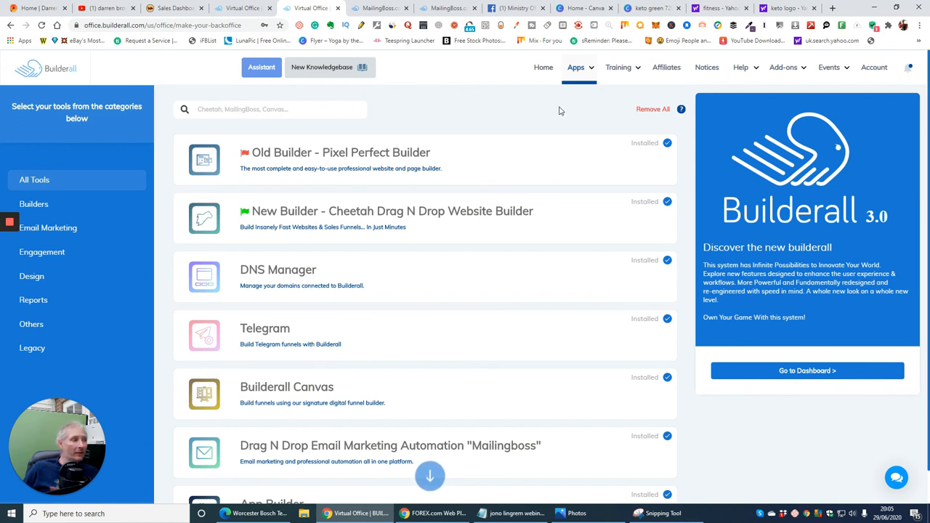
mouse_move(743, 200)
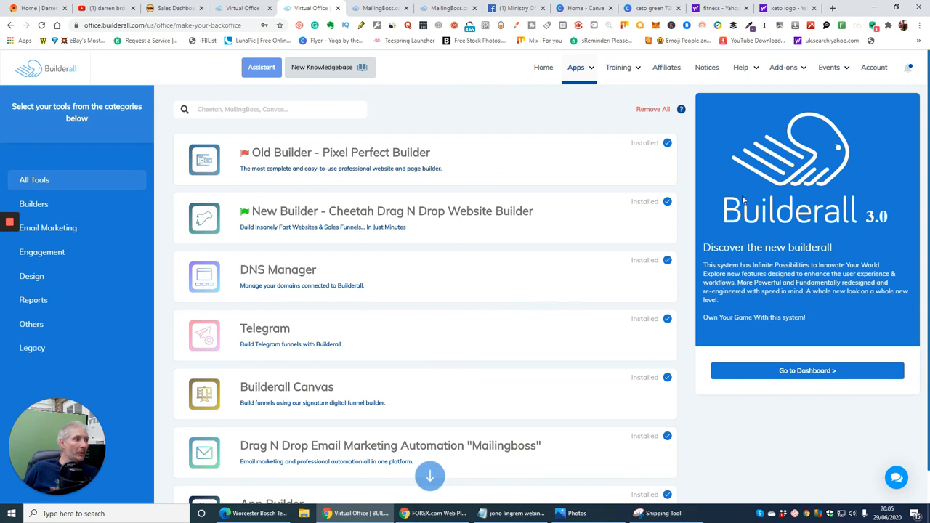